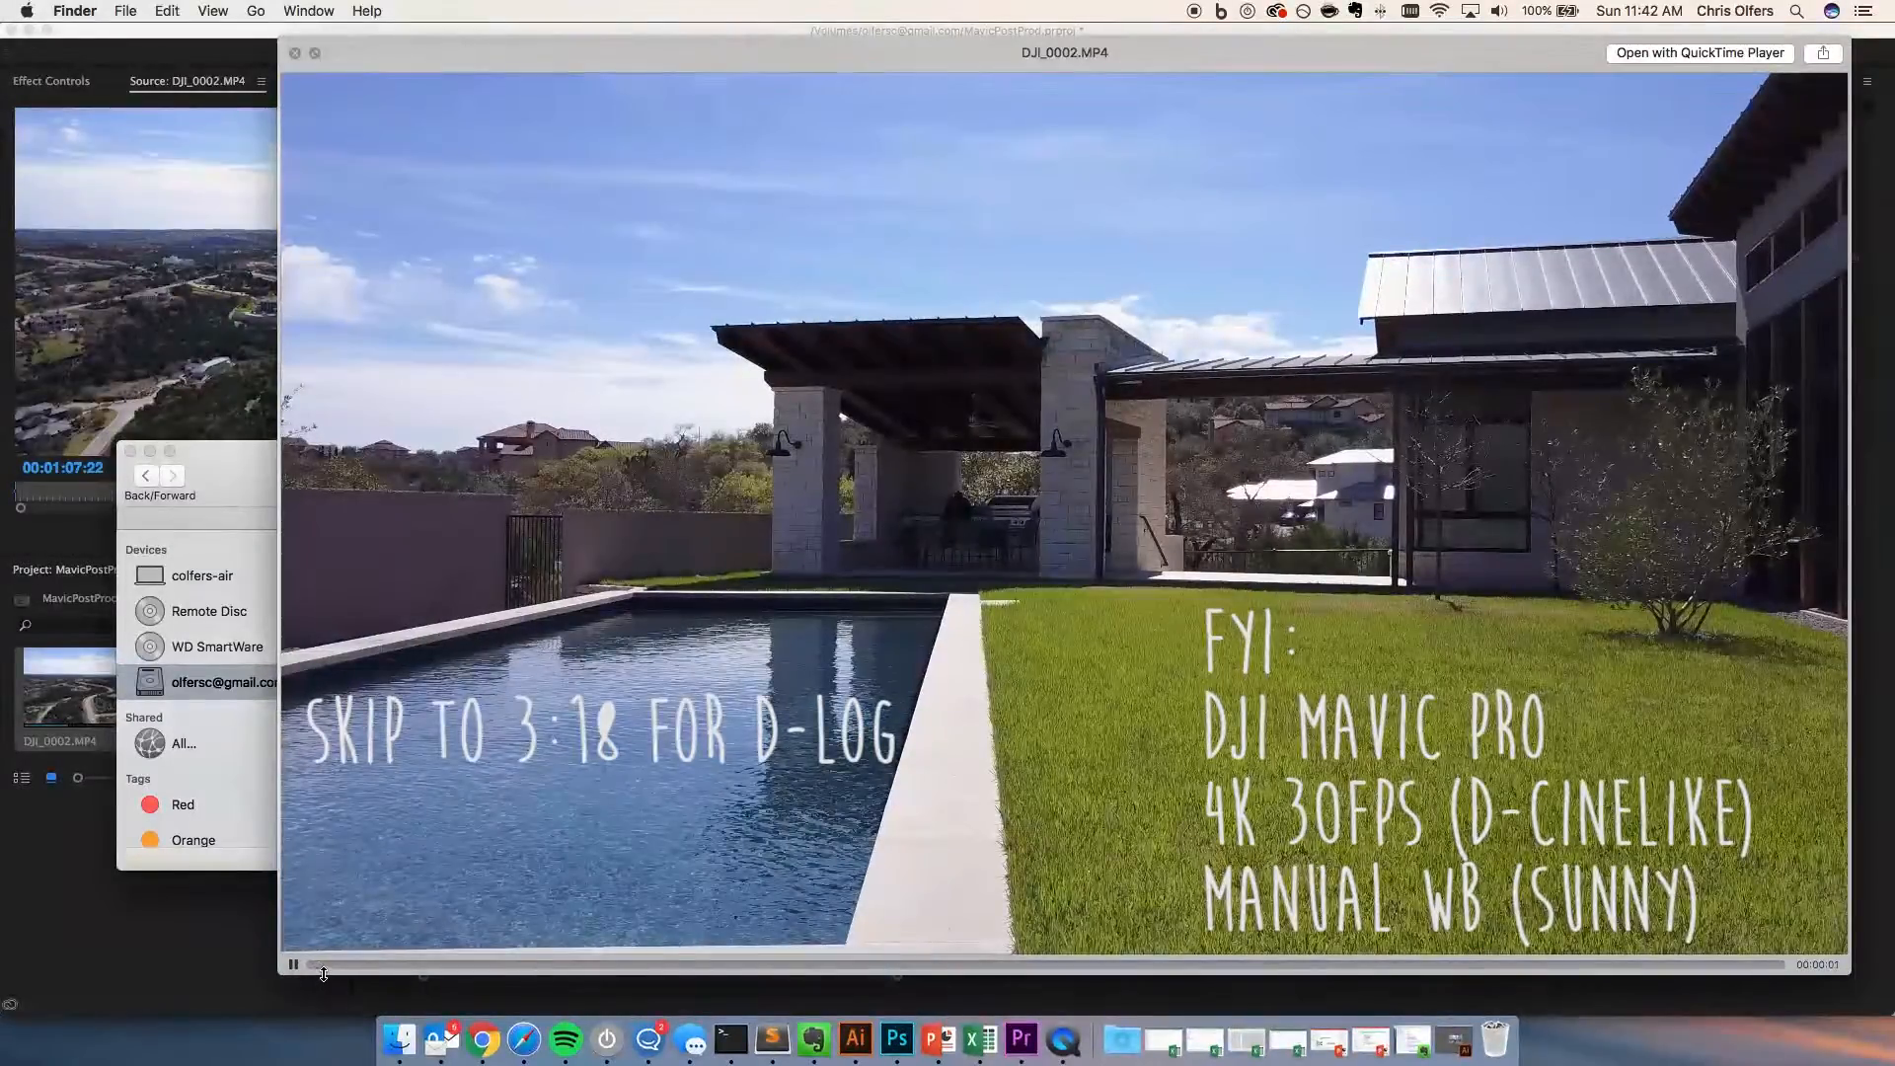
# Step: Pause the DJI_0002 drone preview and skim forward through the aerial road shot
pyautogui.click(292, 964)
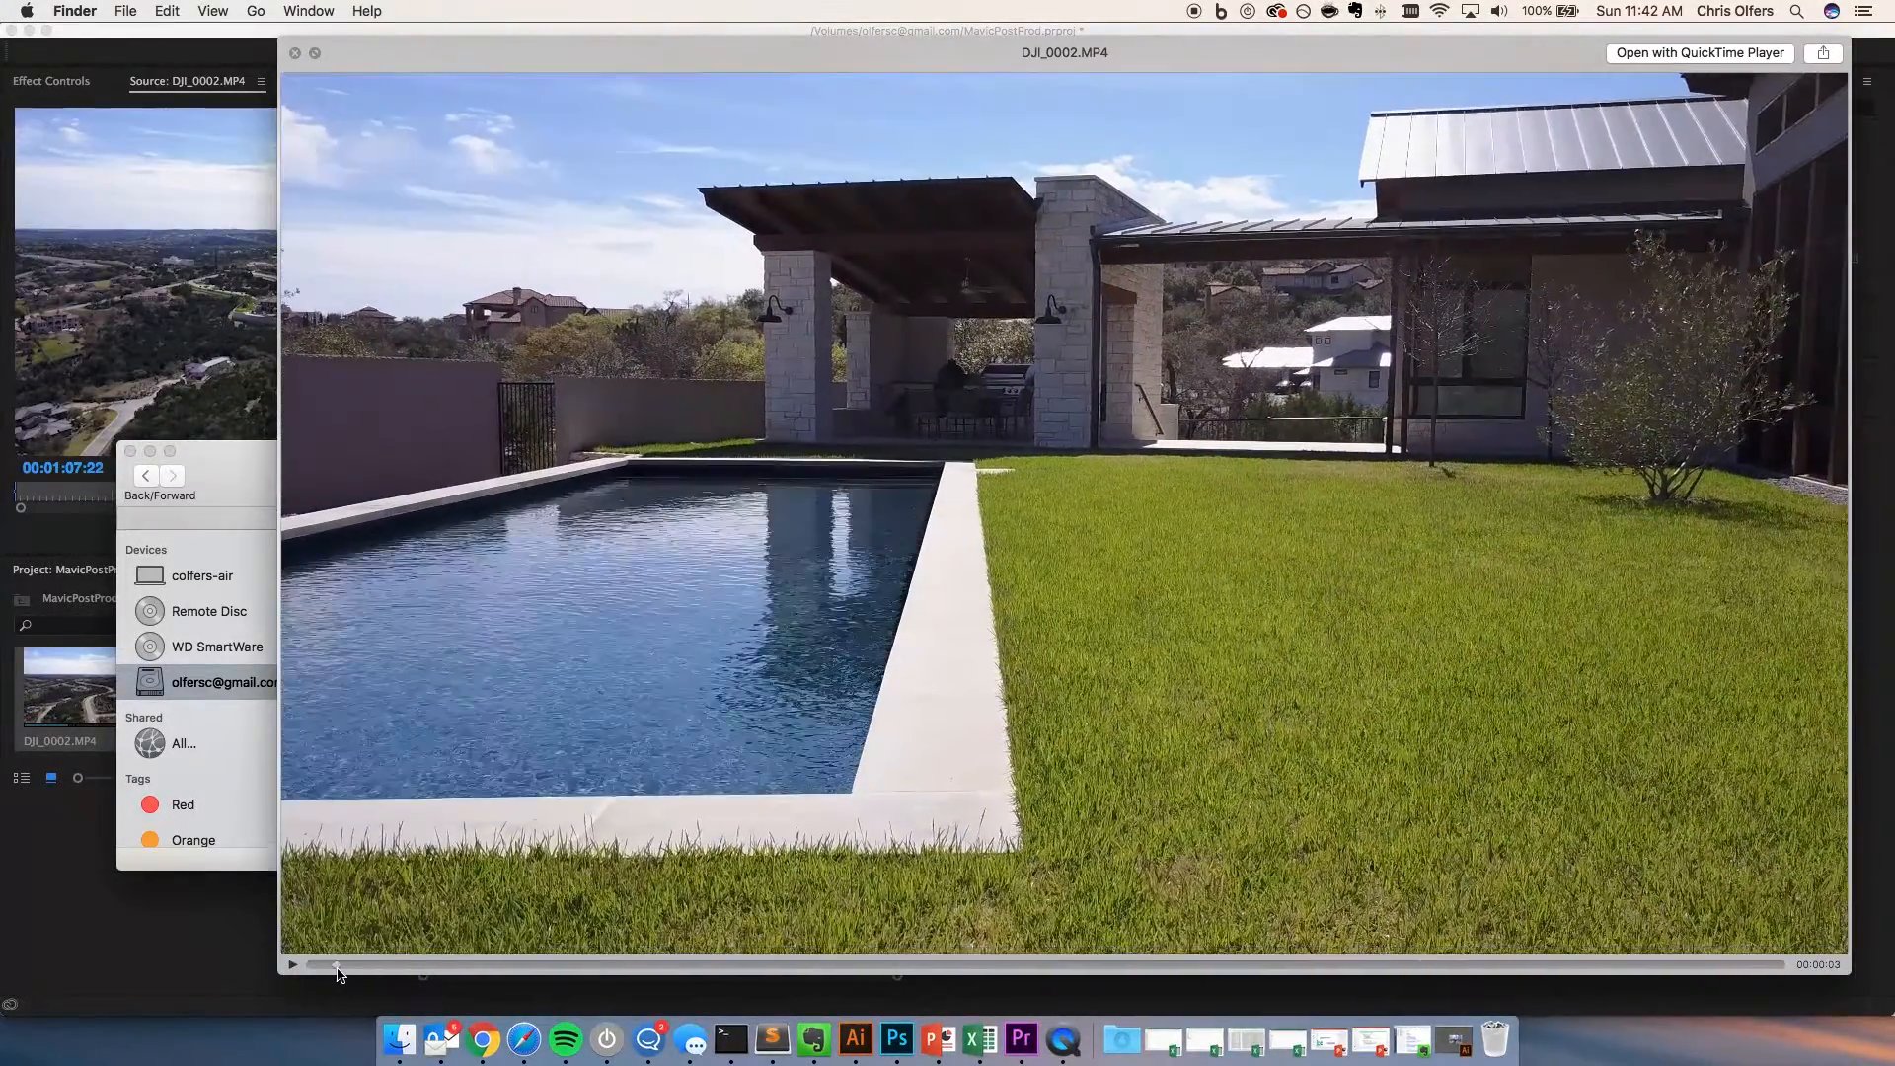
pyautogui.moveTo(337, 963); pyautogui.dragTo(456, 963)
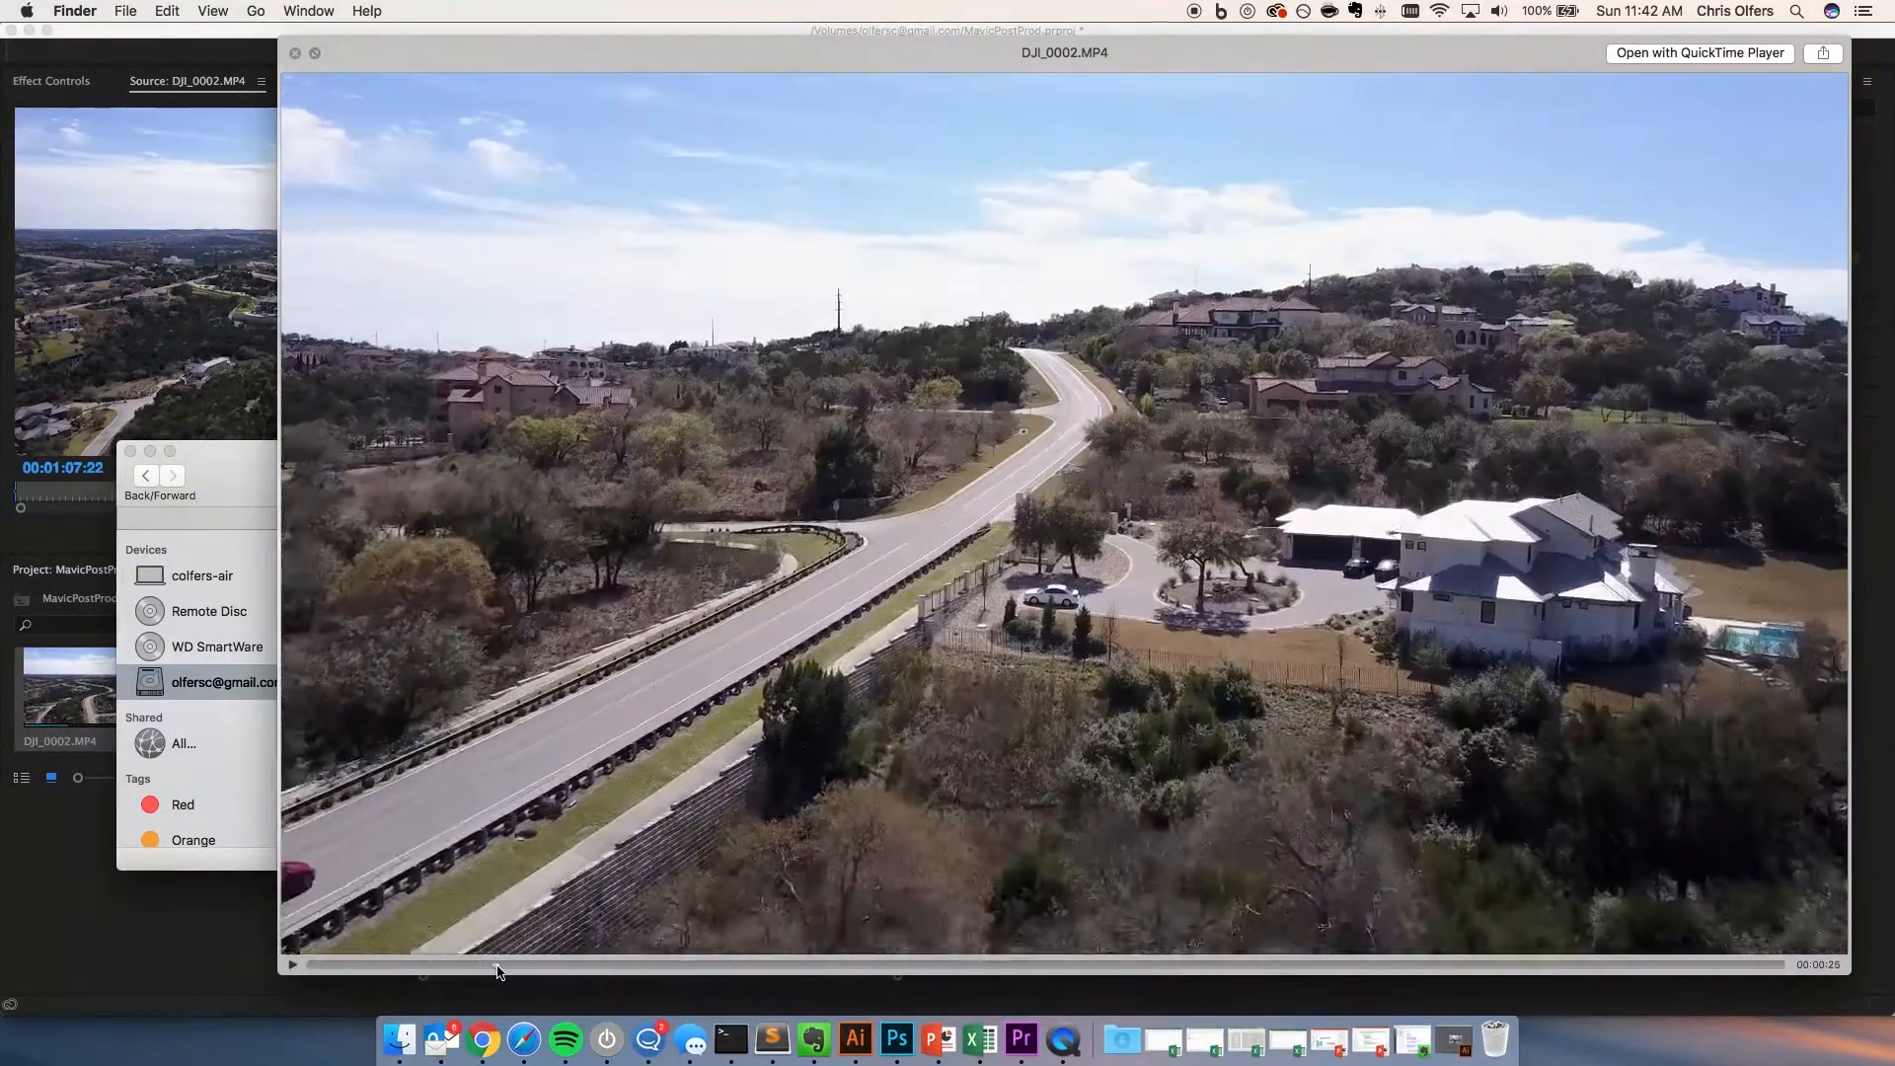
pyautogui.moveTo(496, 965); pyautogui.dragTo(557, 965)
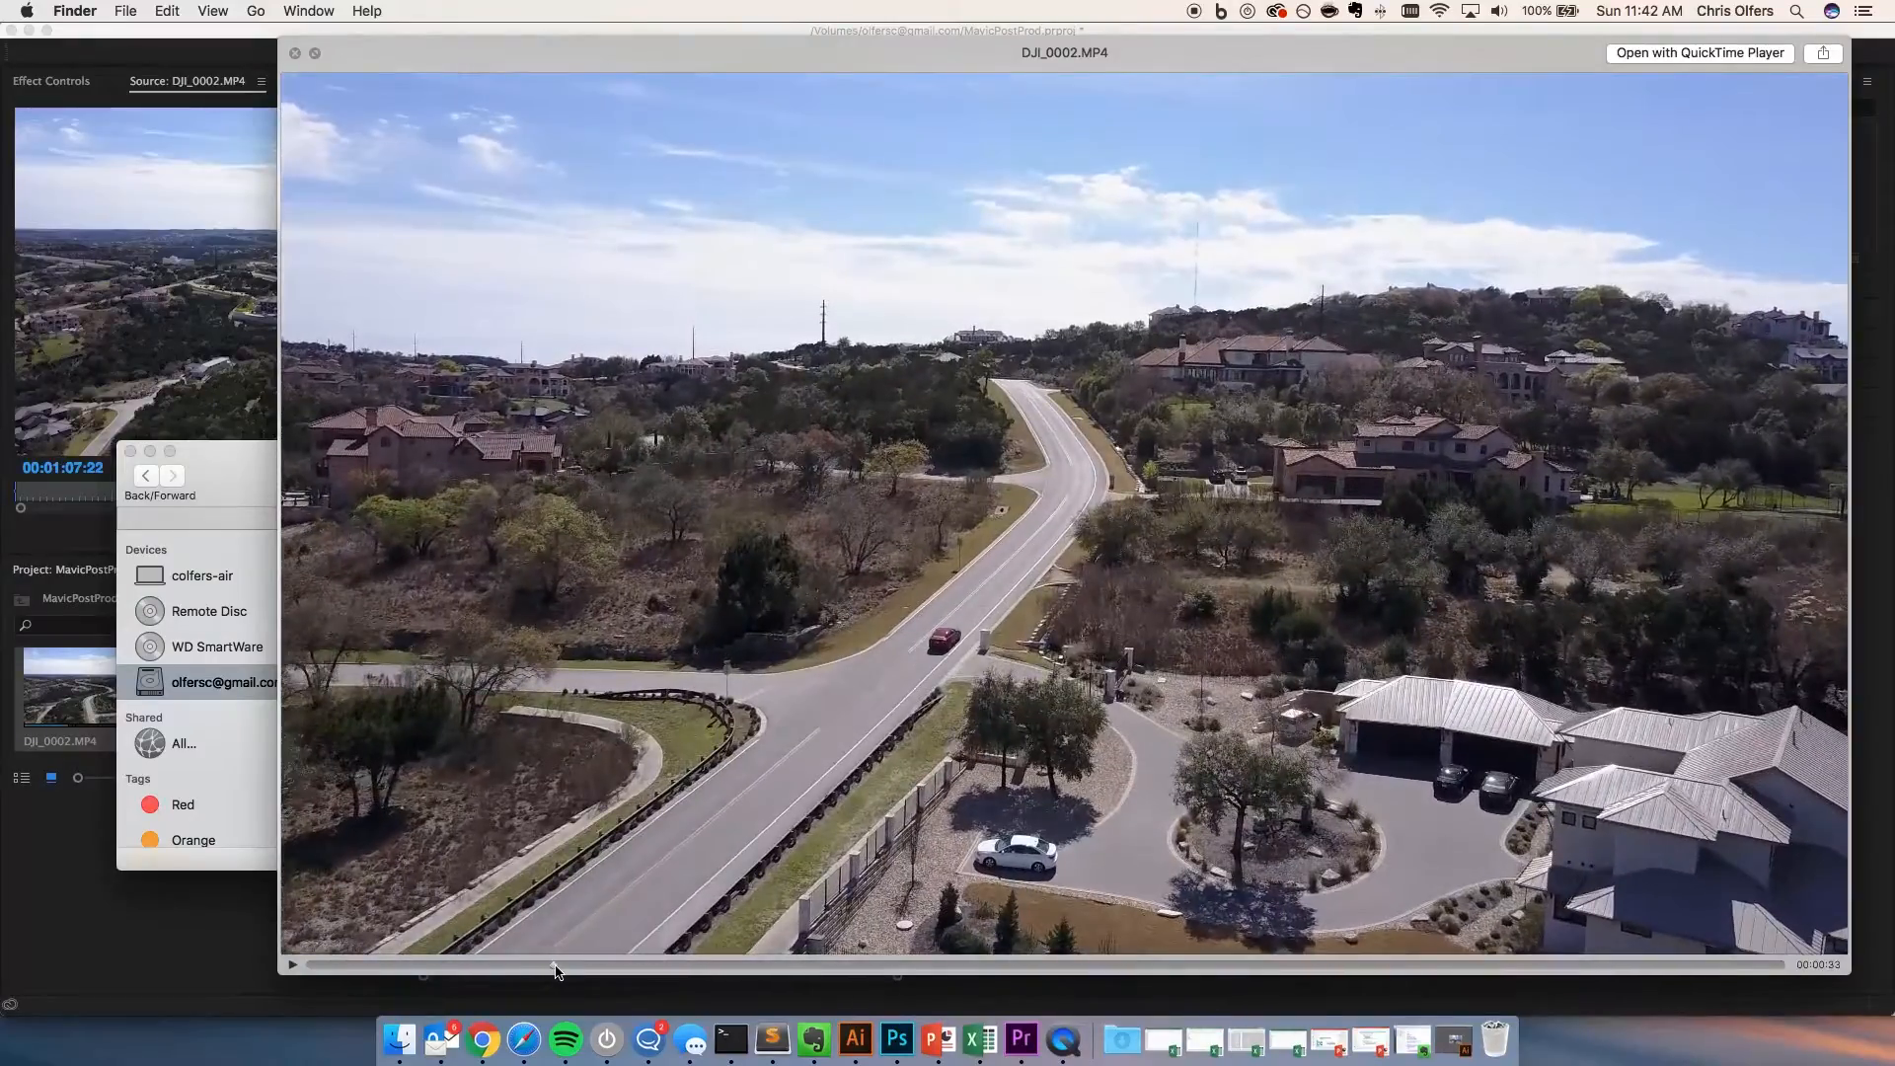
pyautogui.moveTo(557, 963); pyautogui.dragTo(604, 964)
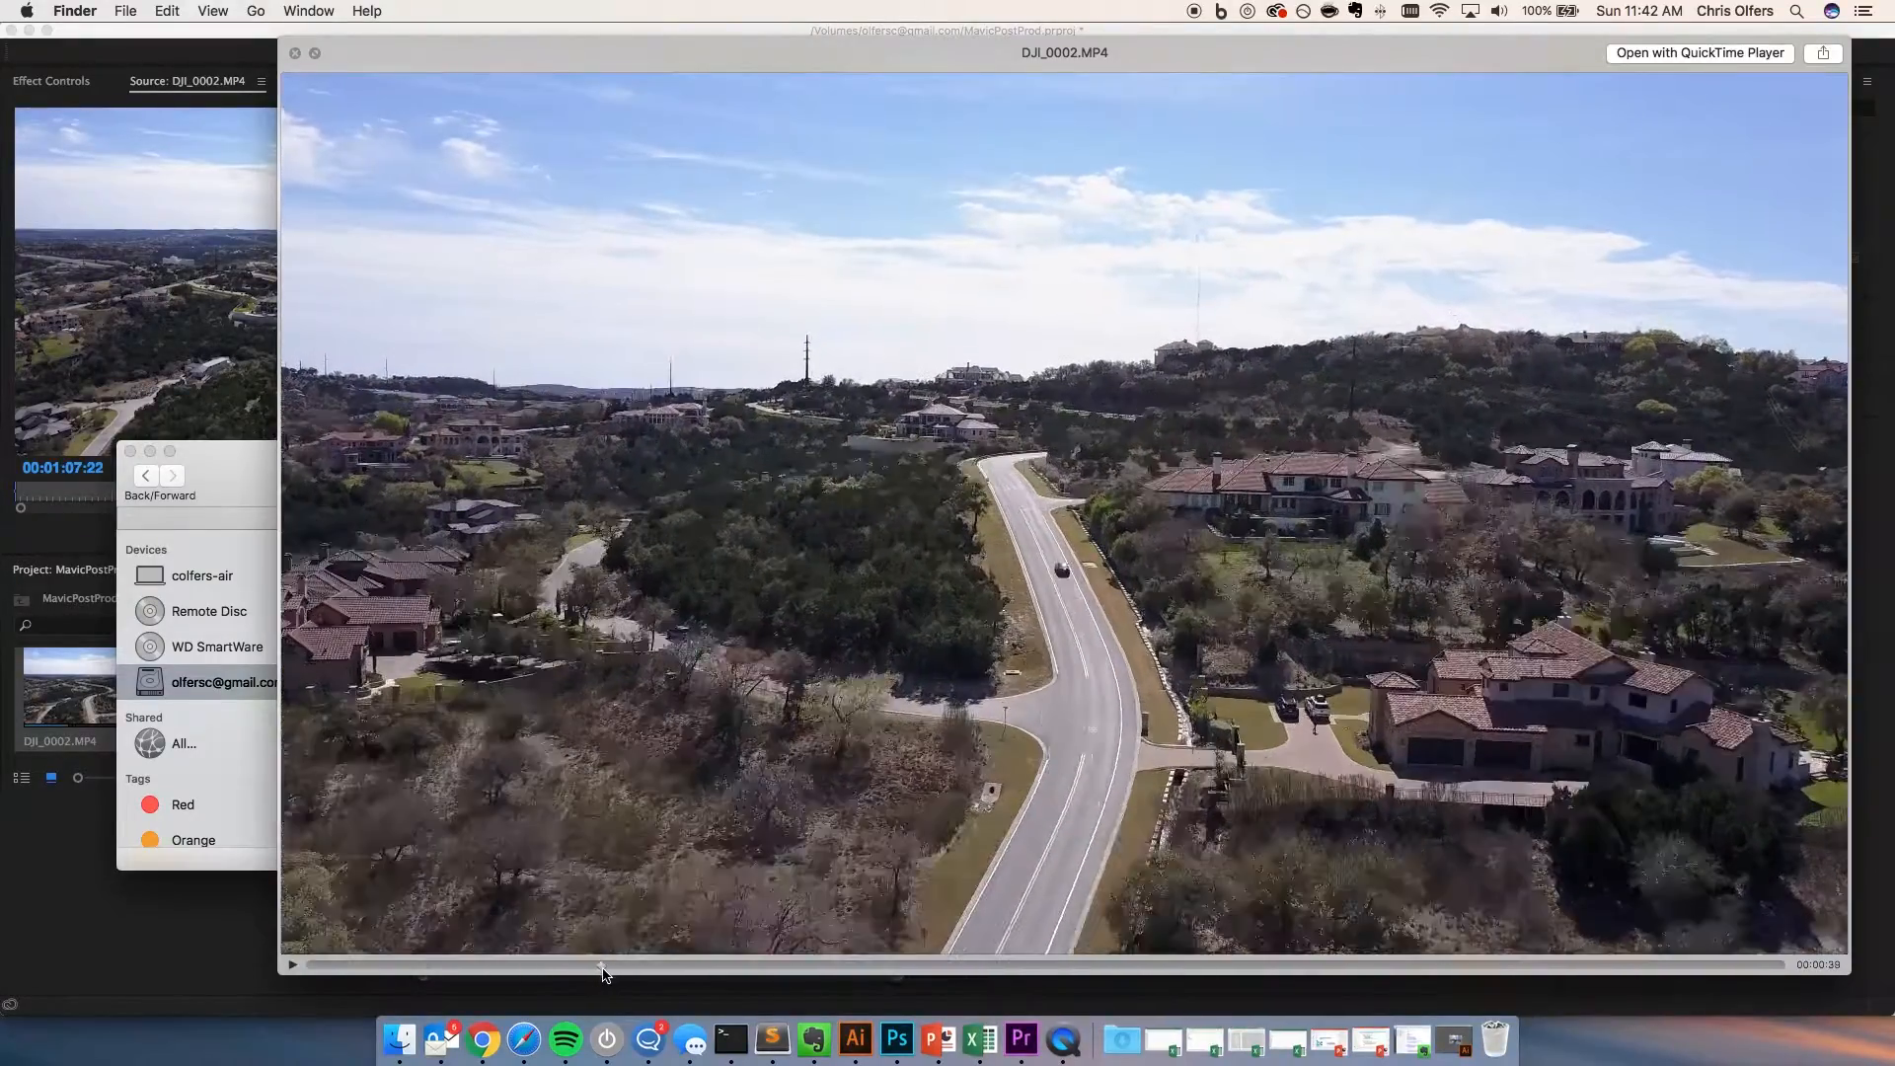
pyautogui.moveTo(604, 966); pyautogui.dragTo(642, 966)
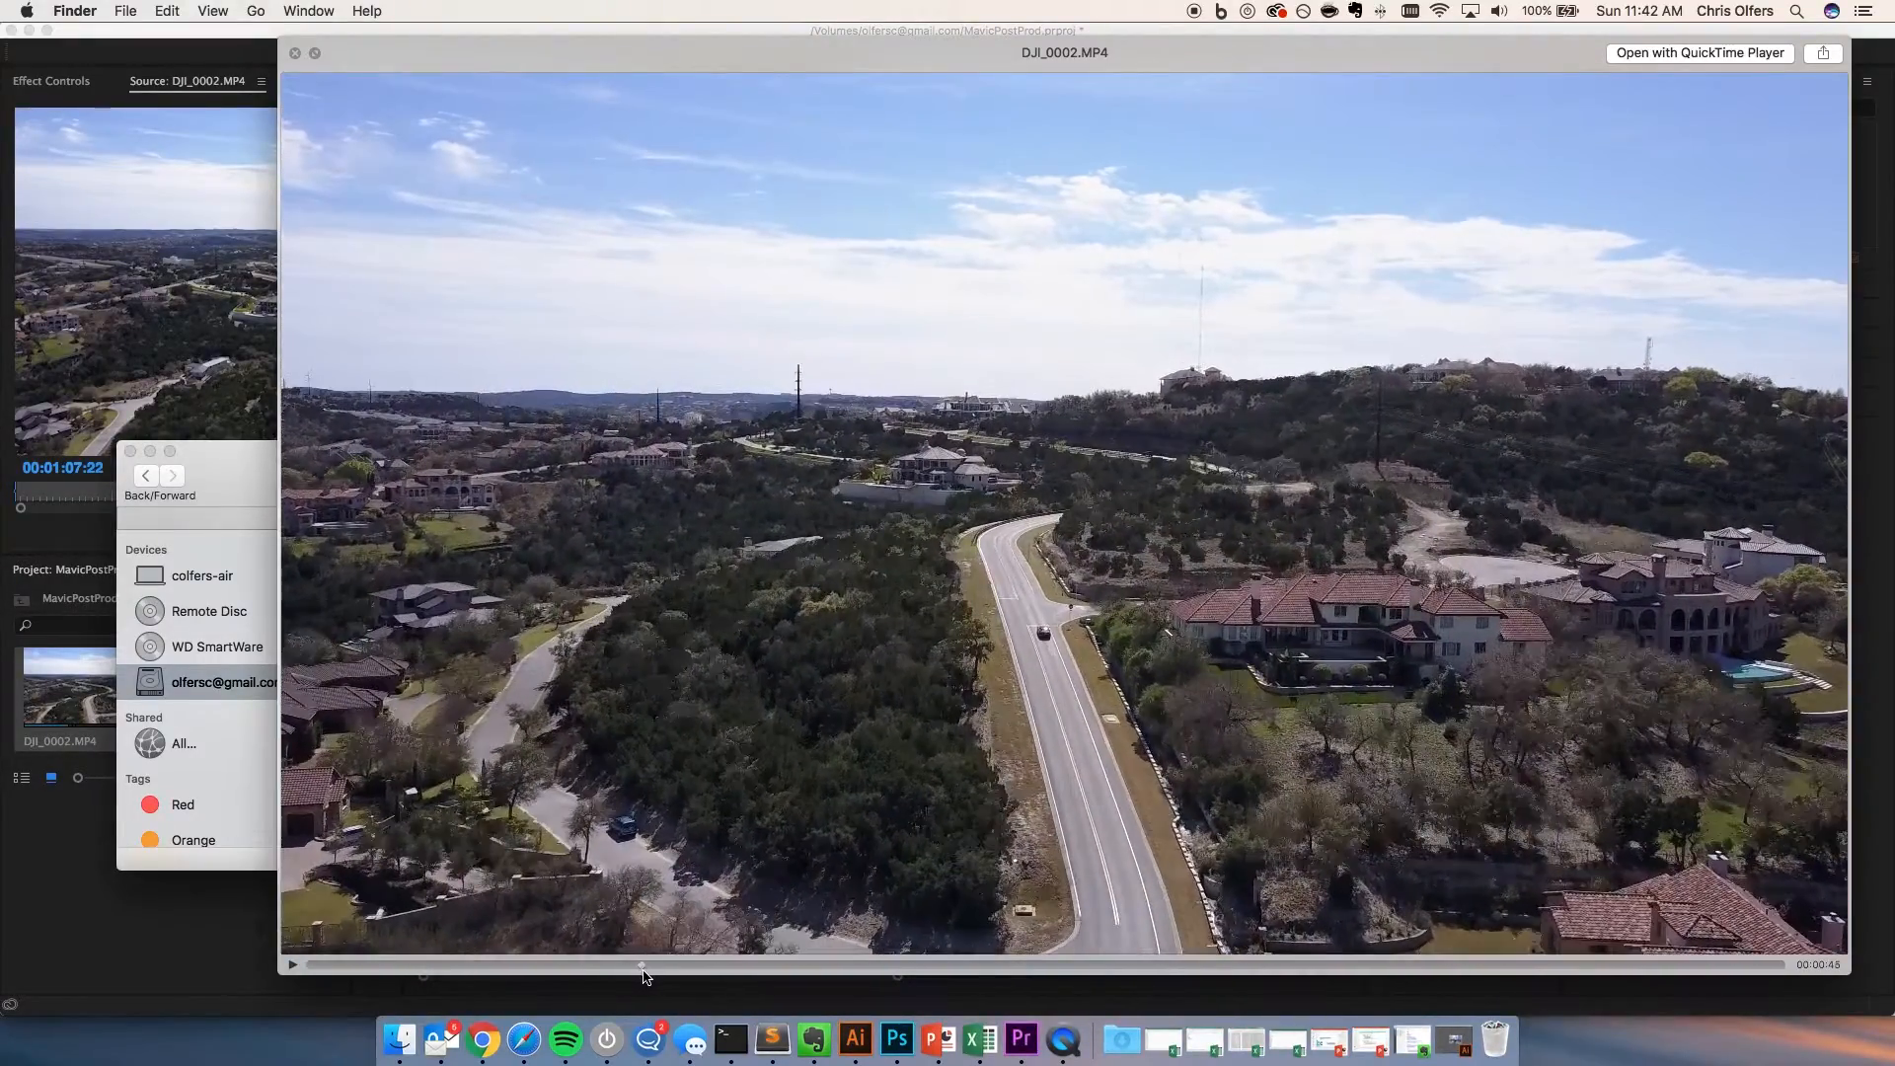
pyautogui.moveTo(642, 971); pyautogui.dragTo(714, 972)
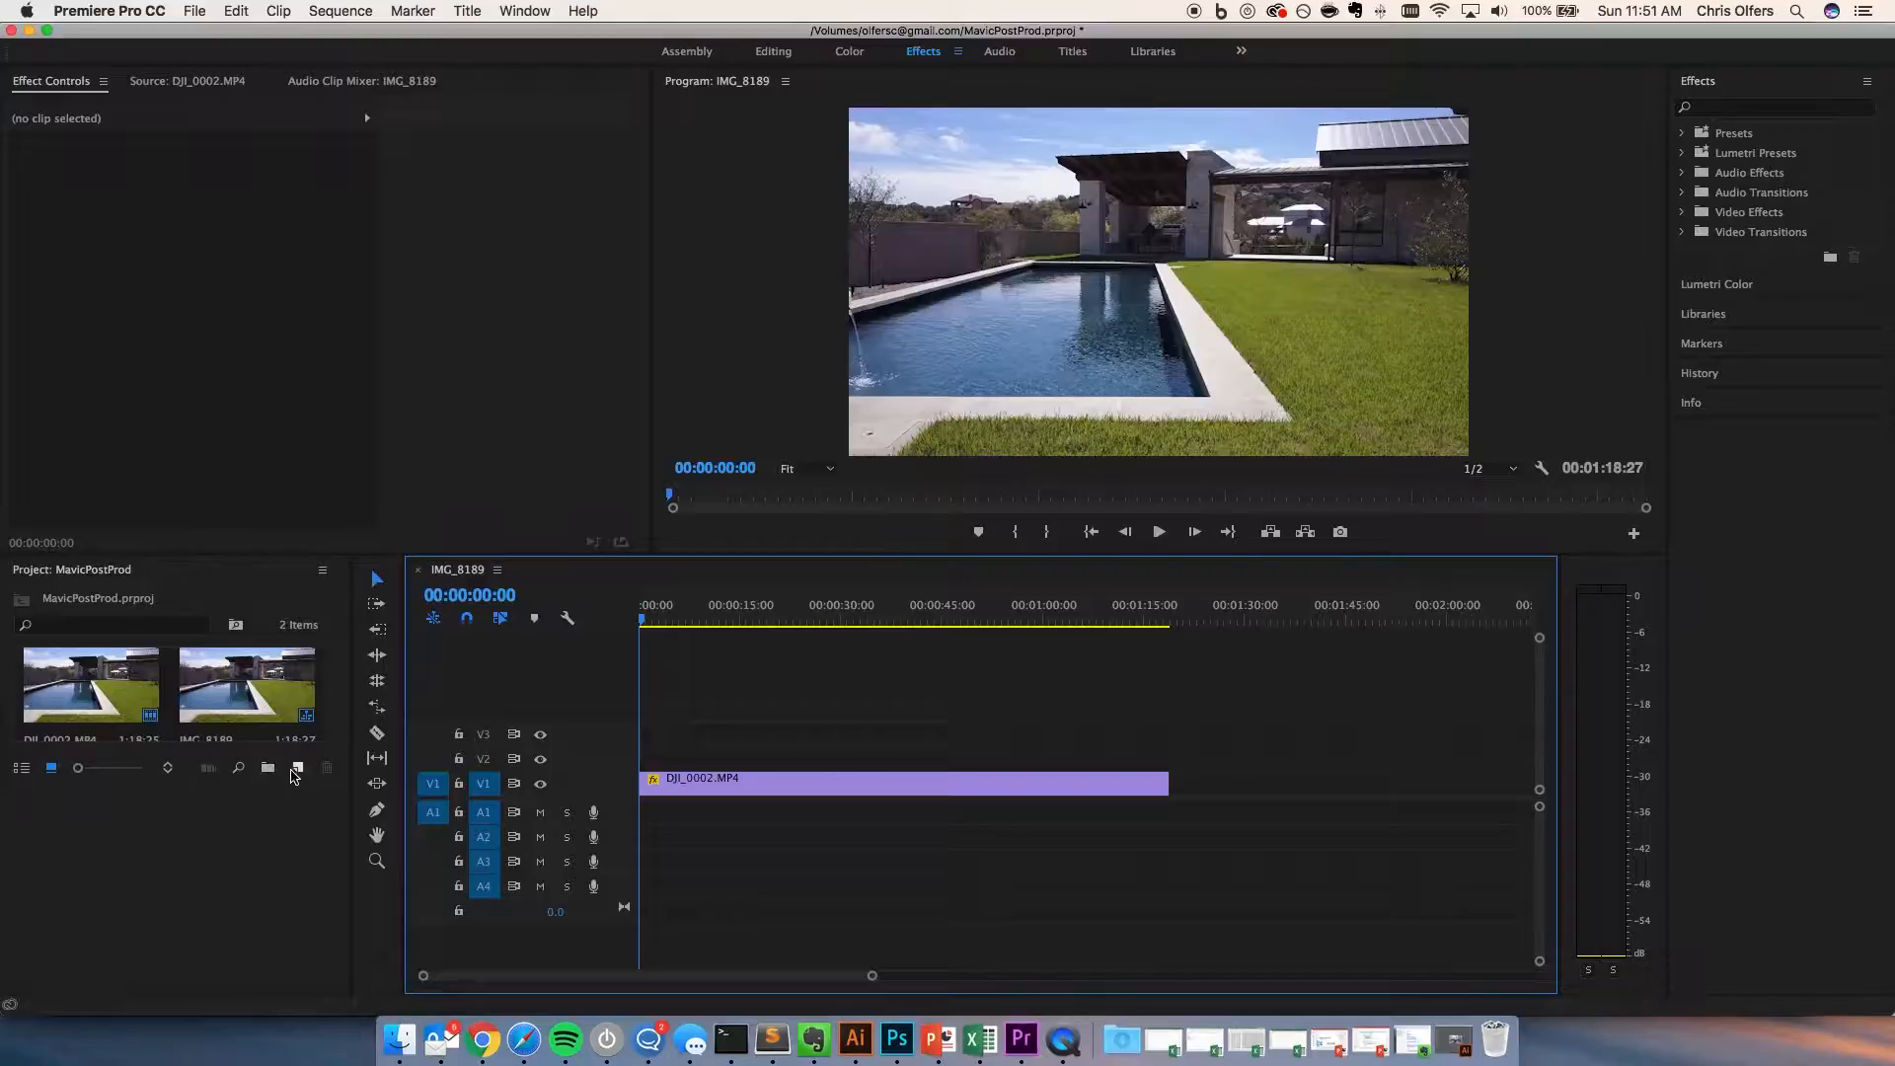
# Step: Create a 1920×1080 adjustment layer and place it on V2 above the drone clip
pyautogui.click(296, 768)
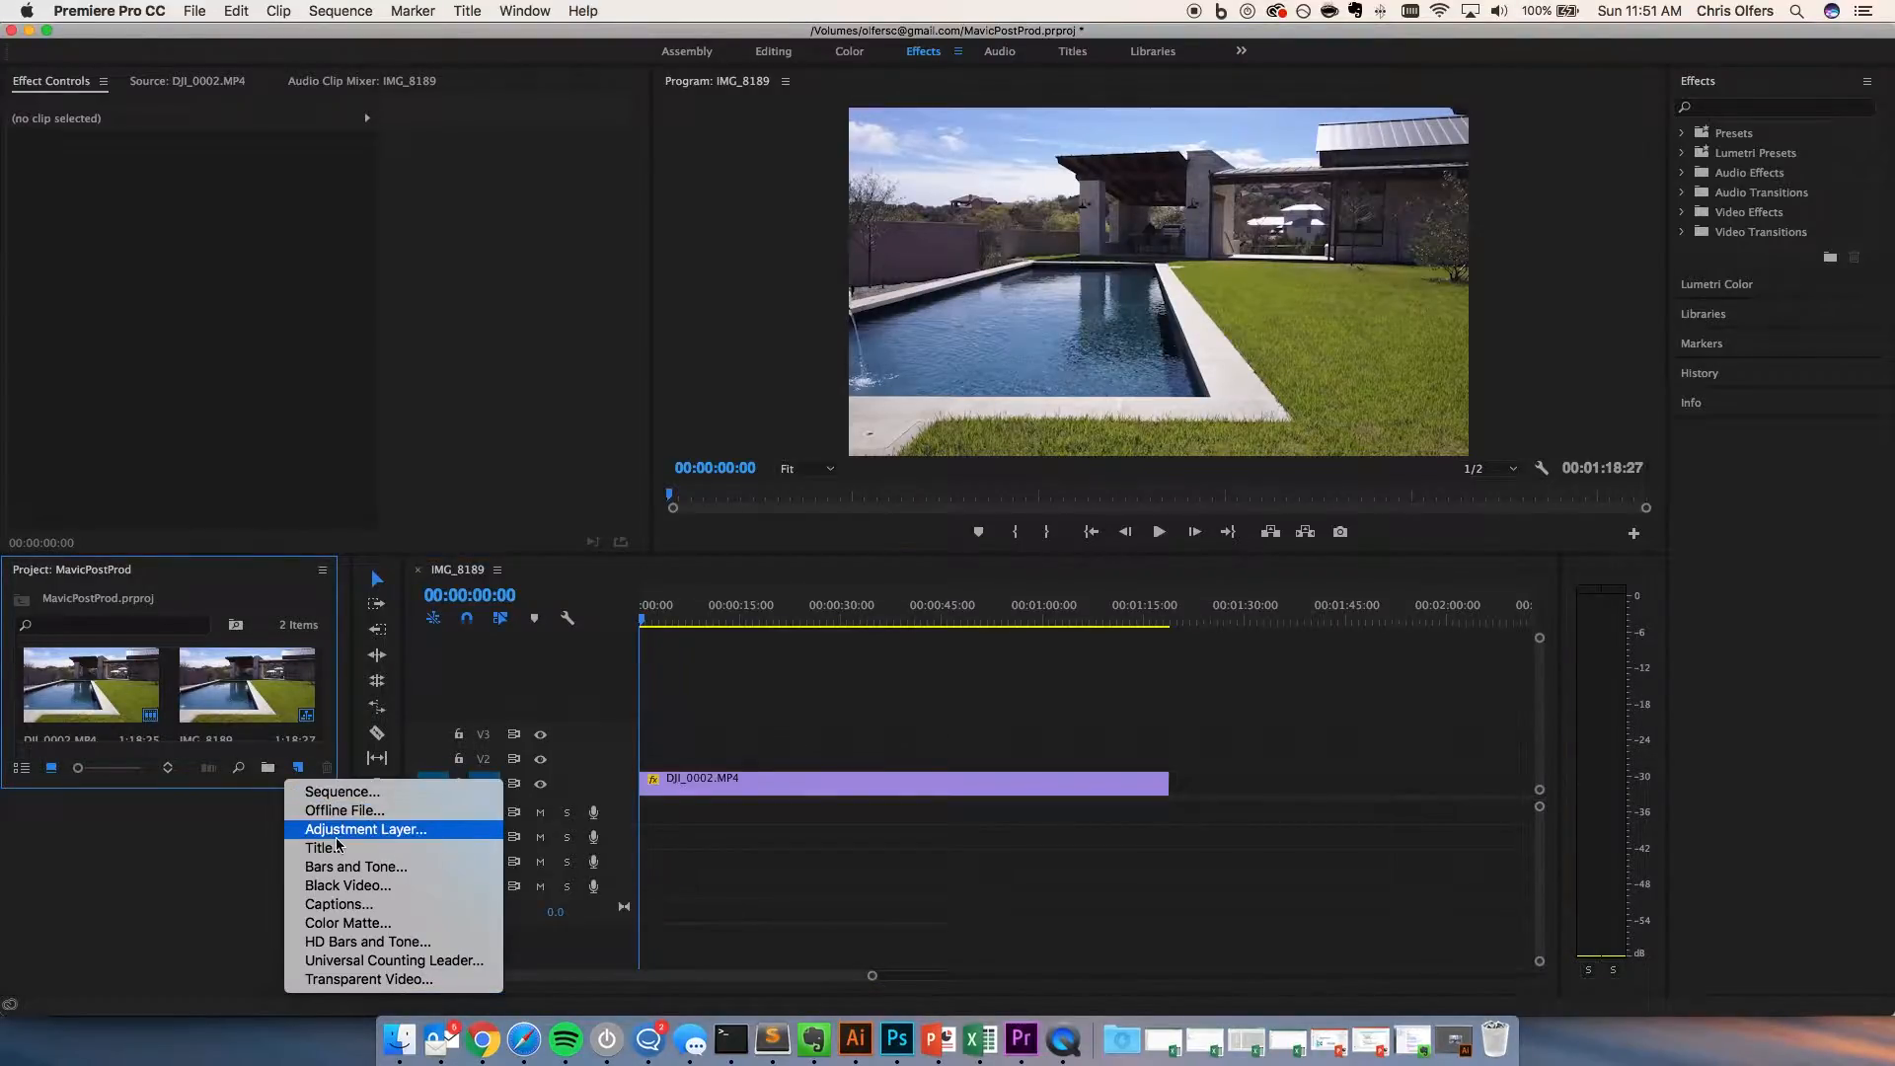
pyautogui.click(368, 829)
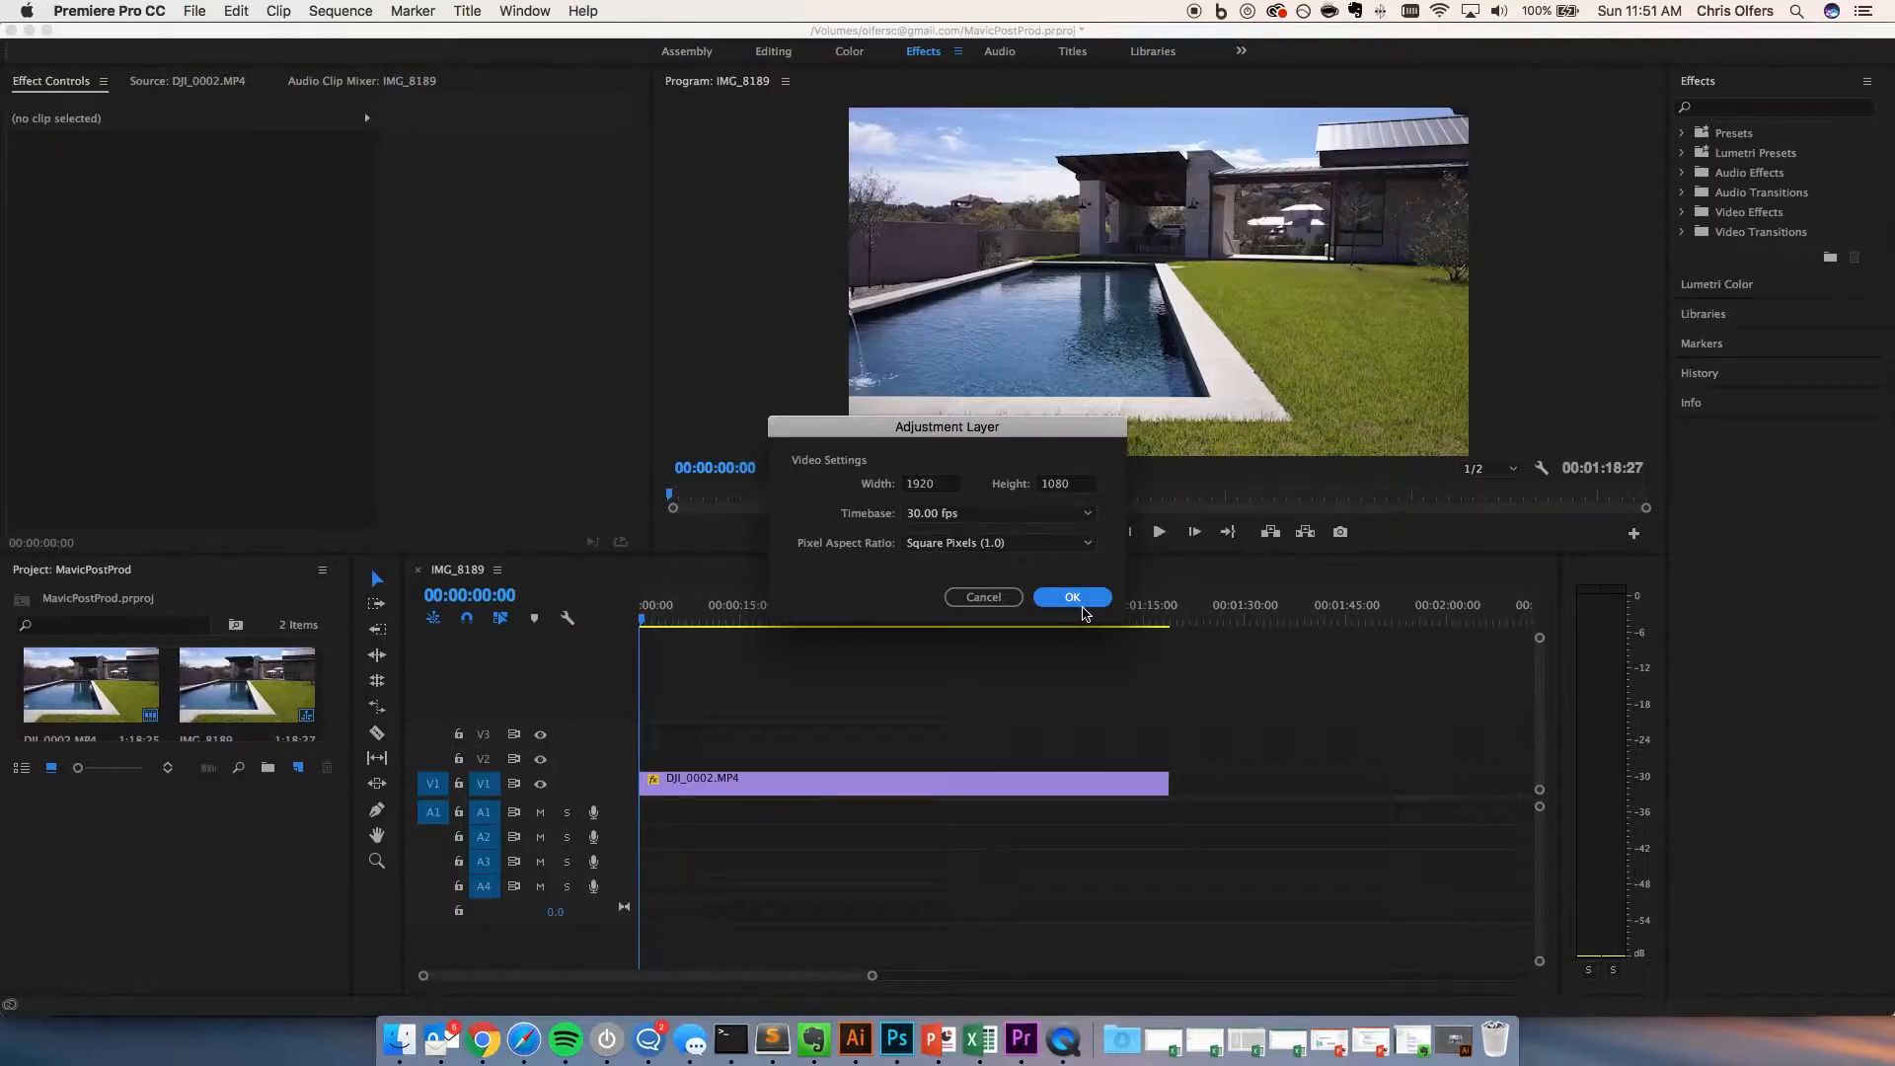
pyautogui.click(1074, 596)
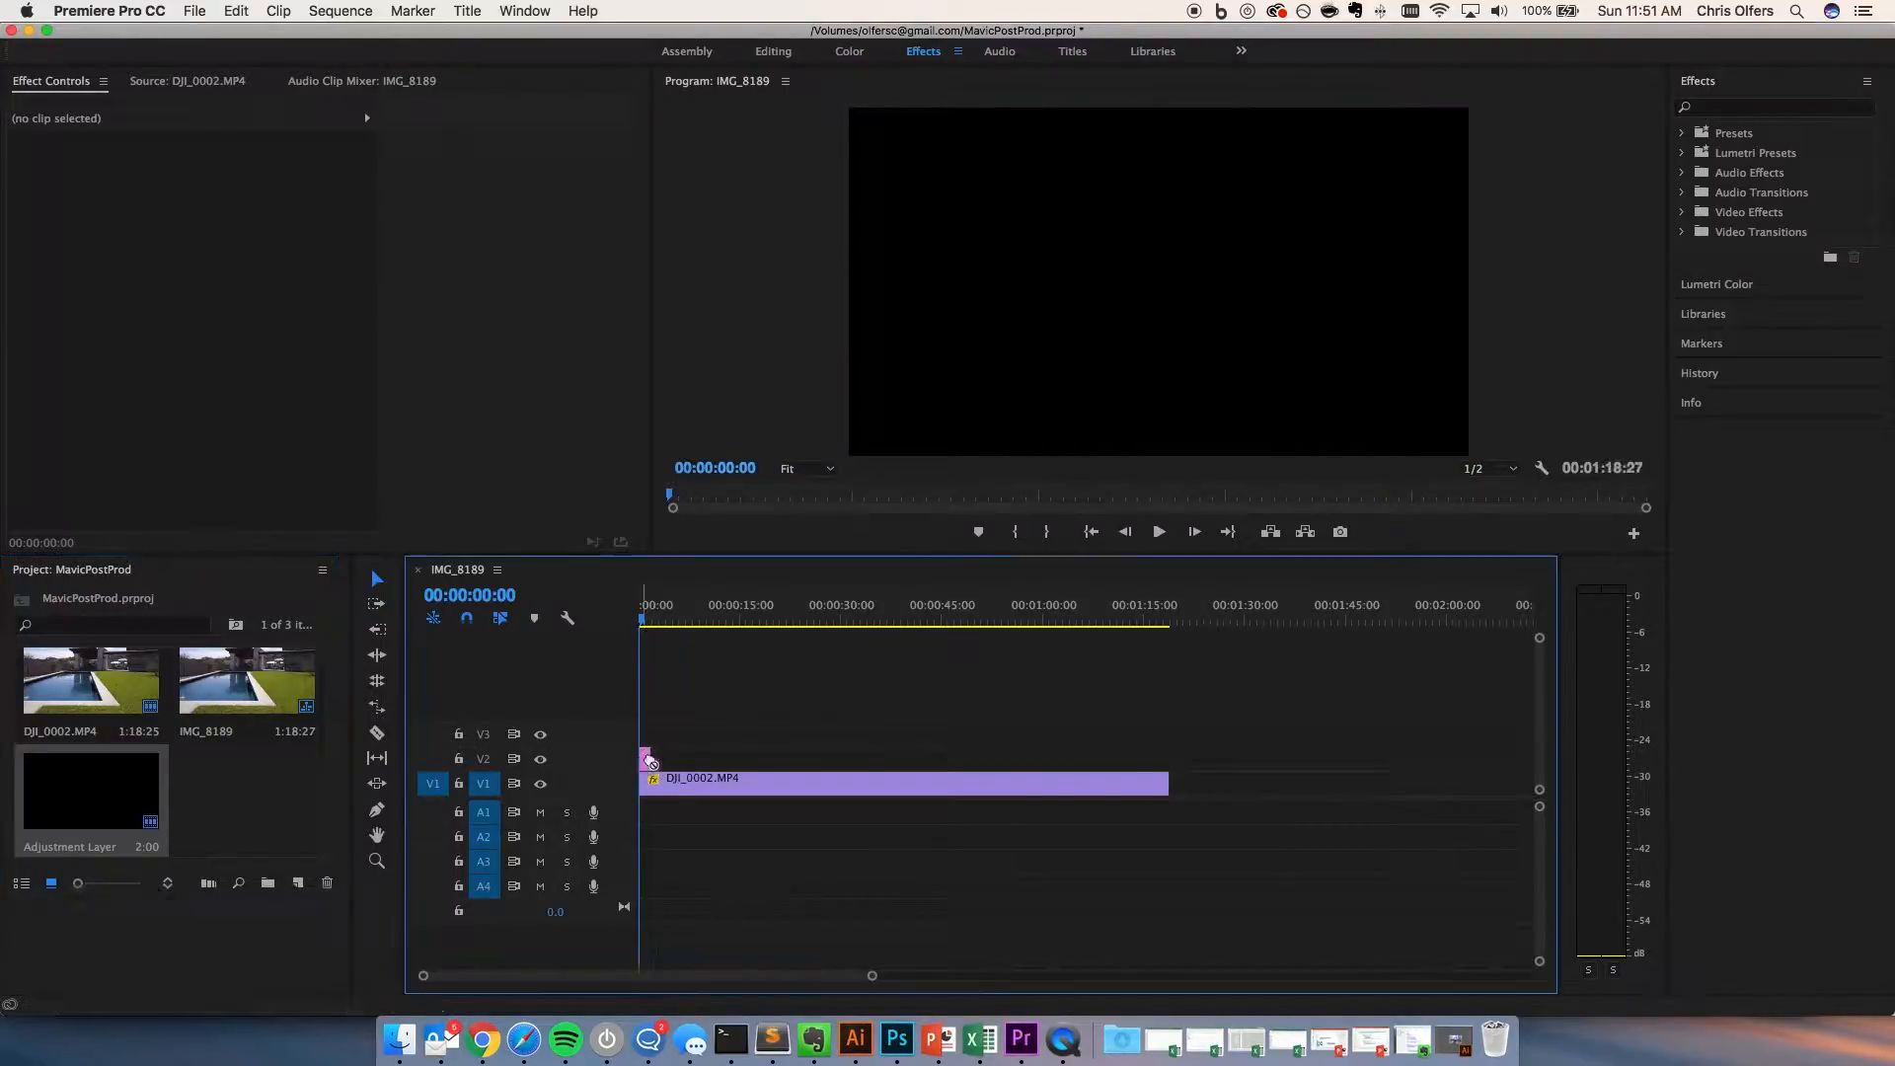
pyautogui.moveTo(648, 759); pyautogui.dragTo(852, 758)
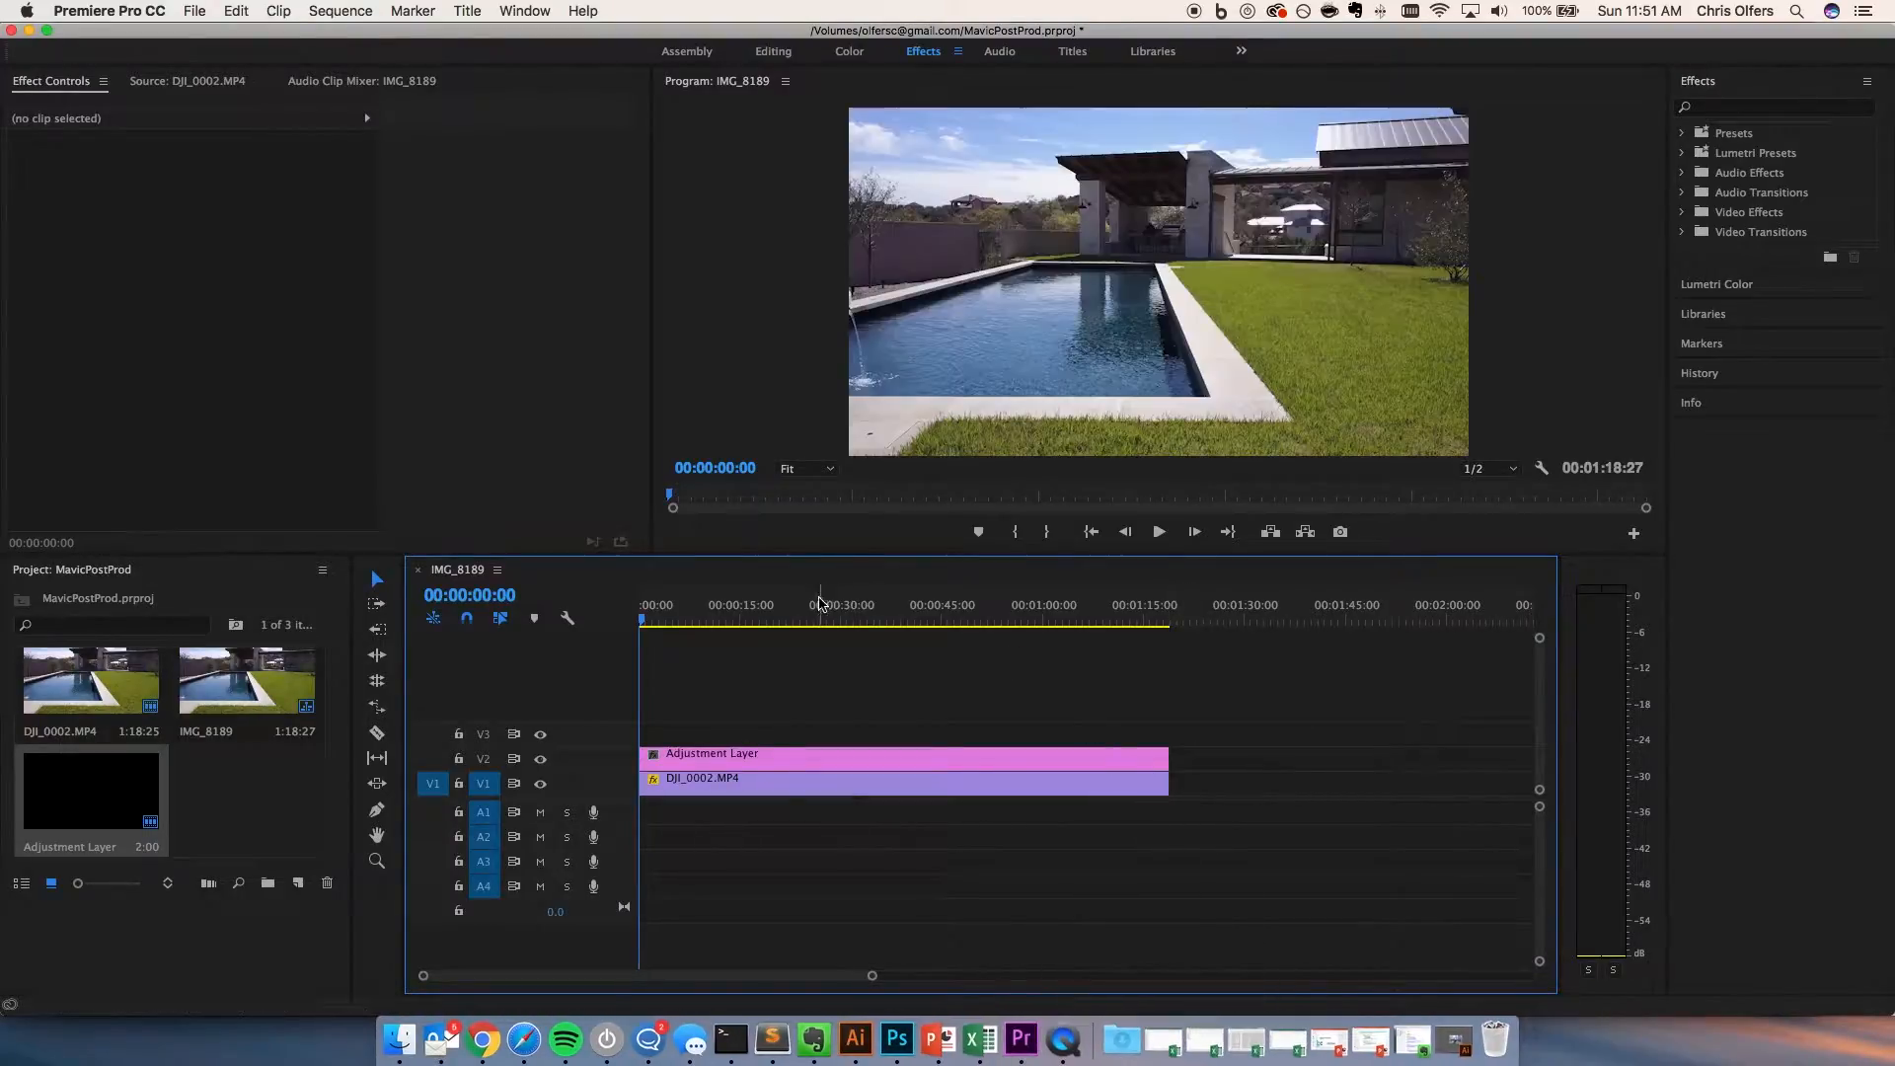
# Step: Select the adjustment layer and apply the RGB Curves effect found by searching 'rgb'
pyautogui.click(837, 620)
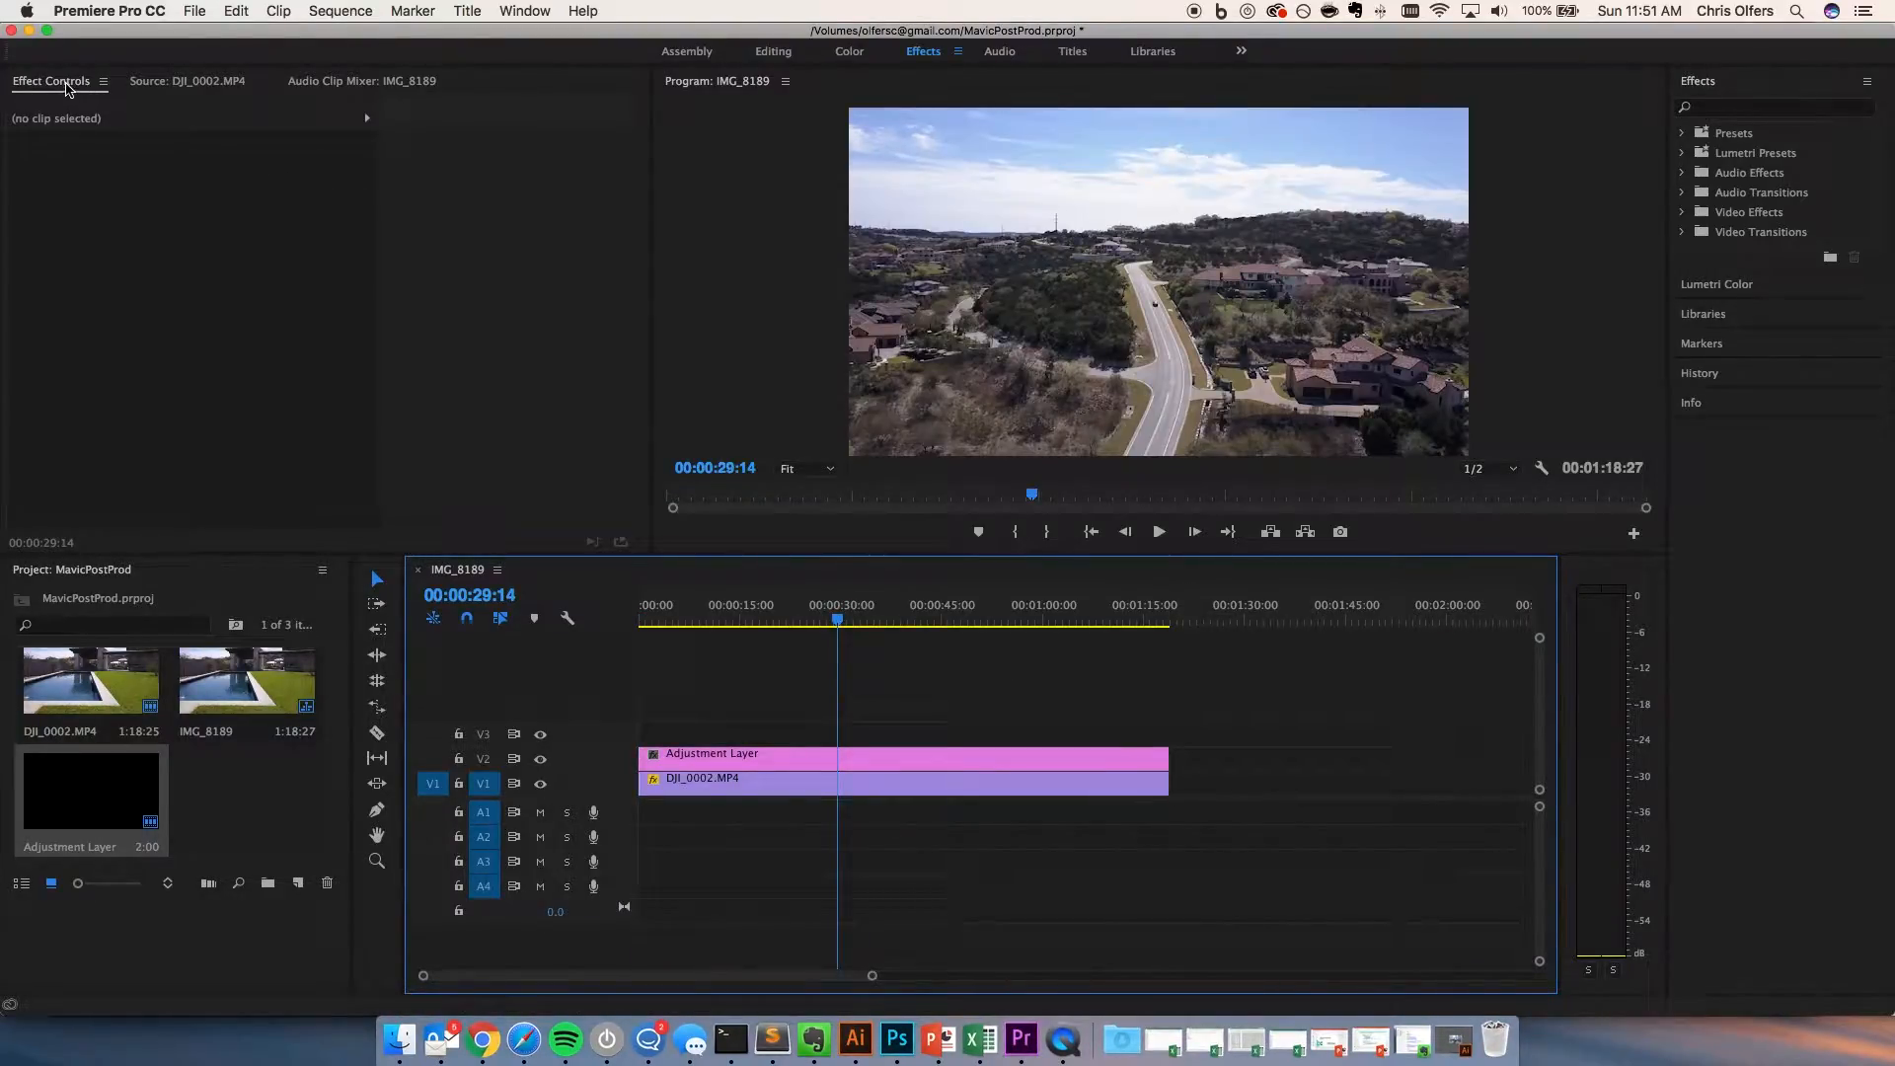
pyautogui.click(730, 754)
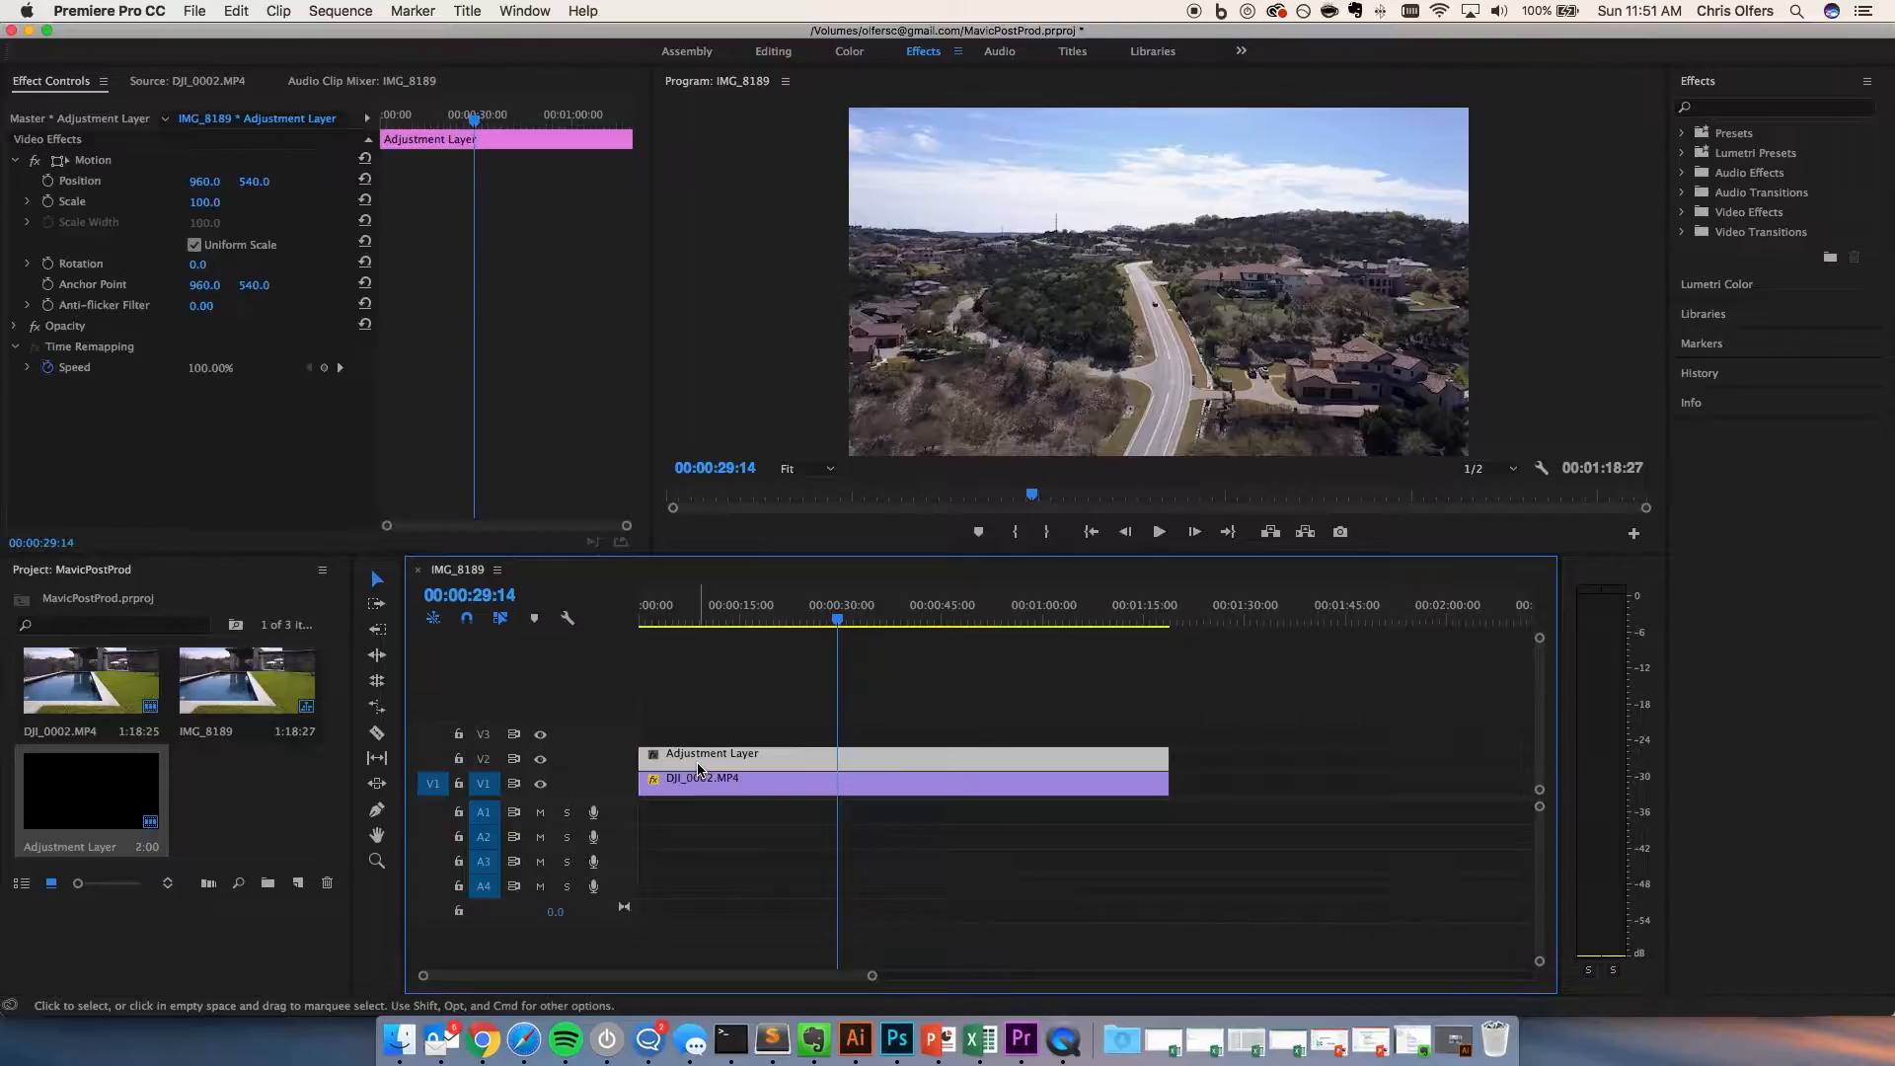
pyautogui.moveTo(81, 312)
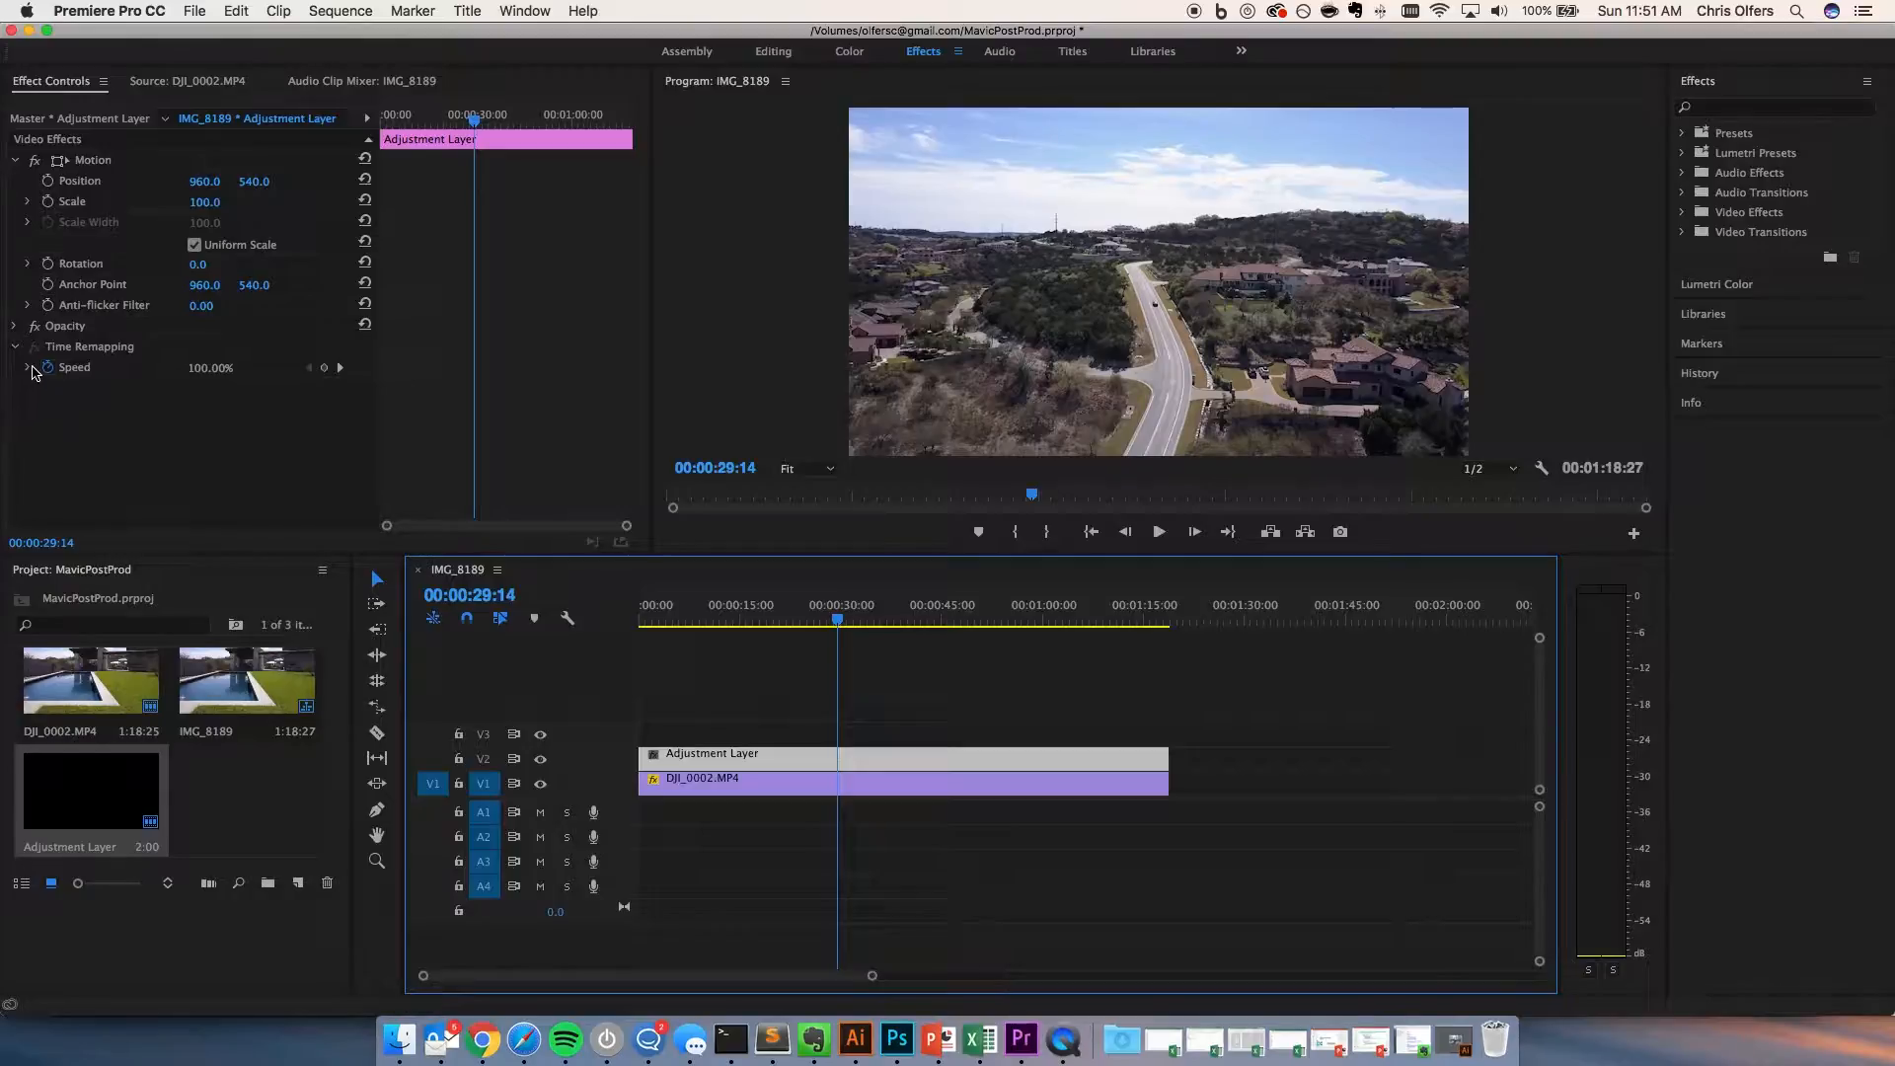
pyautogui.click(1773, 107)
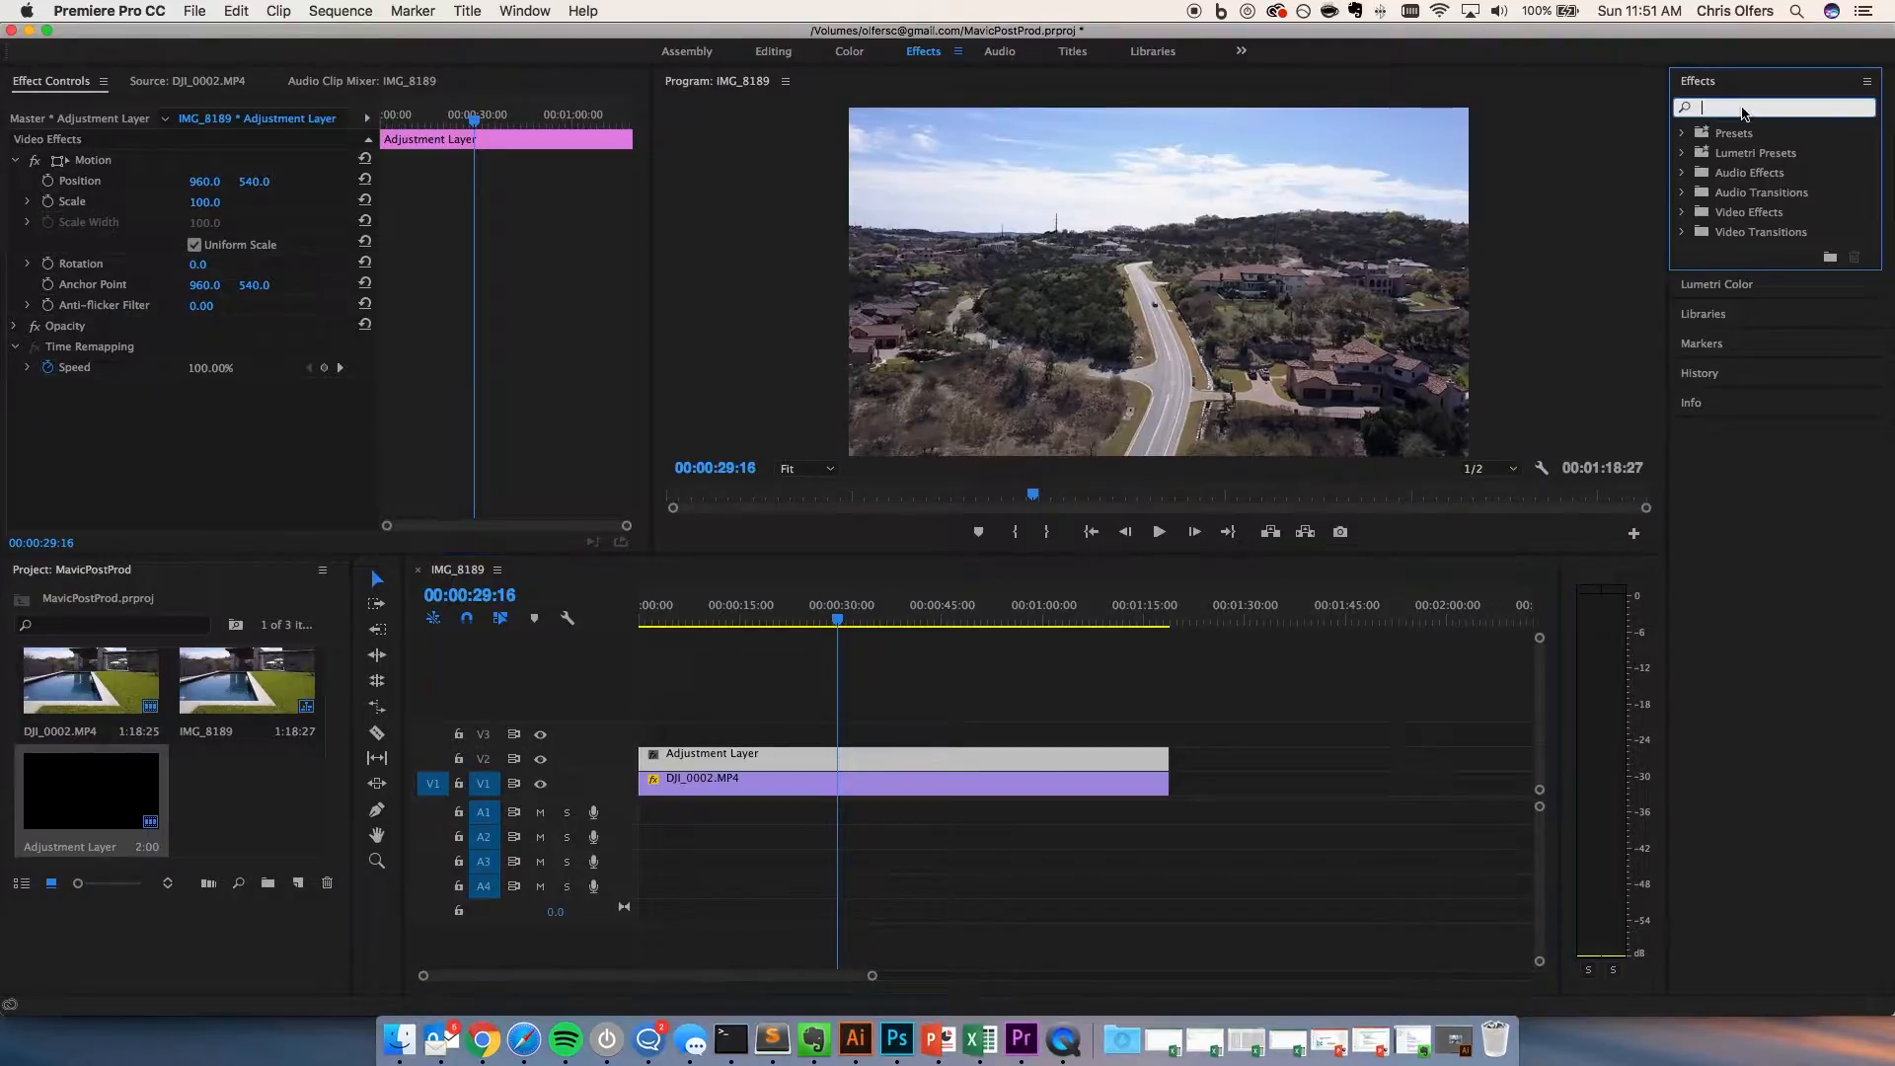
pyautogui.write('rgb')
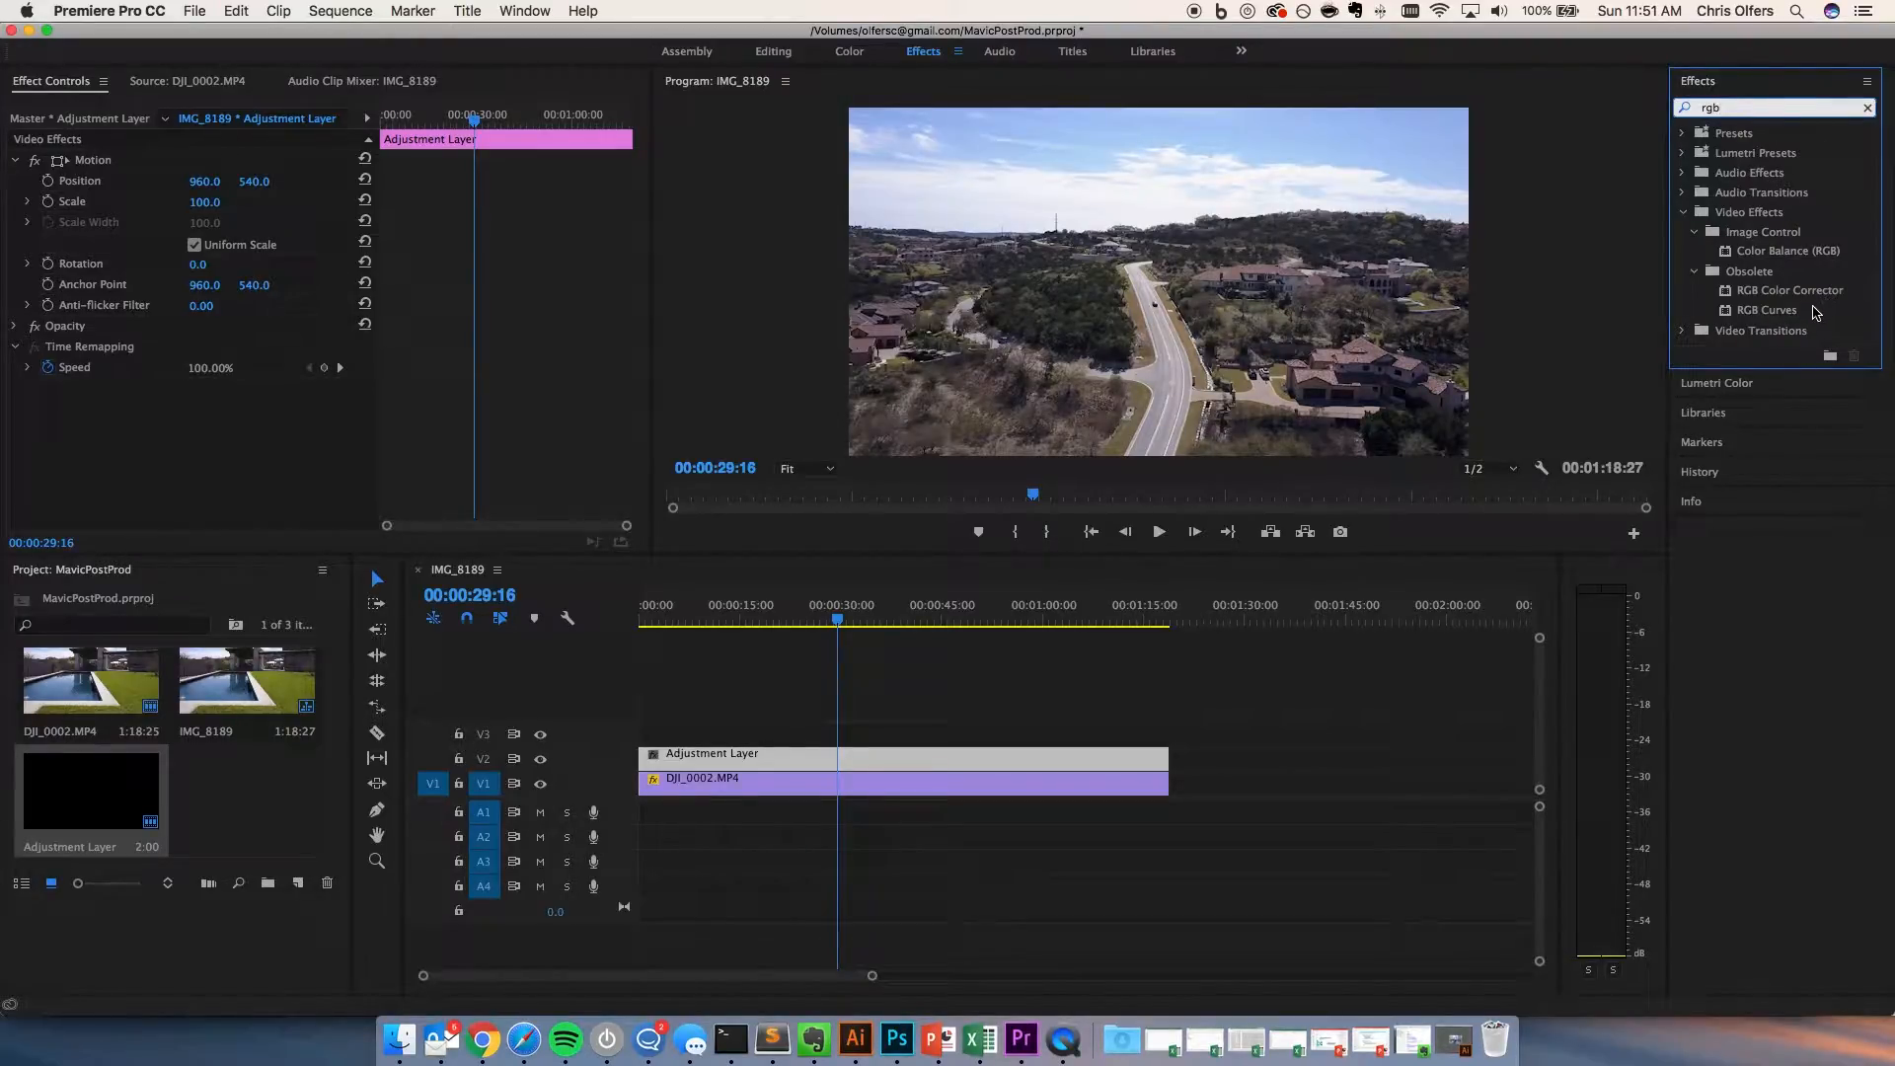
pyautogui.doubleClick(1765, 308)
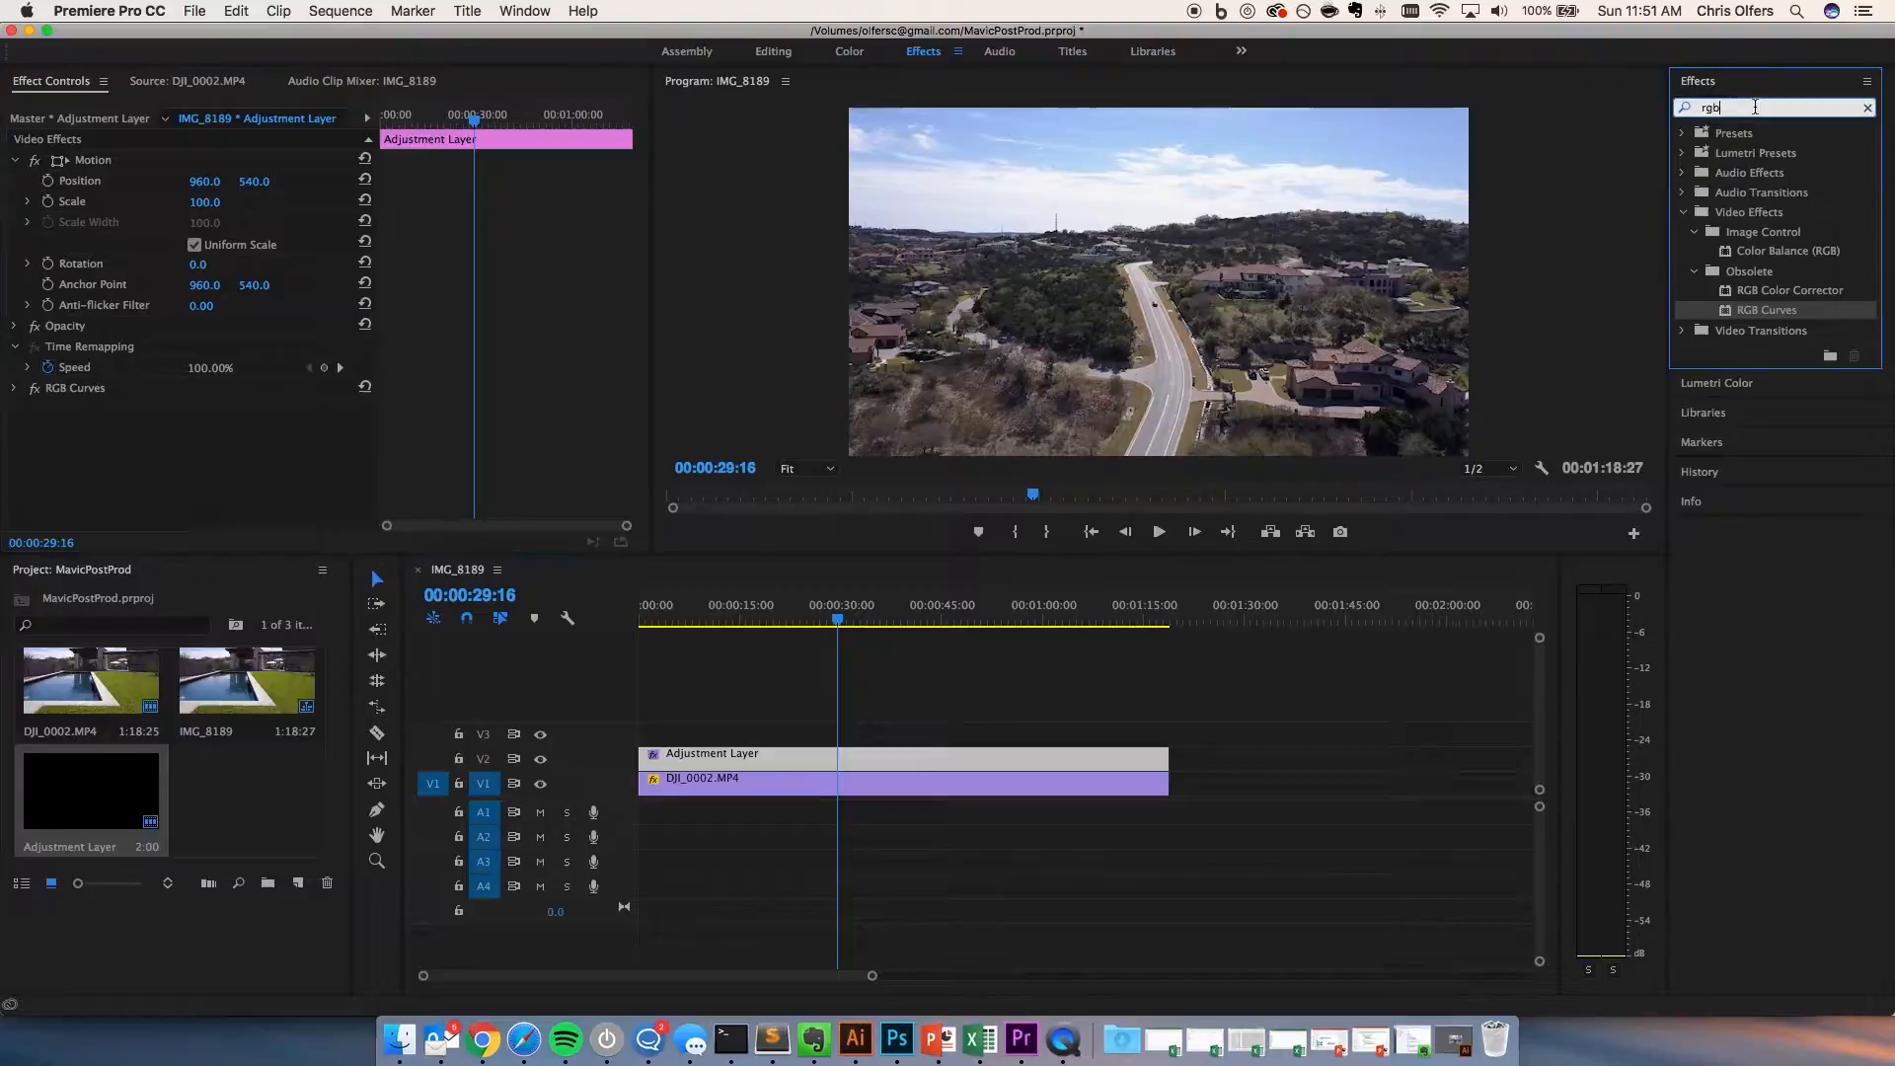
# Step: Search the Effects panel for 'fast' and 'three' to find the color correctors
pyautogui.write('fast')
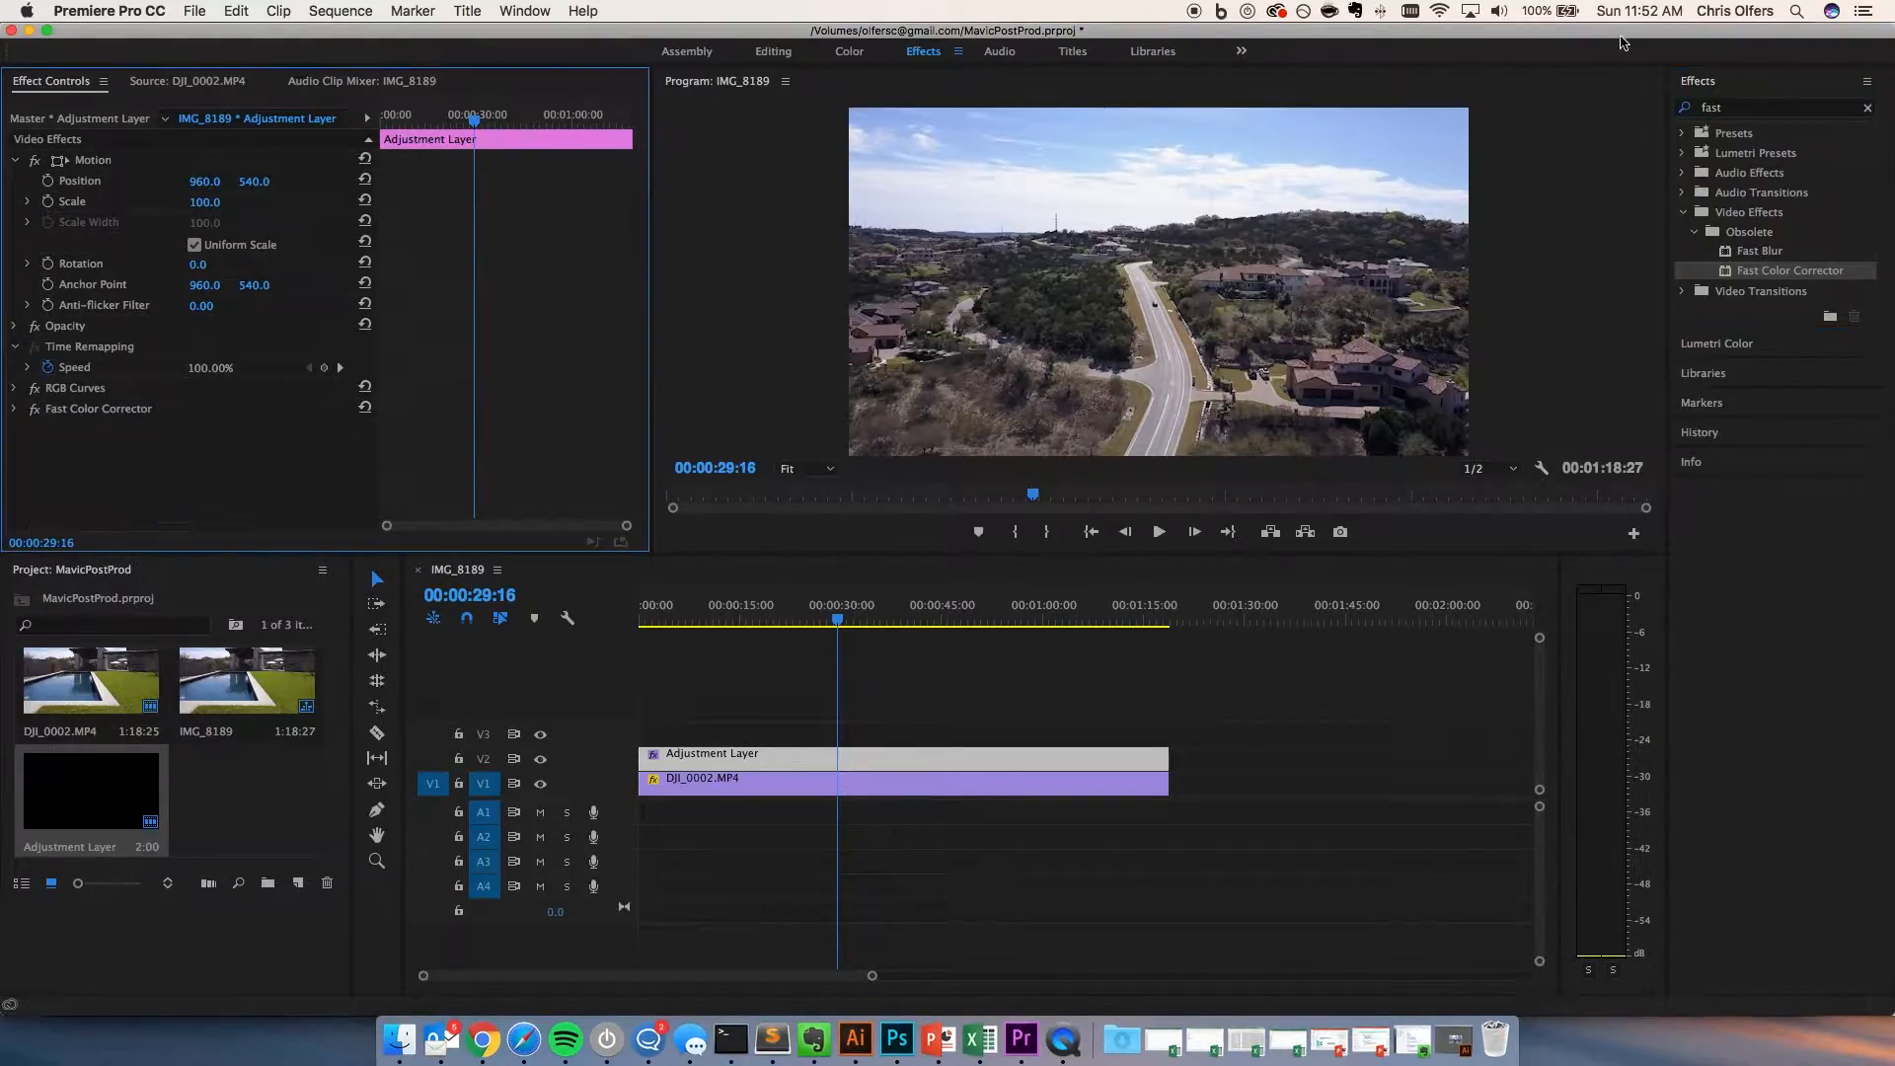
pyautogui.write('three')
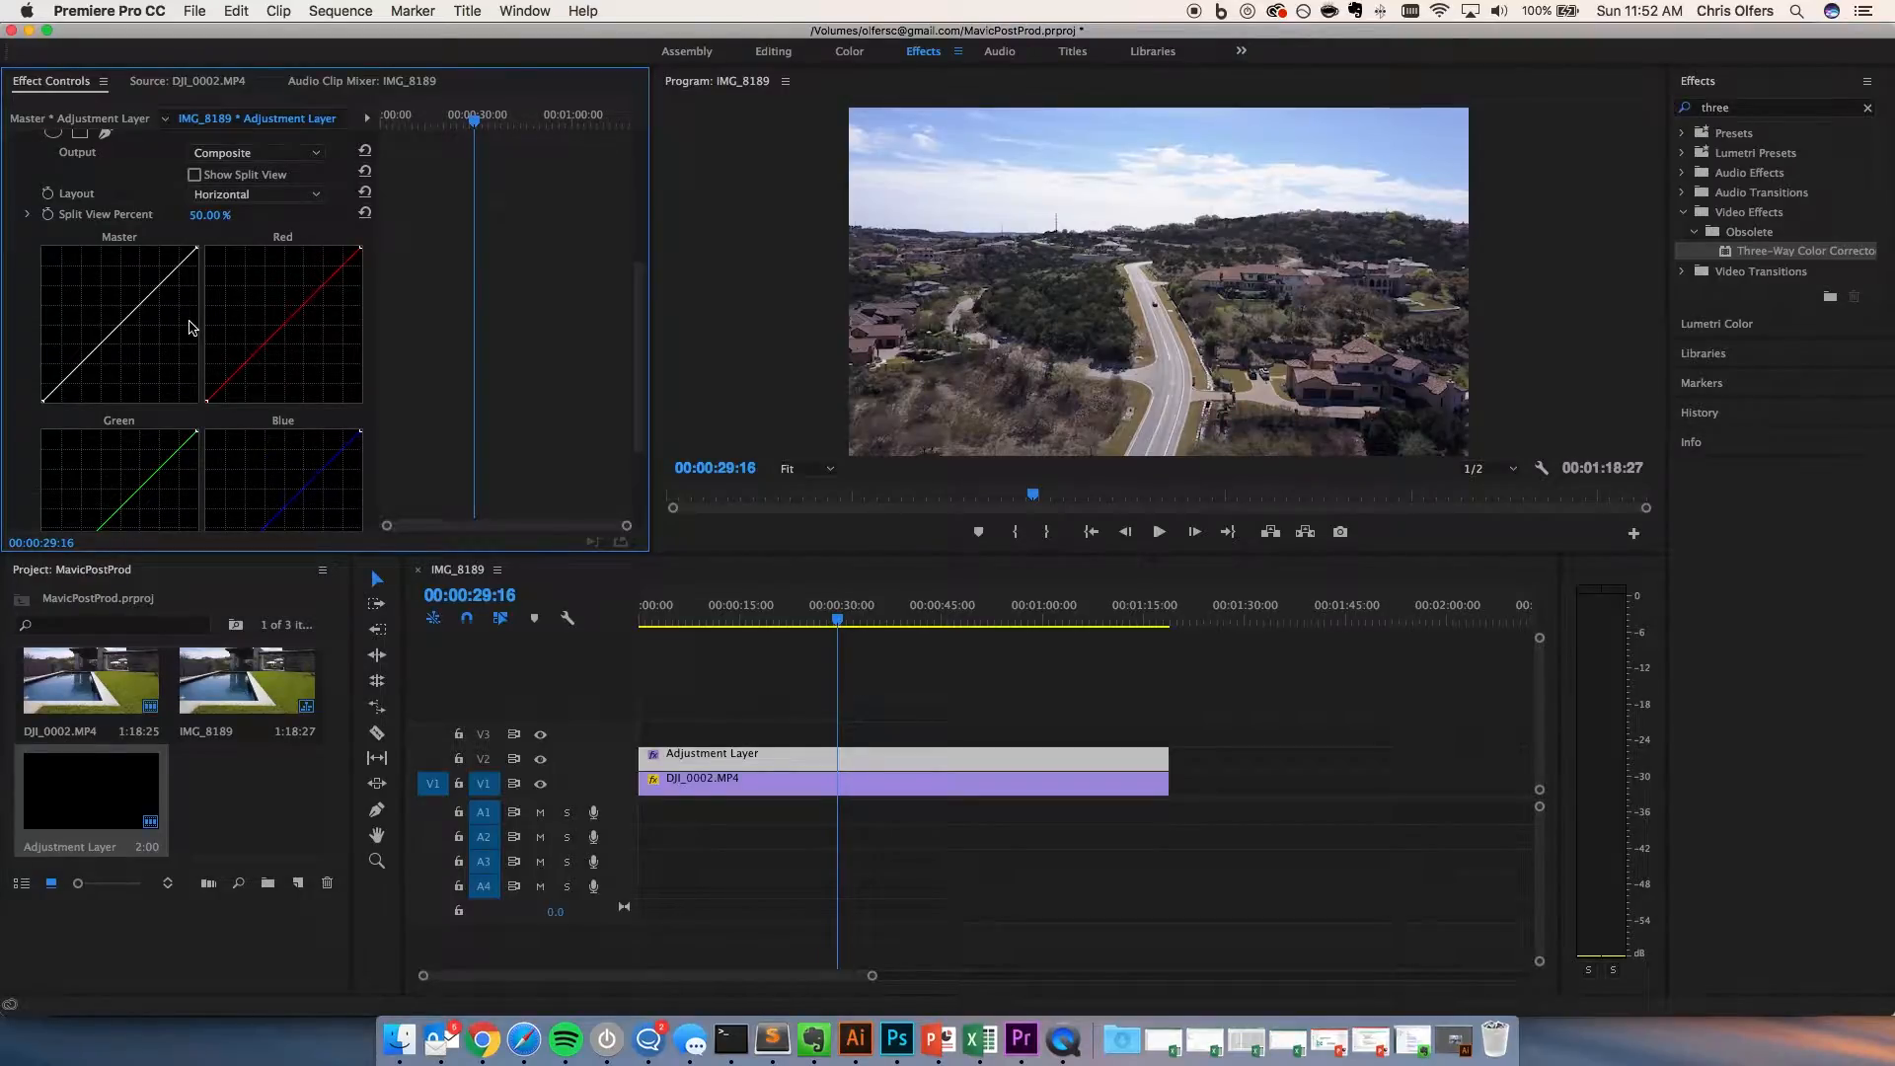
# Step: Show the Lumetri Scopes and nudge the RGB Curves master curve while watching the readings
pyautogui.click(583, 10)
pyautogui.write('scopes')
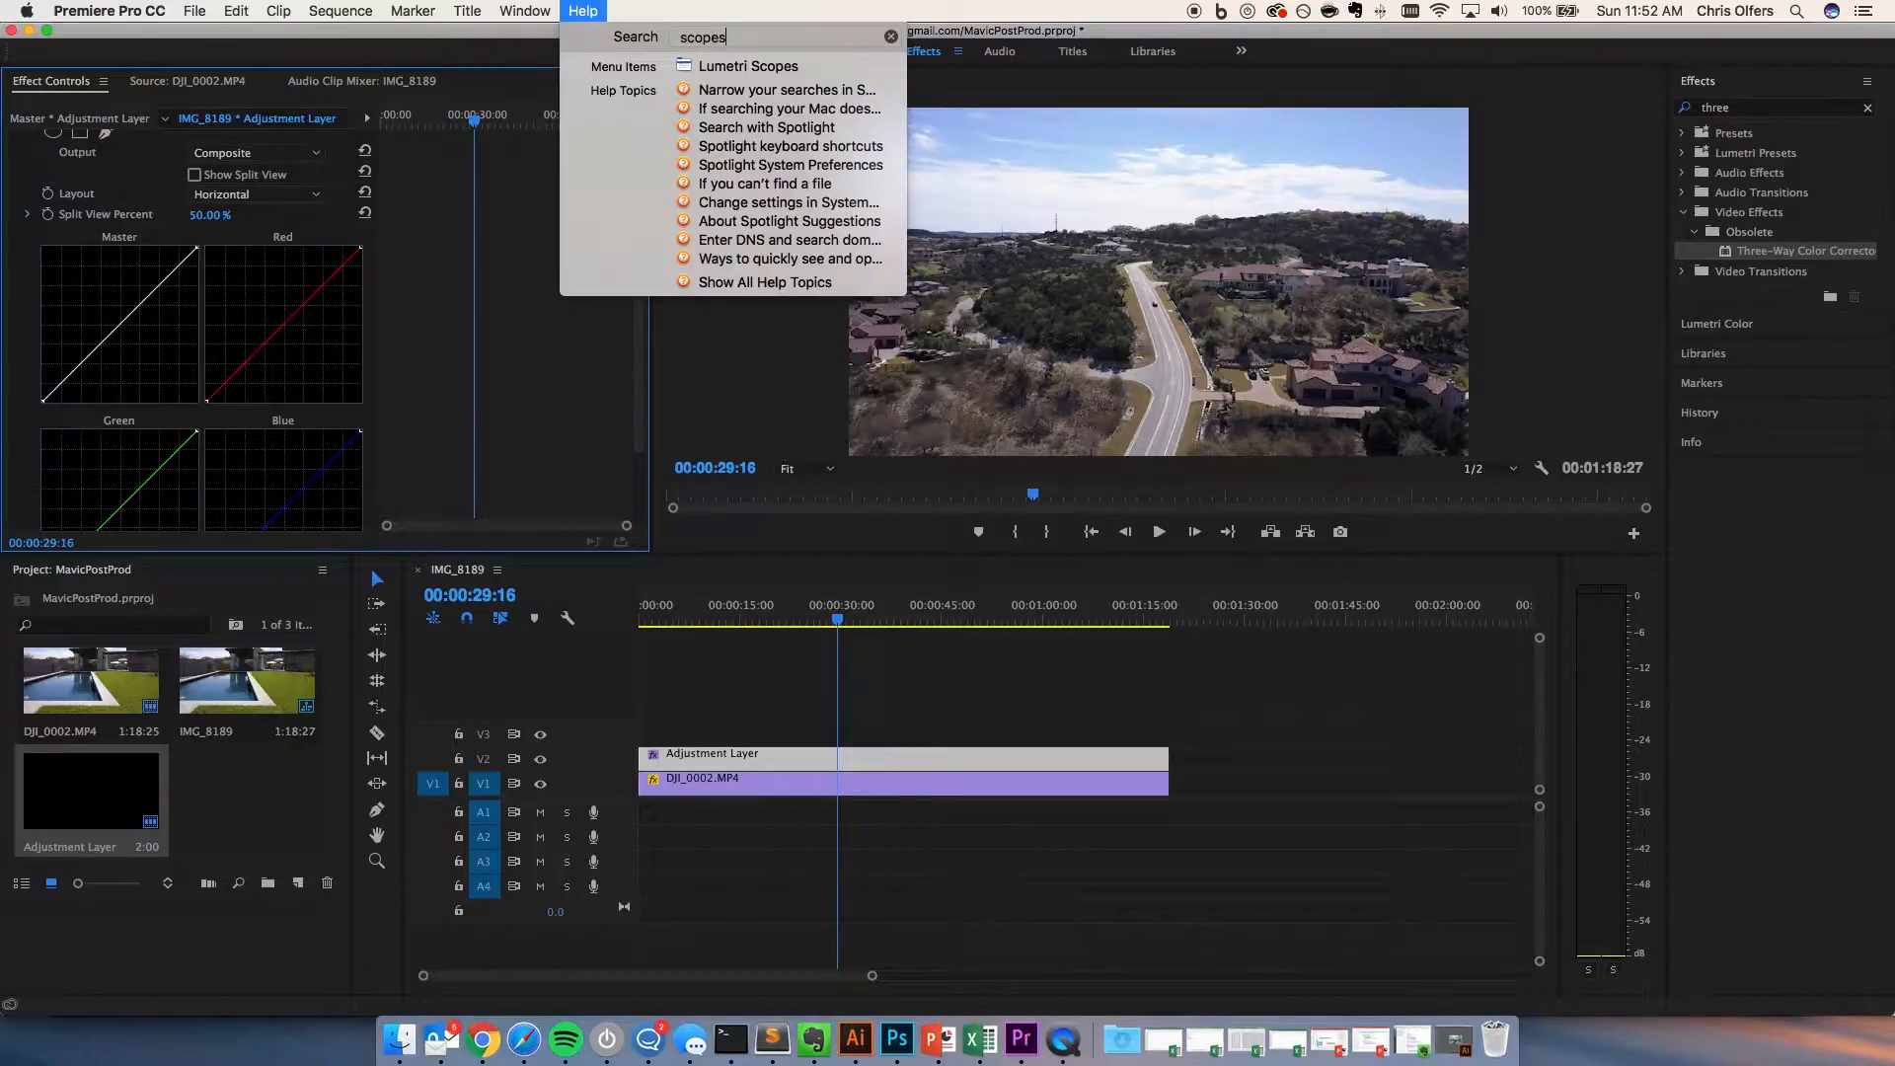
pyautogui.click(525, 10)
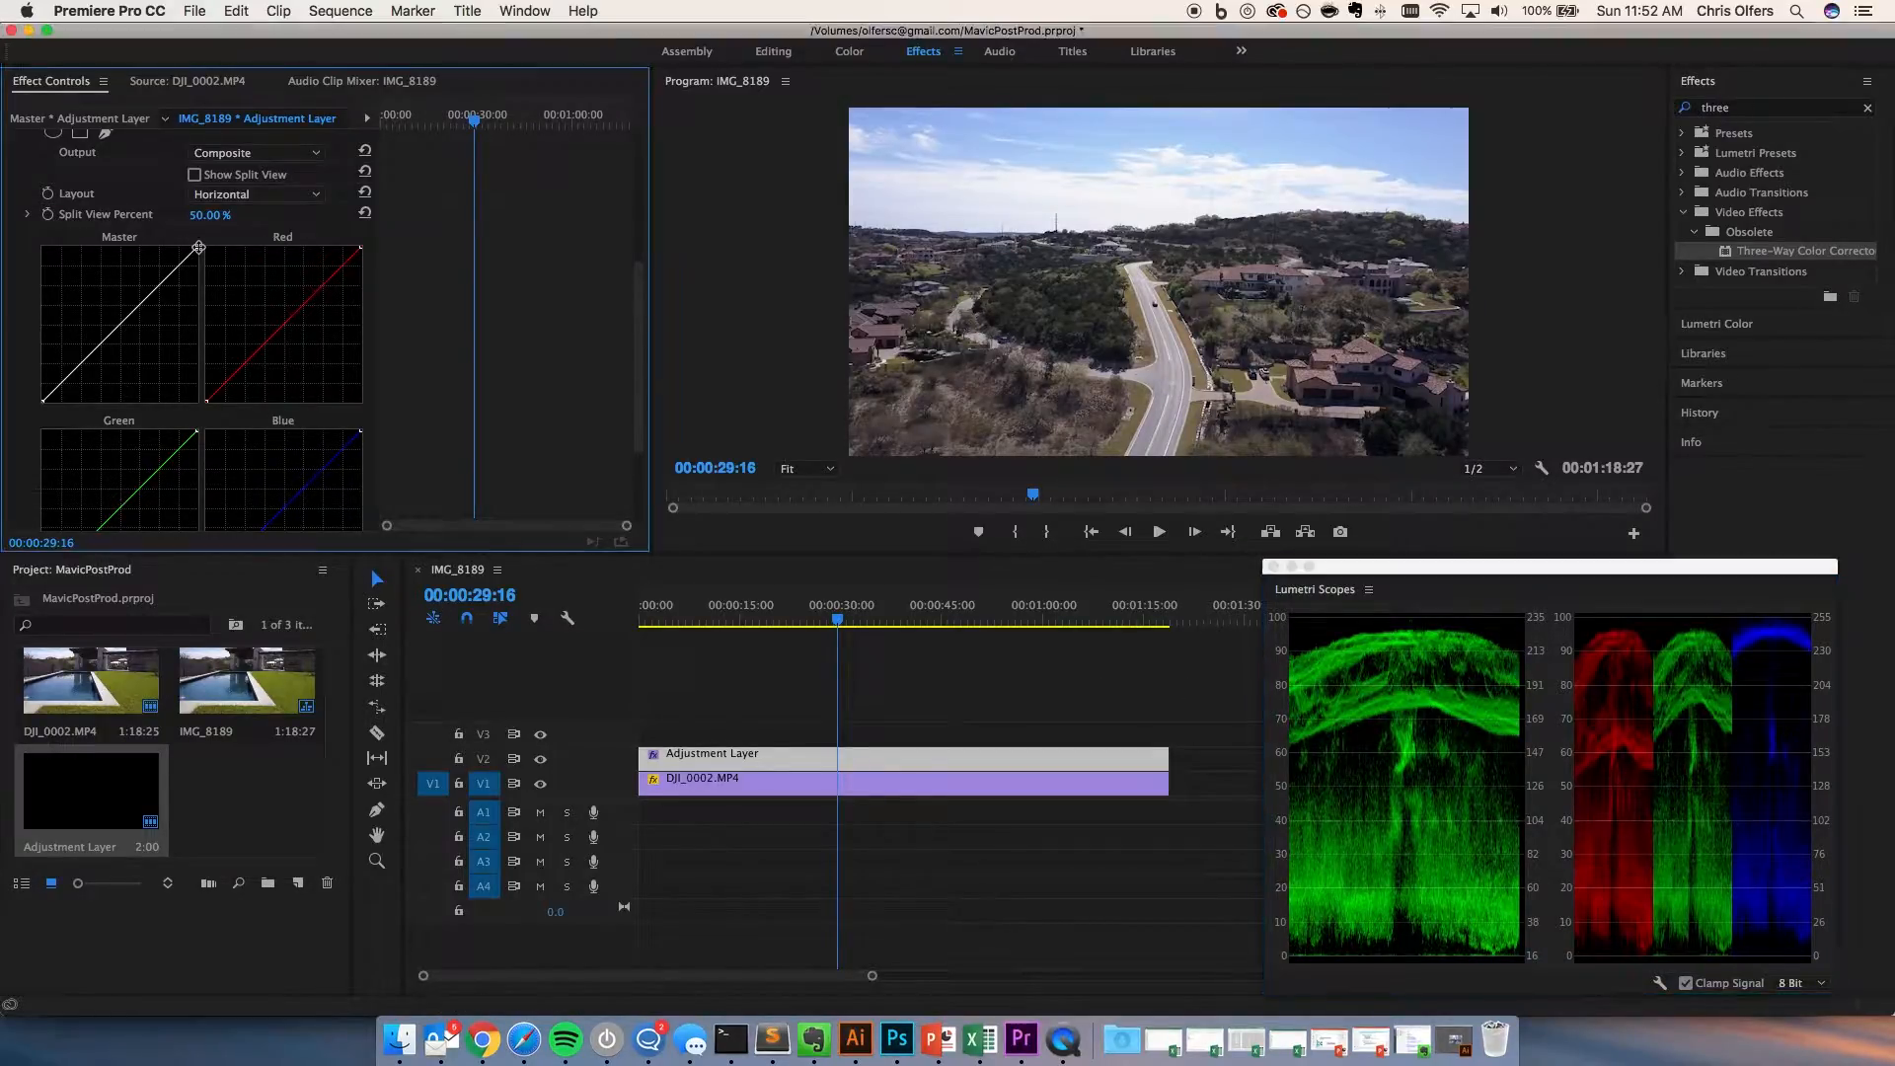
pyautogui.moveTo(199, 249); pyautogui.dragTo(191, 245)
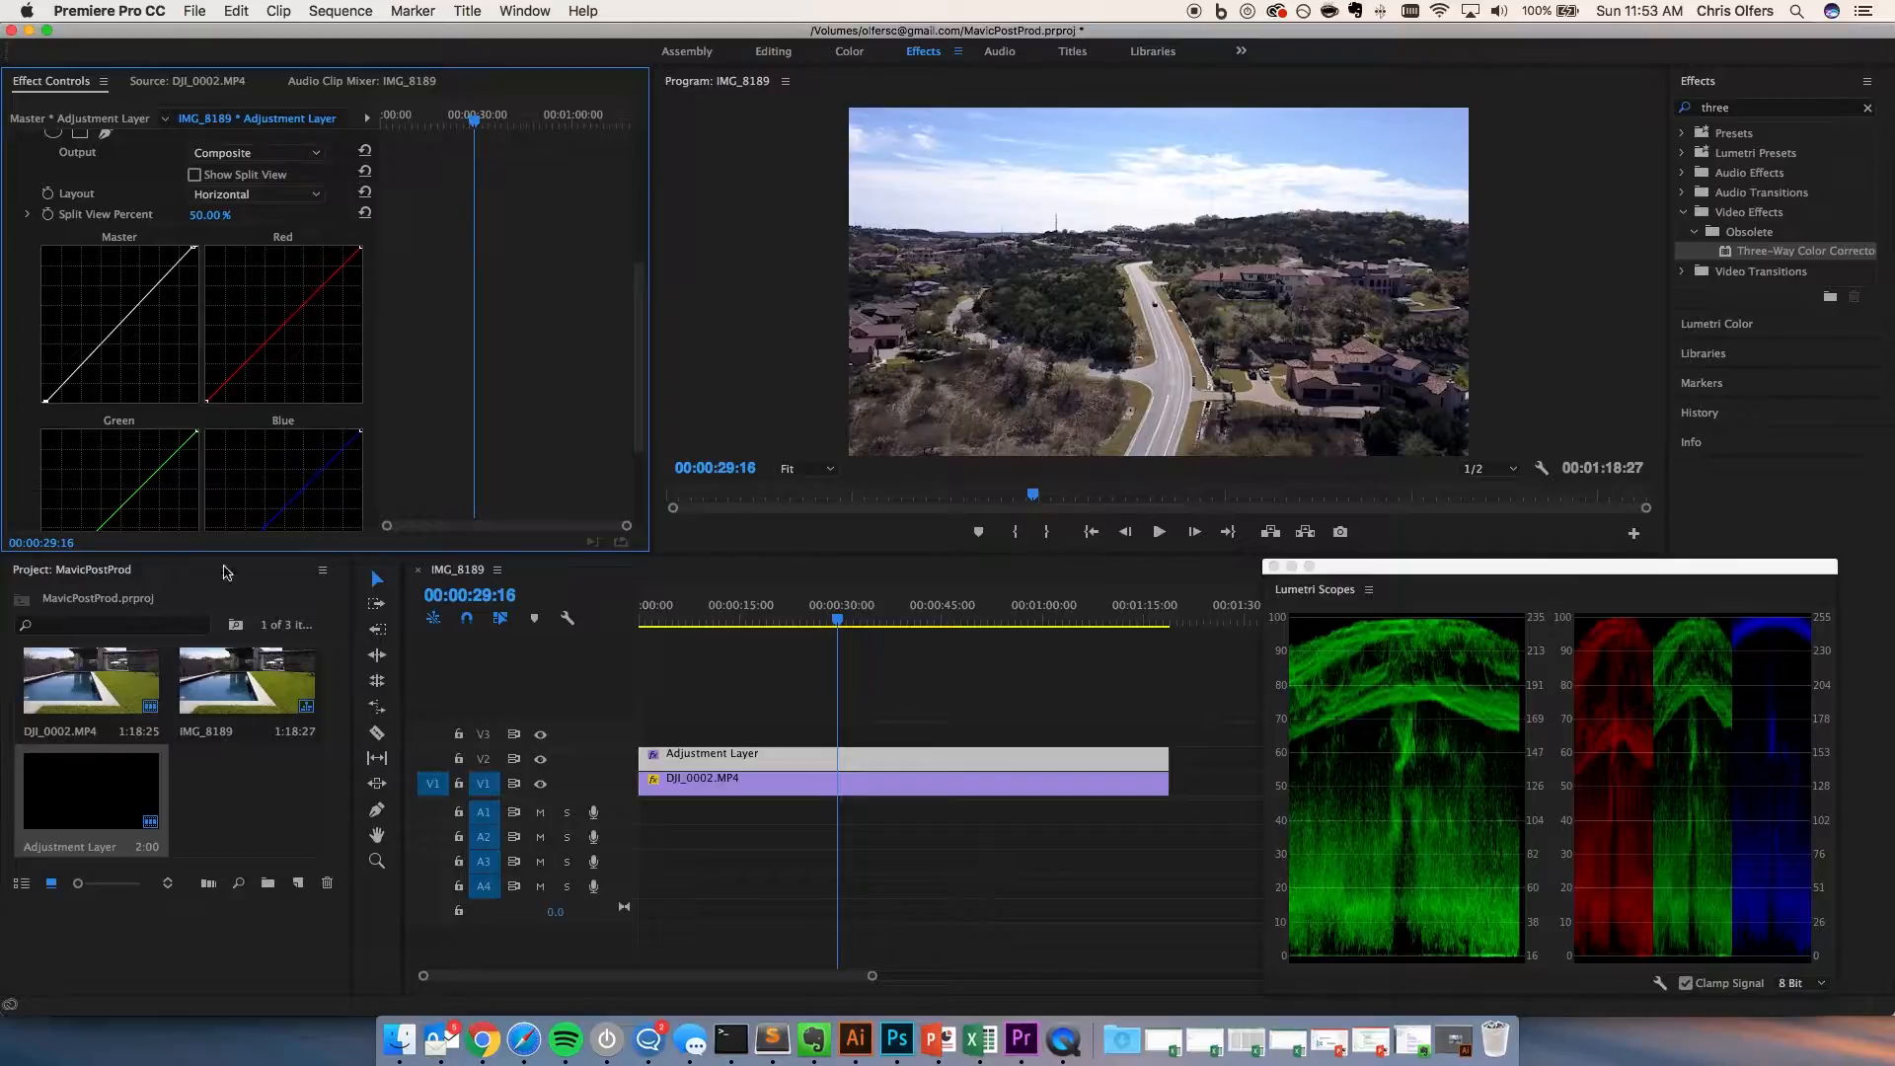
pyautogui.click(539, 758)
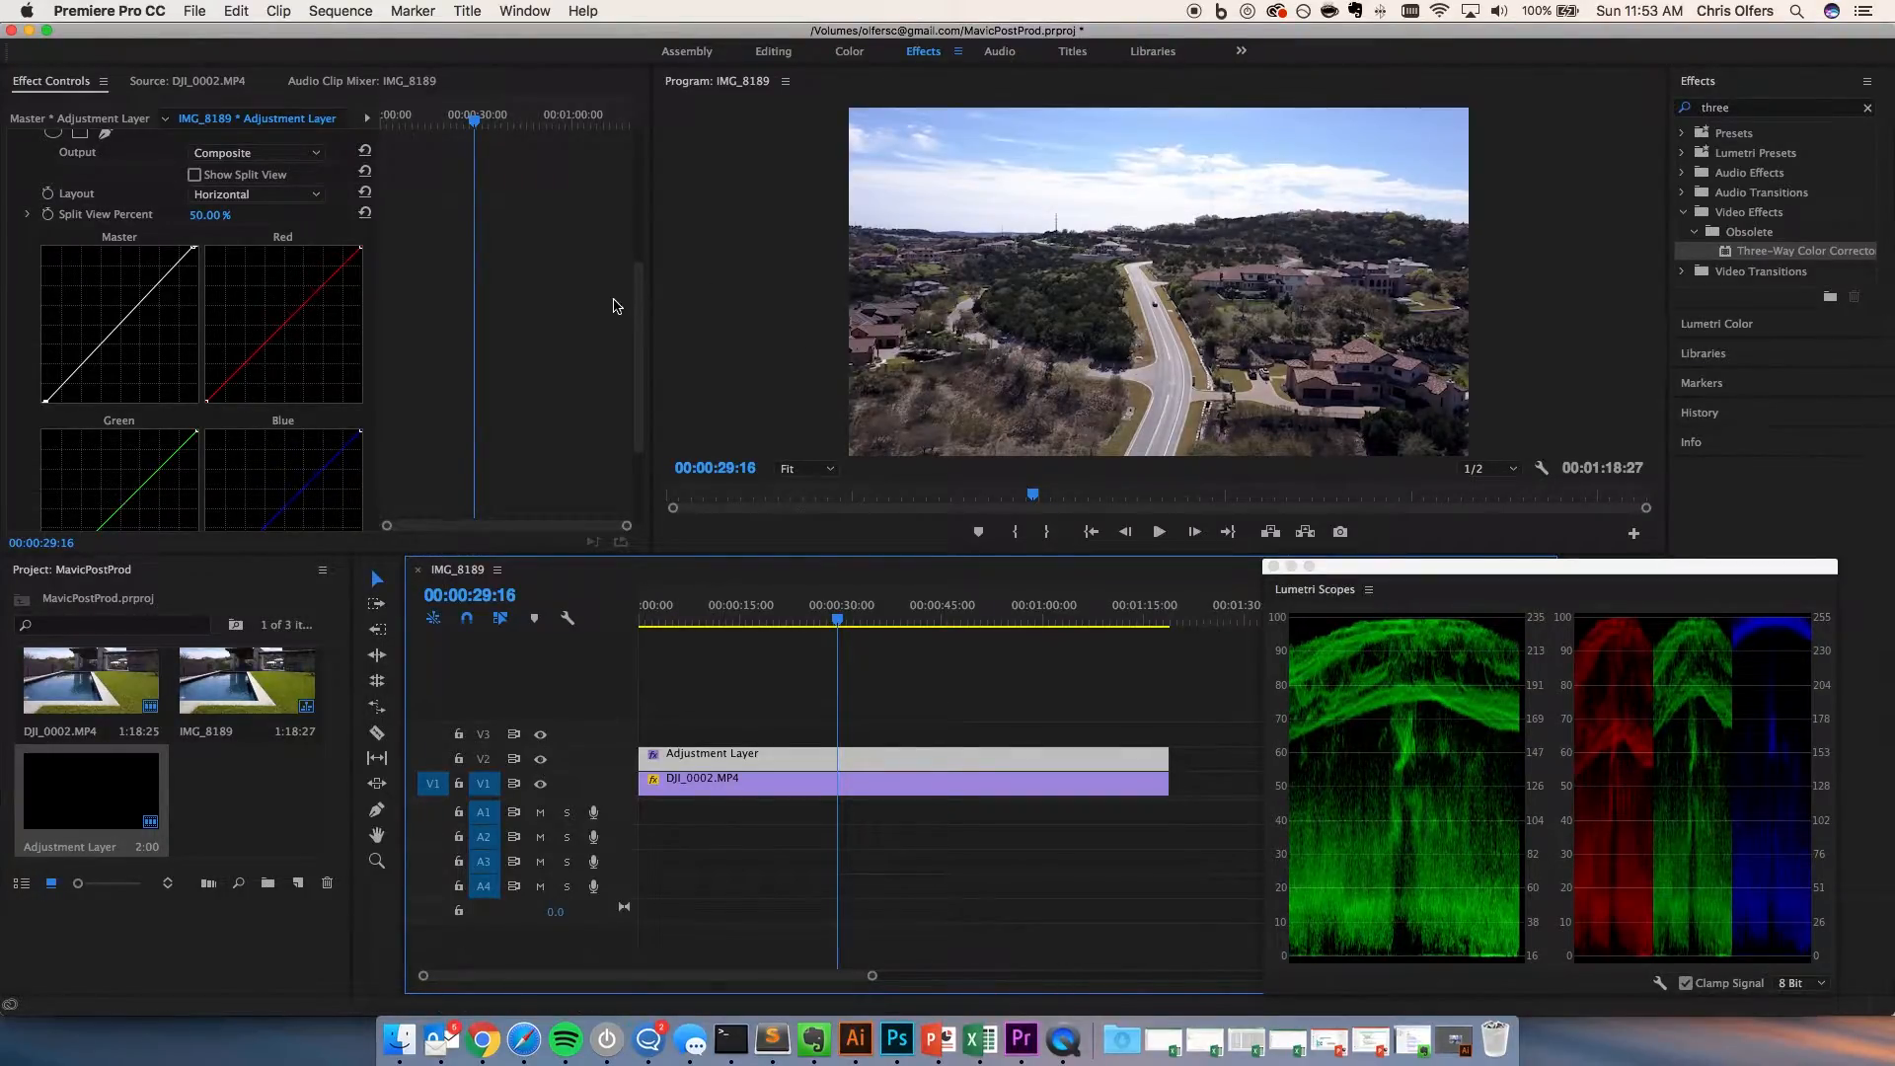
# Step: Scroll Effect Controls down to the Fast Color Corrector's hue balance wheel
pyautogui.scroll(-3)
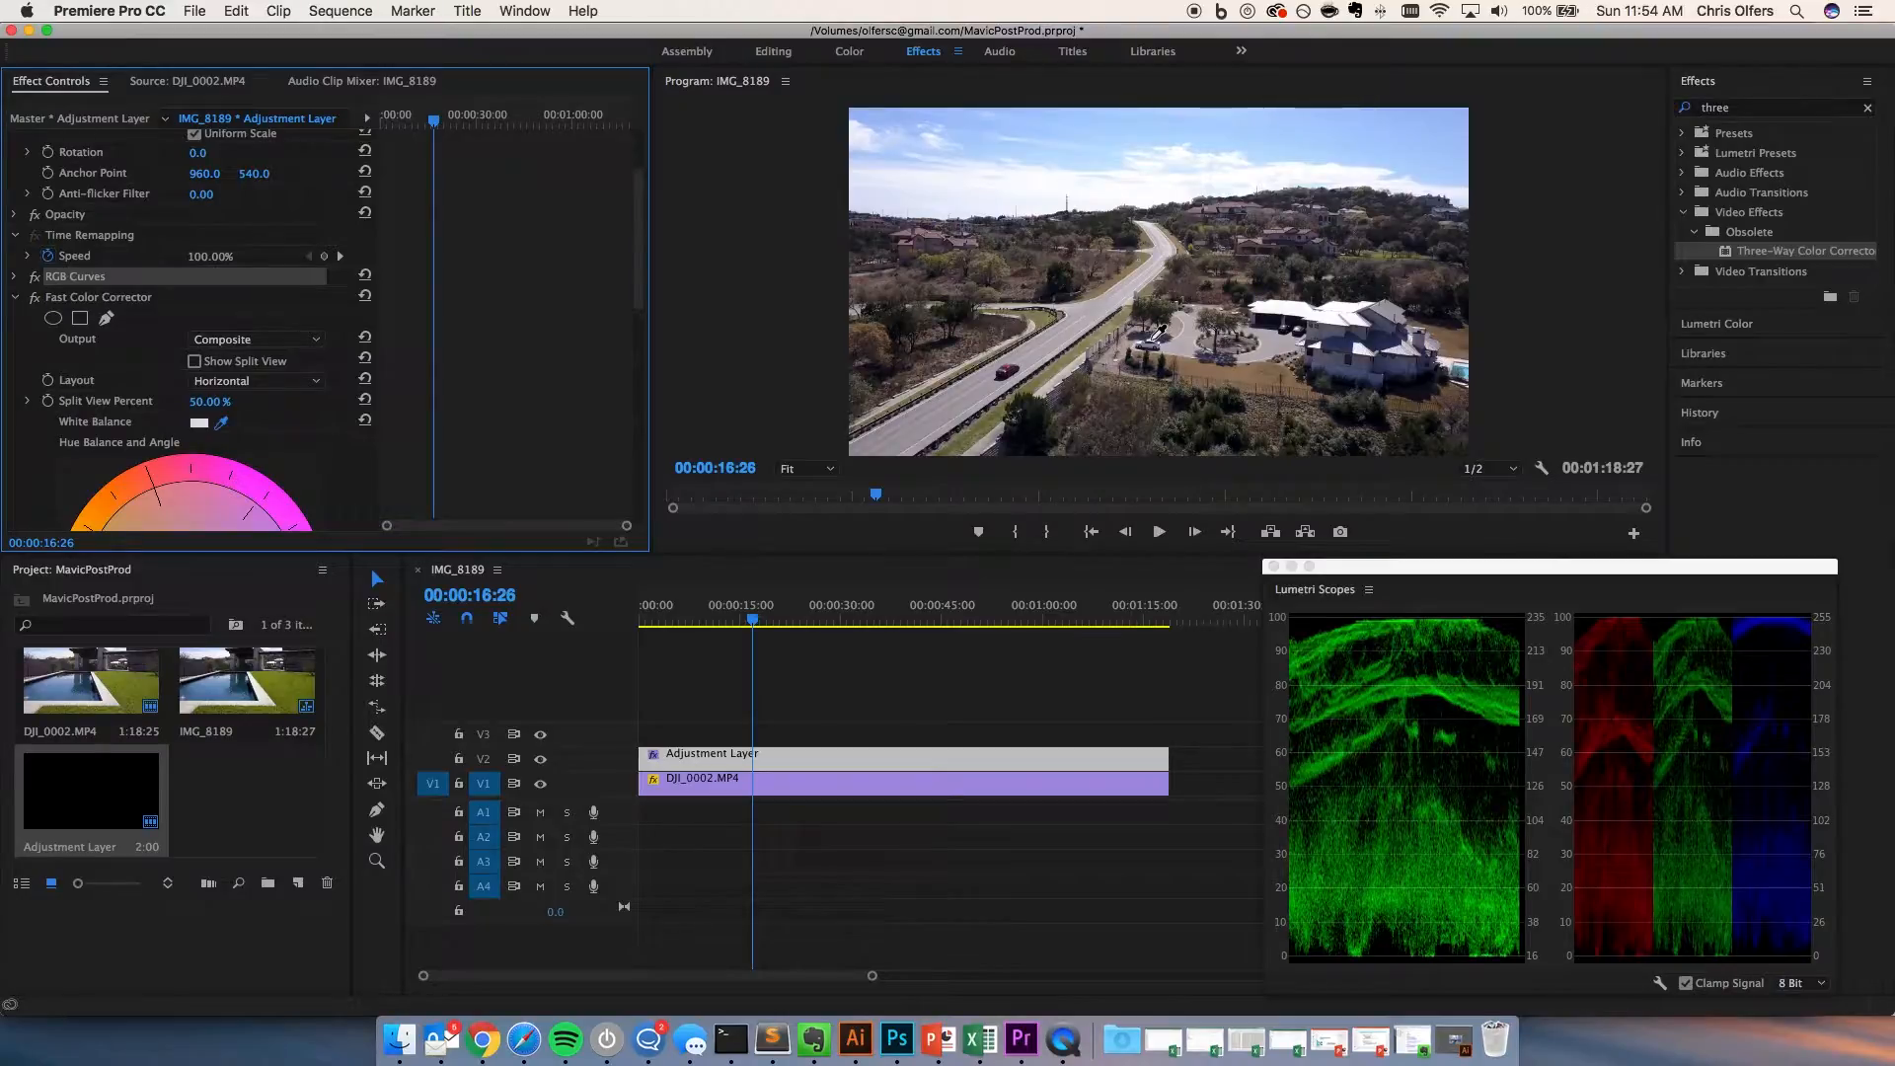
pyautogui.scroll(-3)
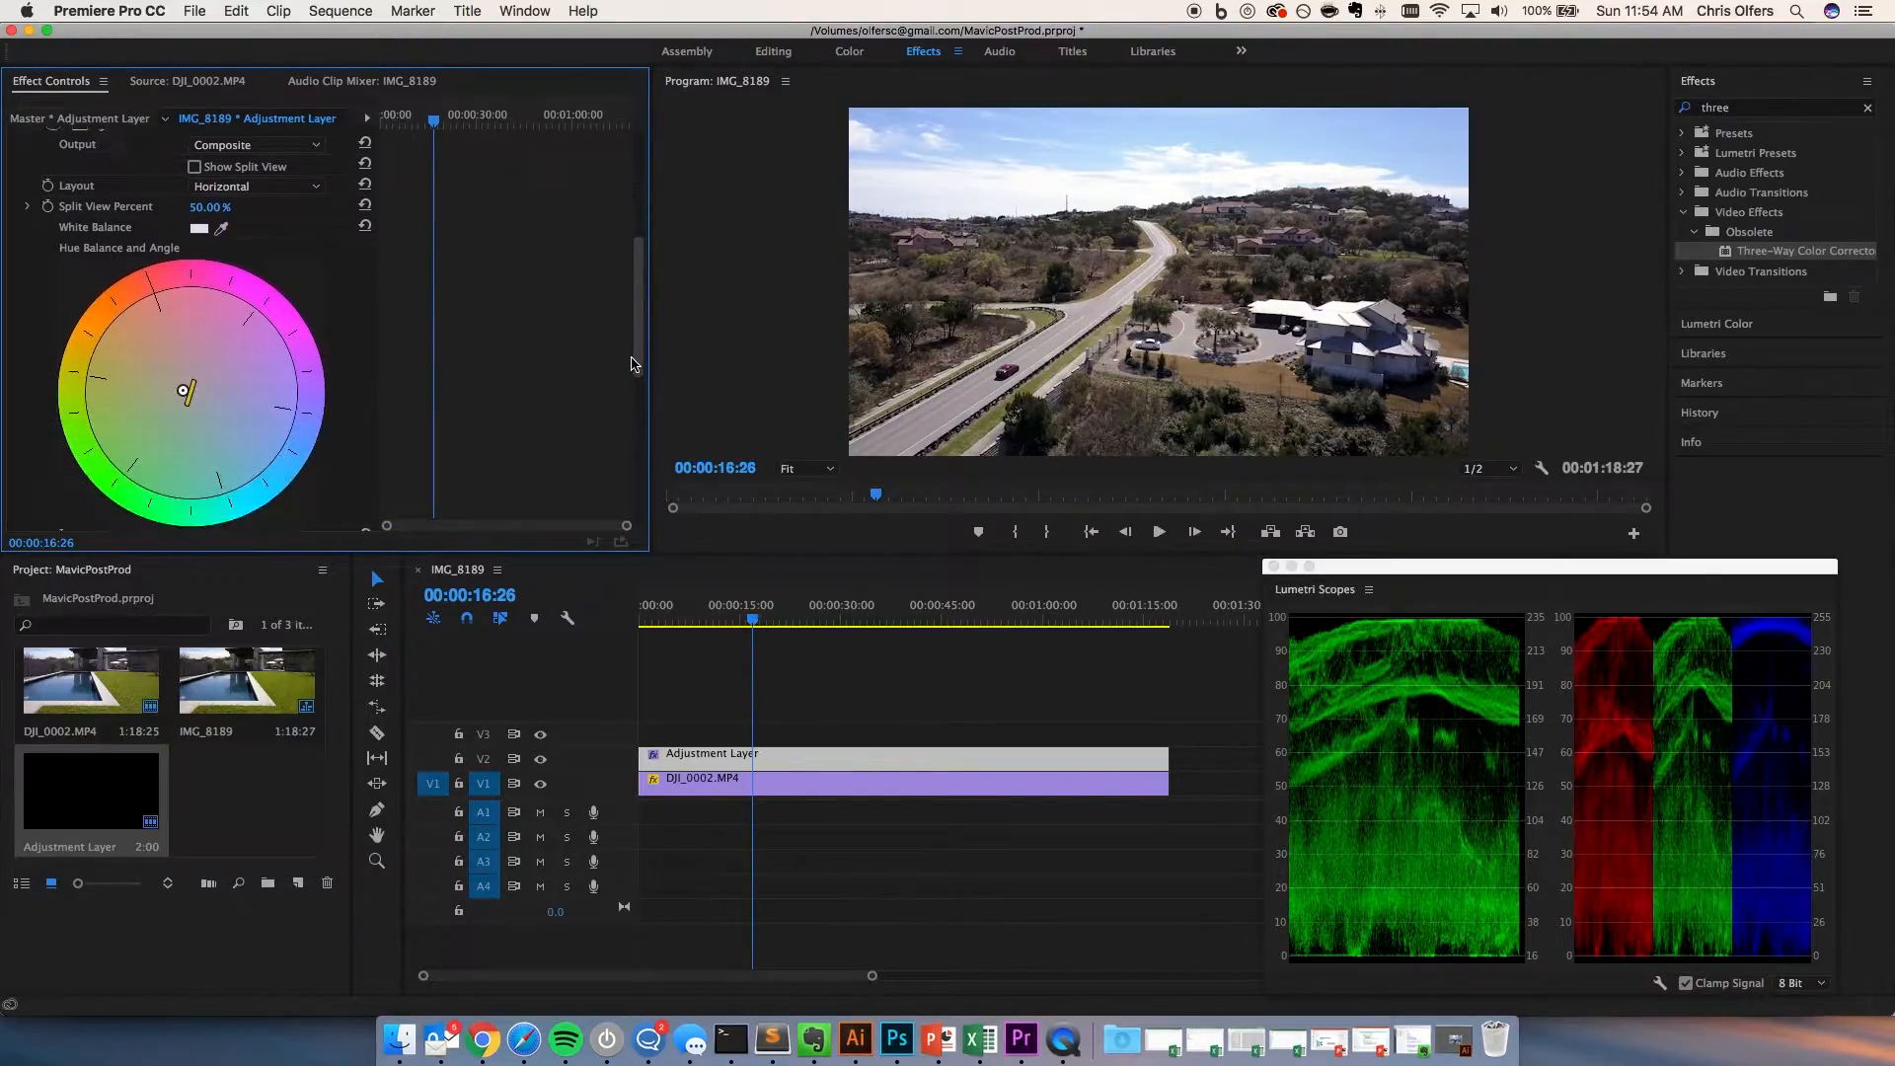
pyautogui.scroll(-3)
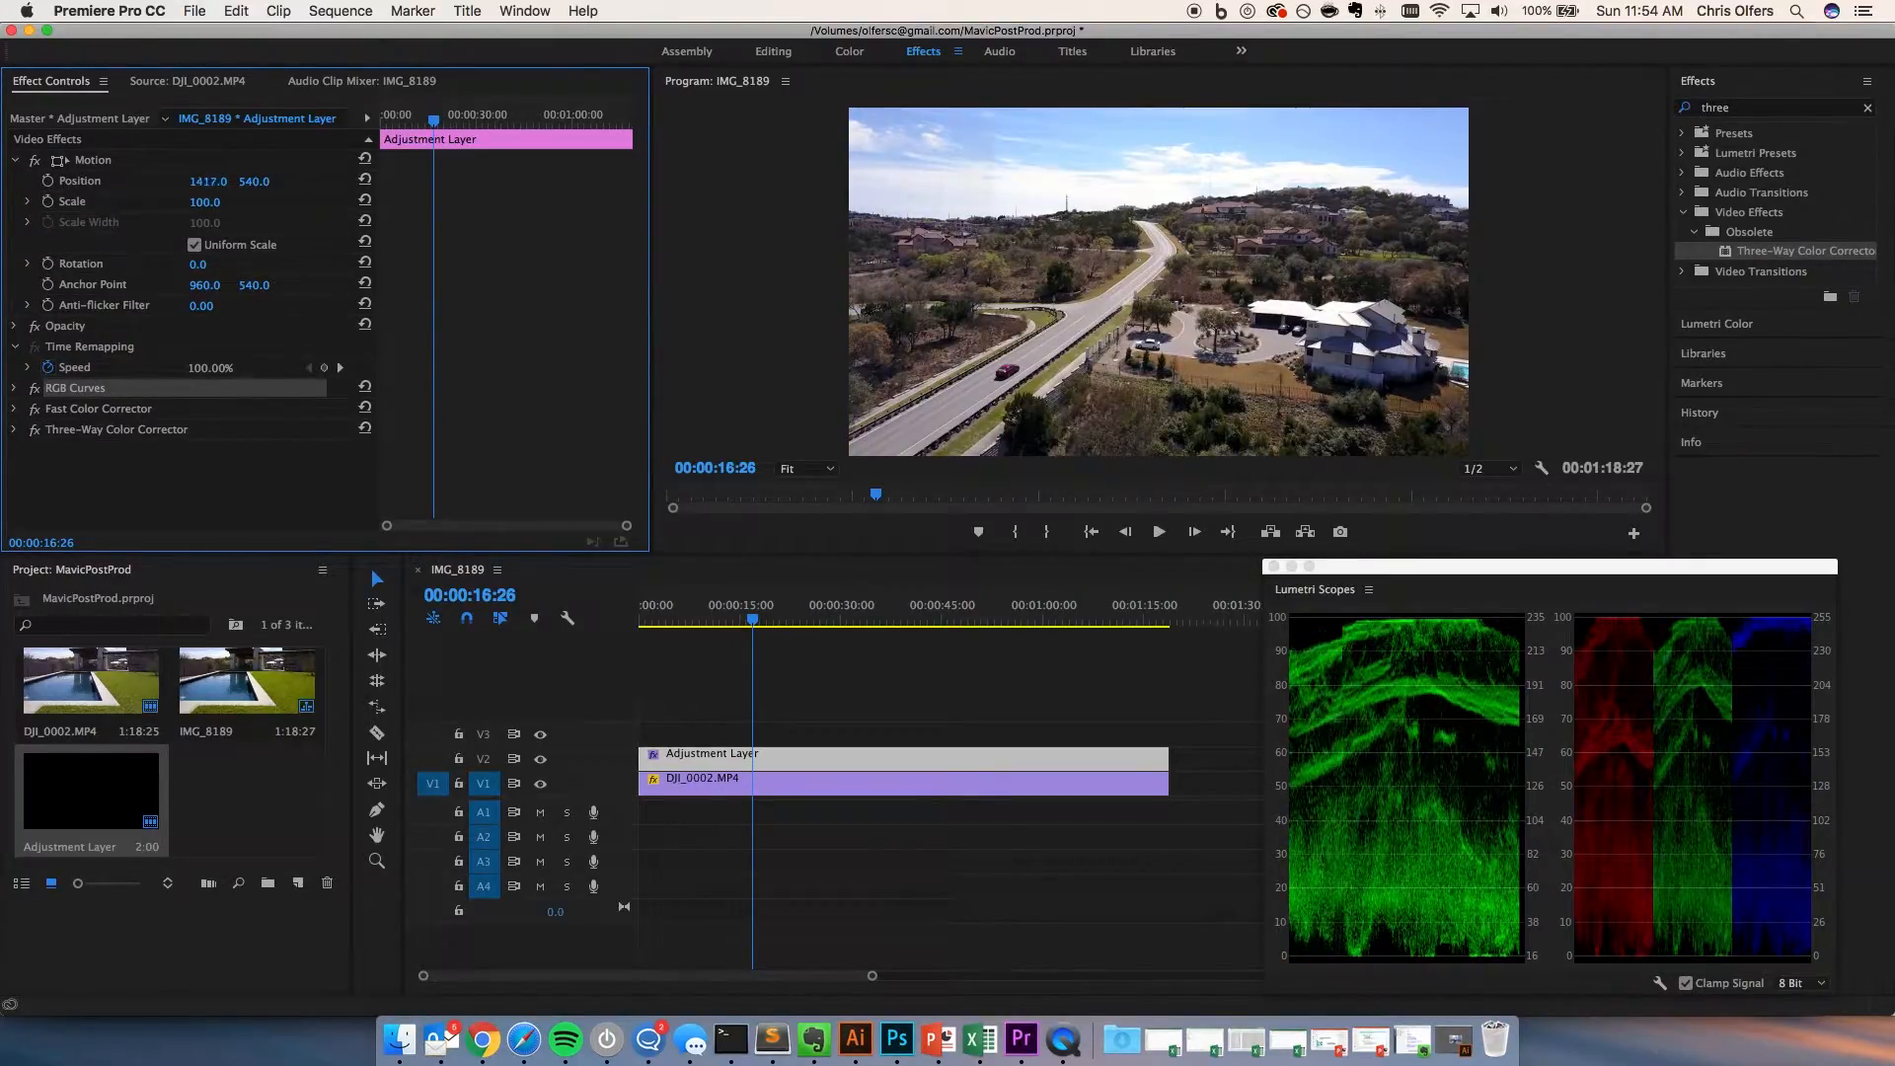
# Step: Scrub through the road footage and jump to a later moment to preview the grade
pyautogui.moveTo(207, 182); pyautogui.dragTo(207, 182)
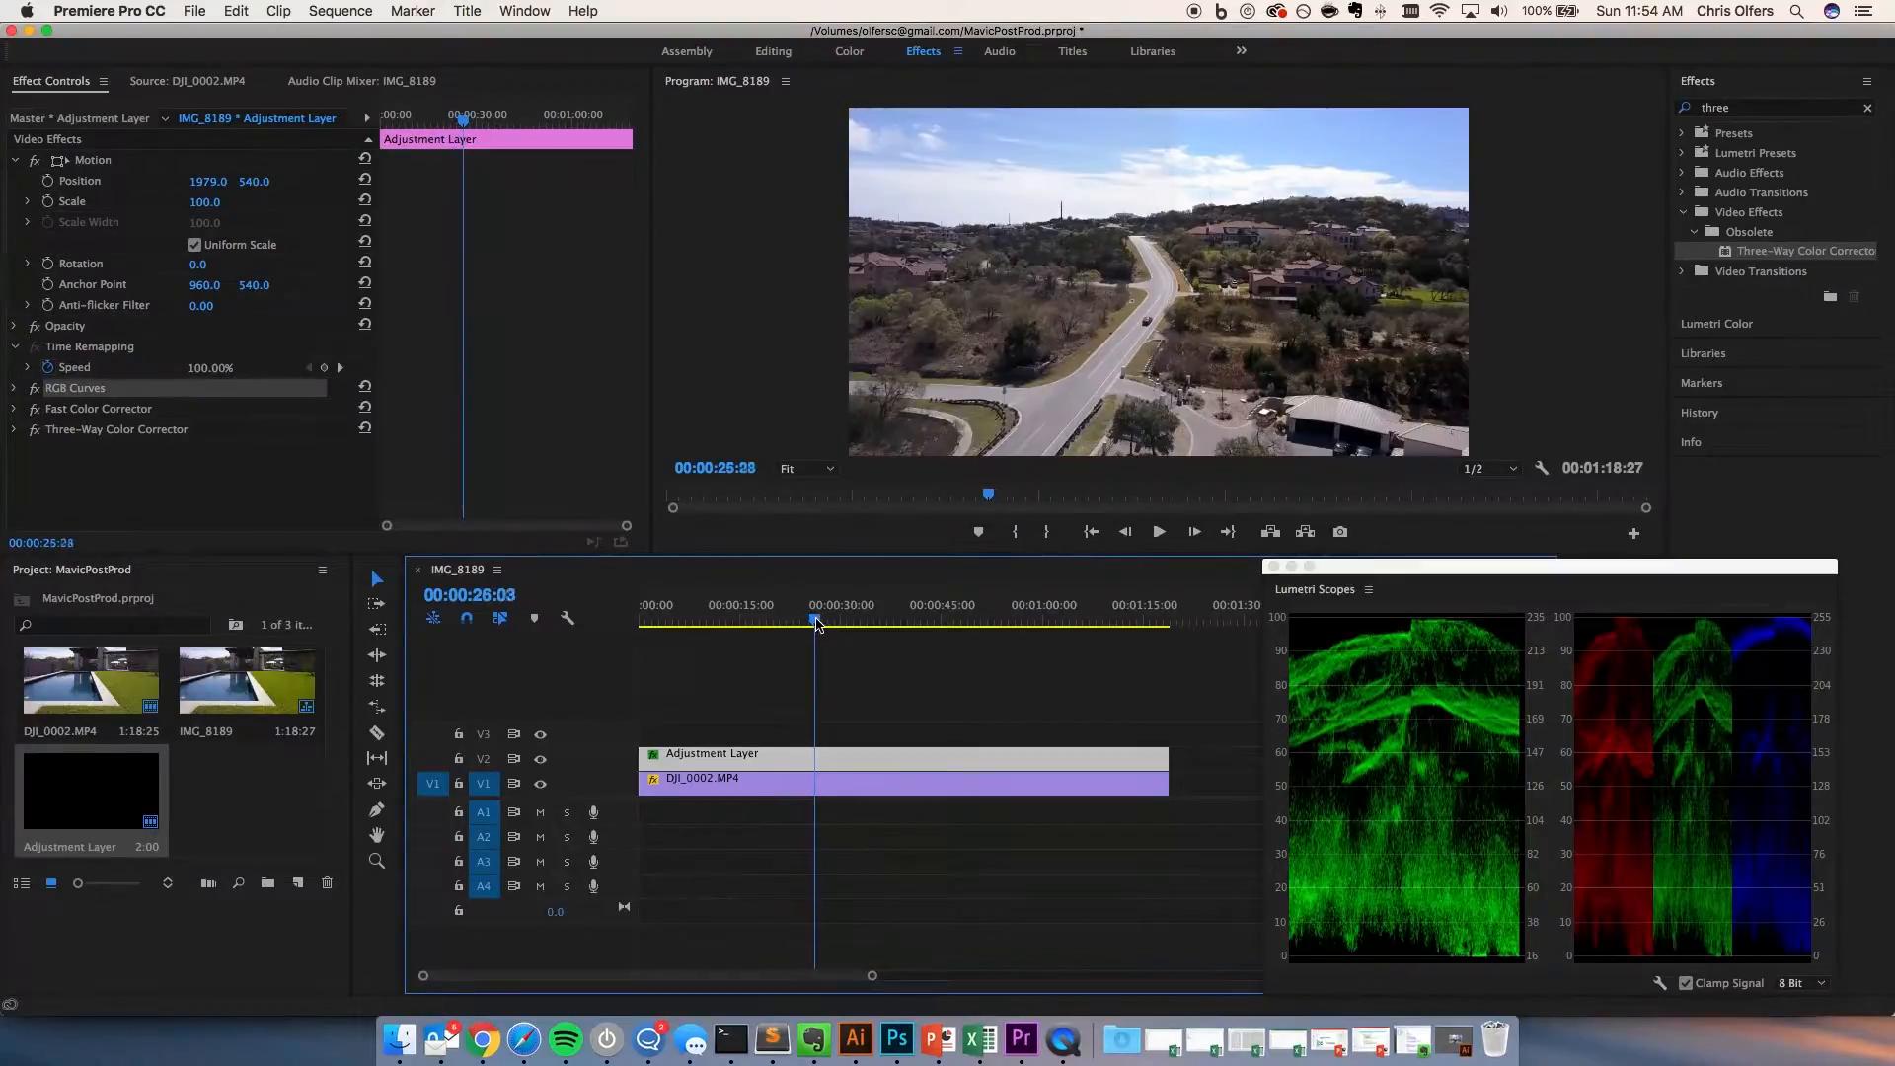
pyautogui.click(908, 622)
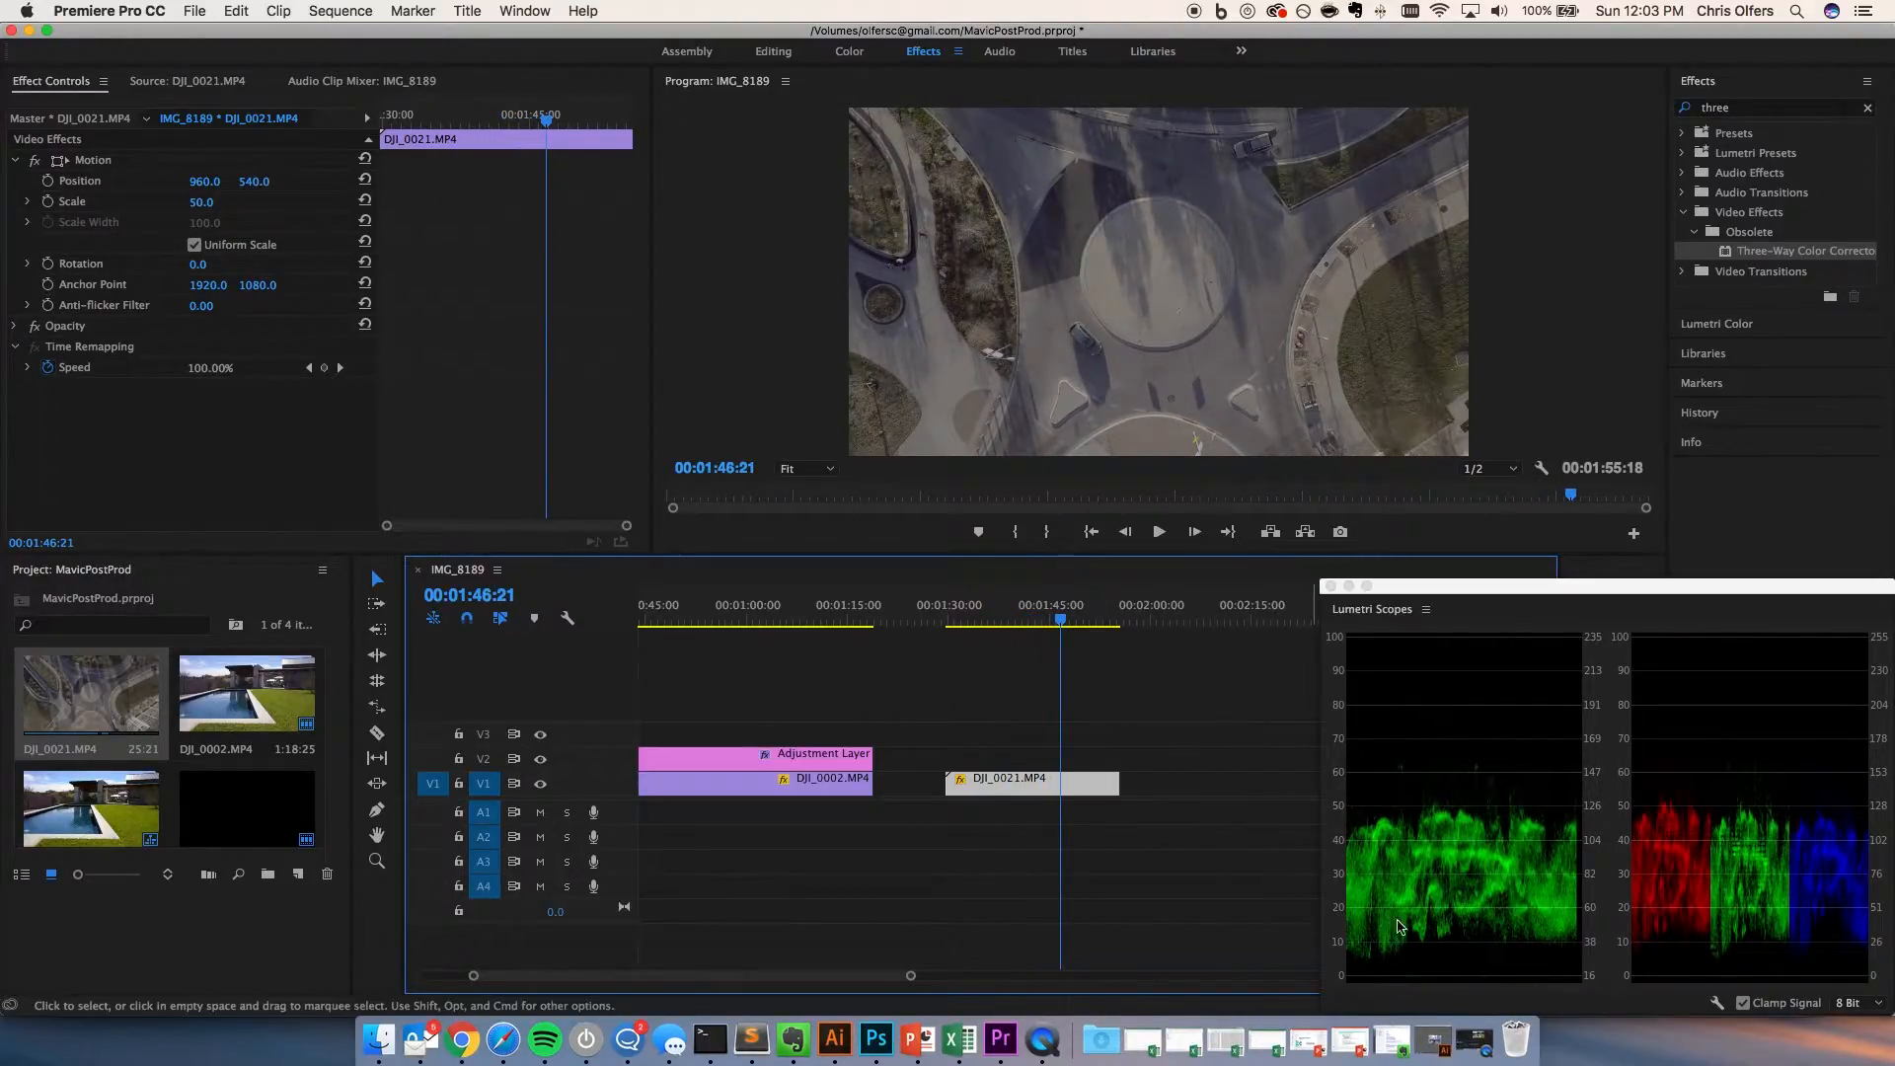
pyautogui.moveTo(1328, 847)
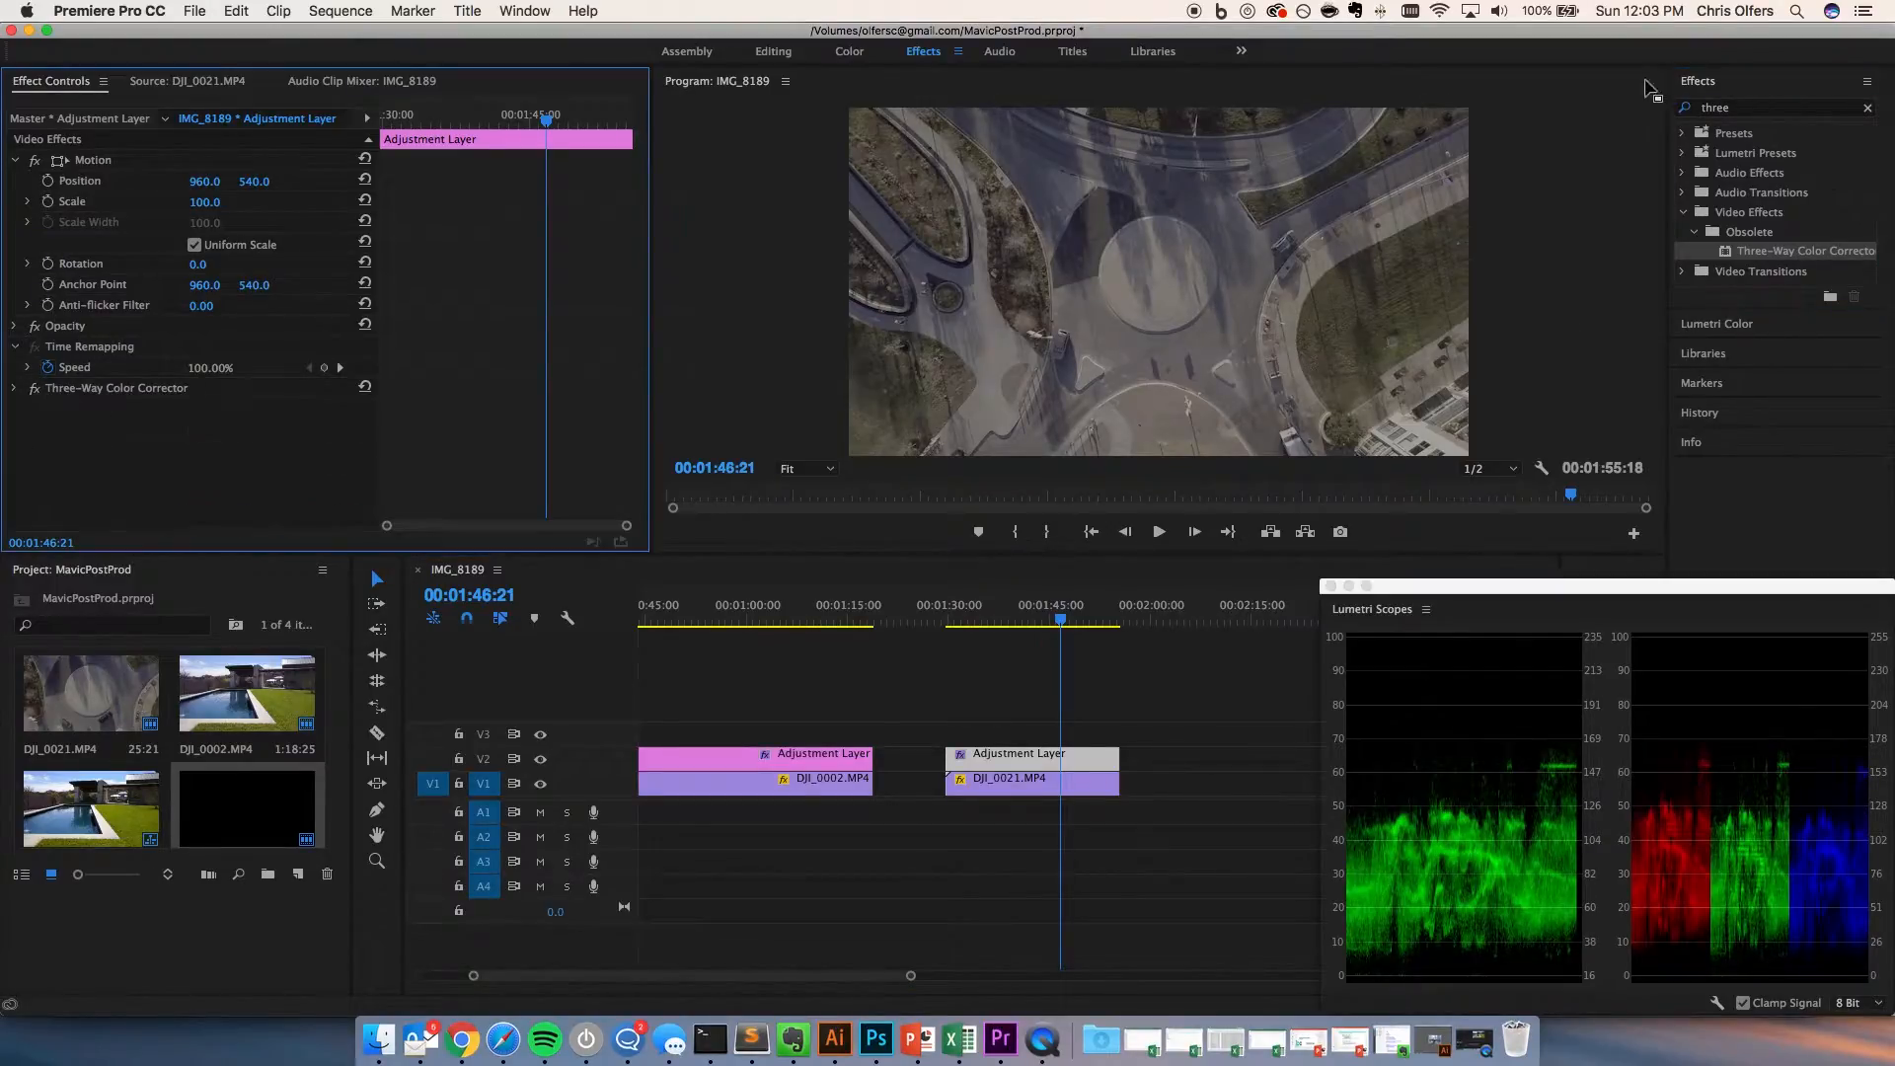
# Step: Search the Effects panel with 'r' to find RGB Curves for the DJI_0021 adjustment layer
pyautogui.write('r')
pyautogui.write('fast')
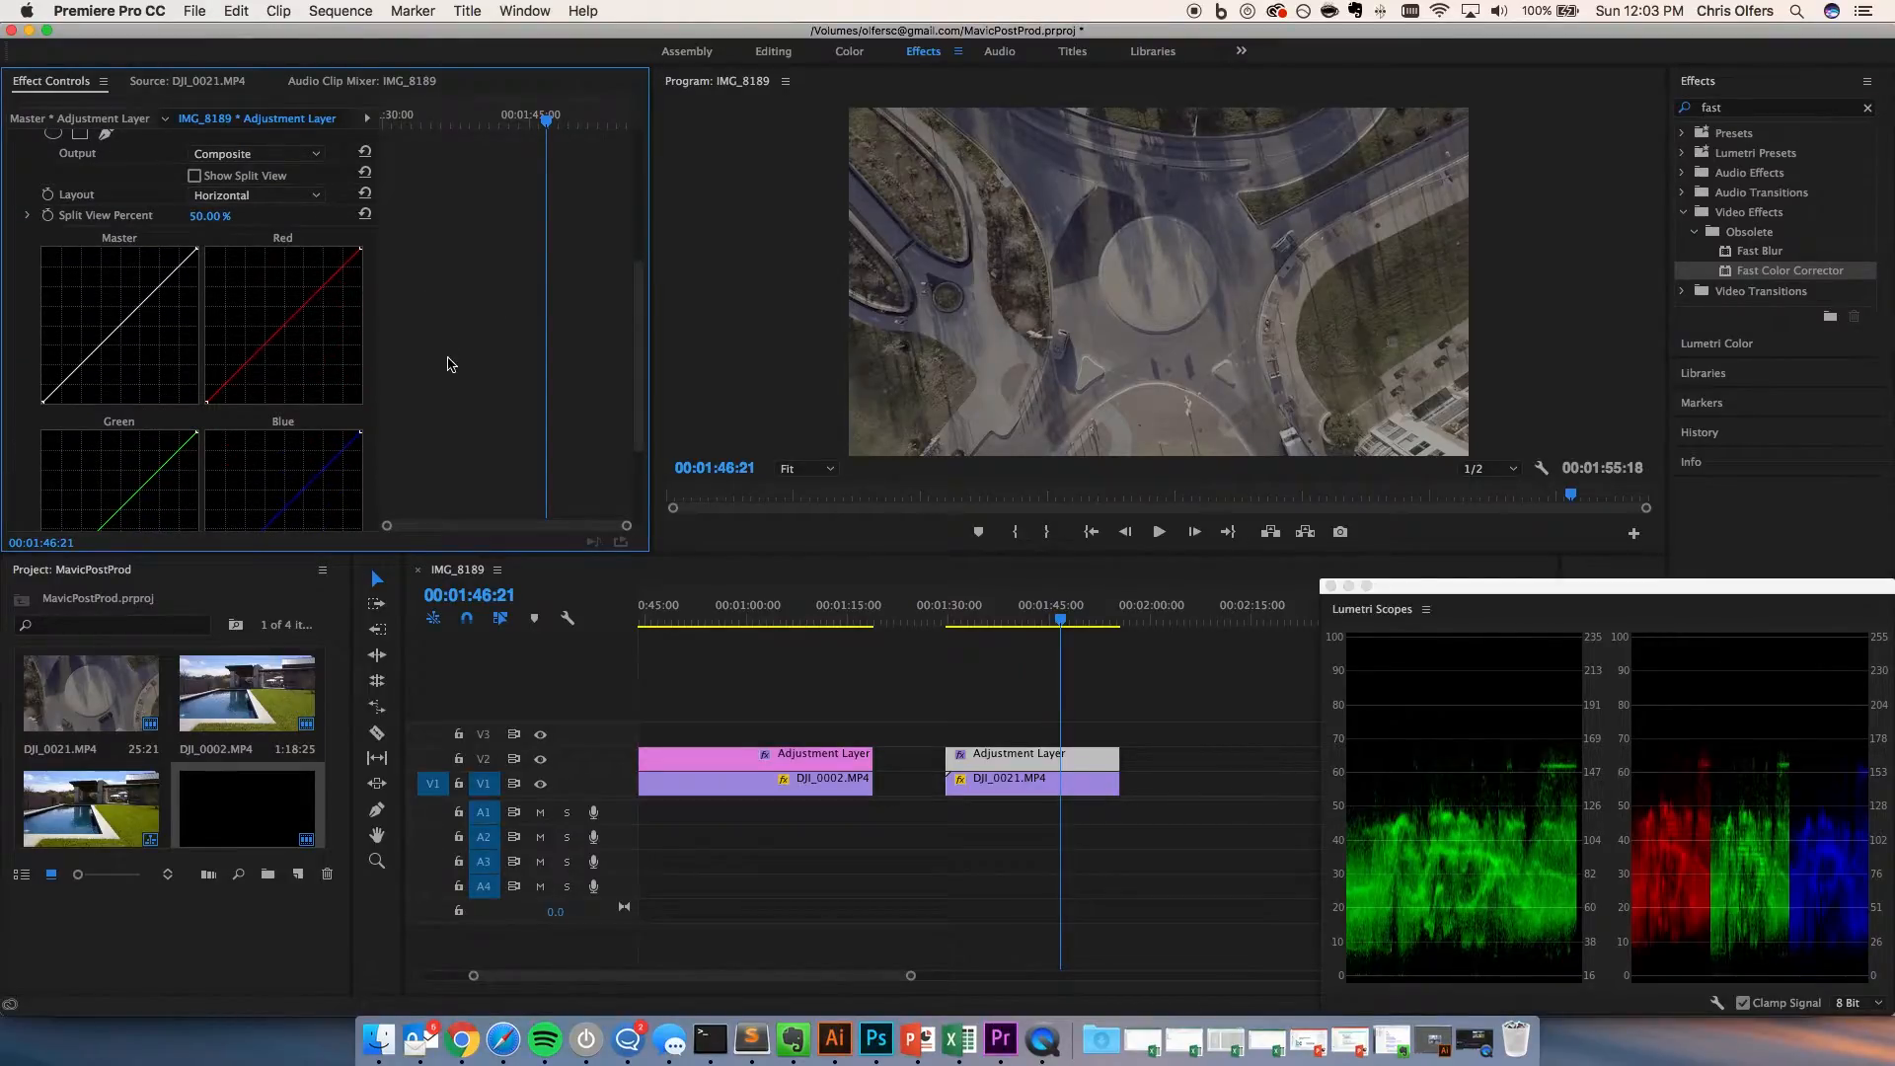
pyautogui.moveTo(1575, 766)
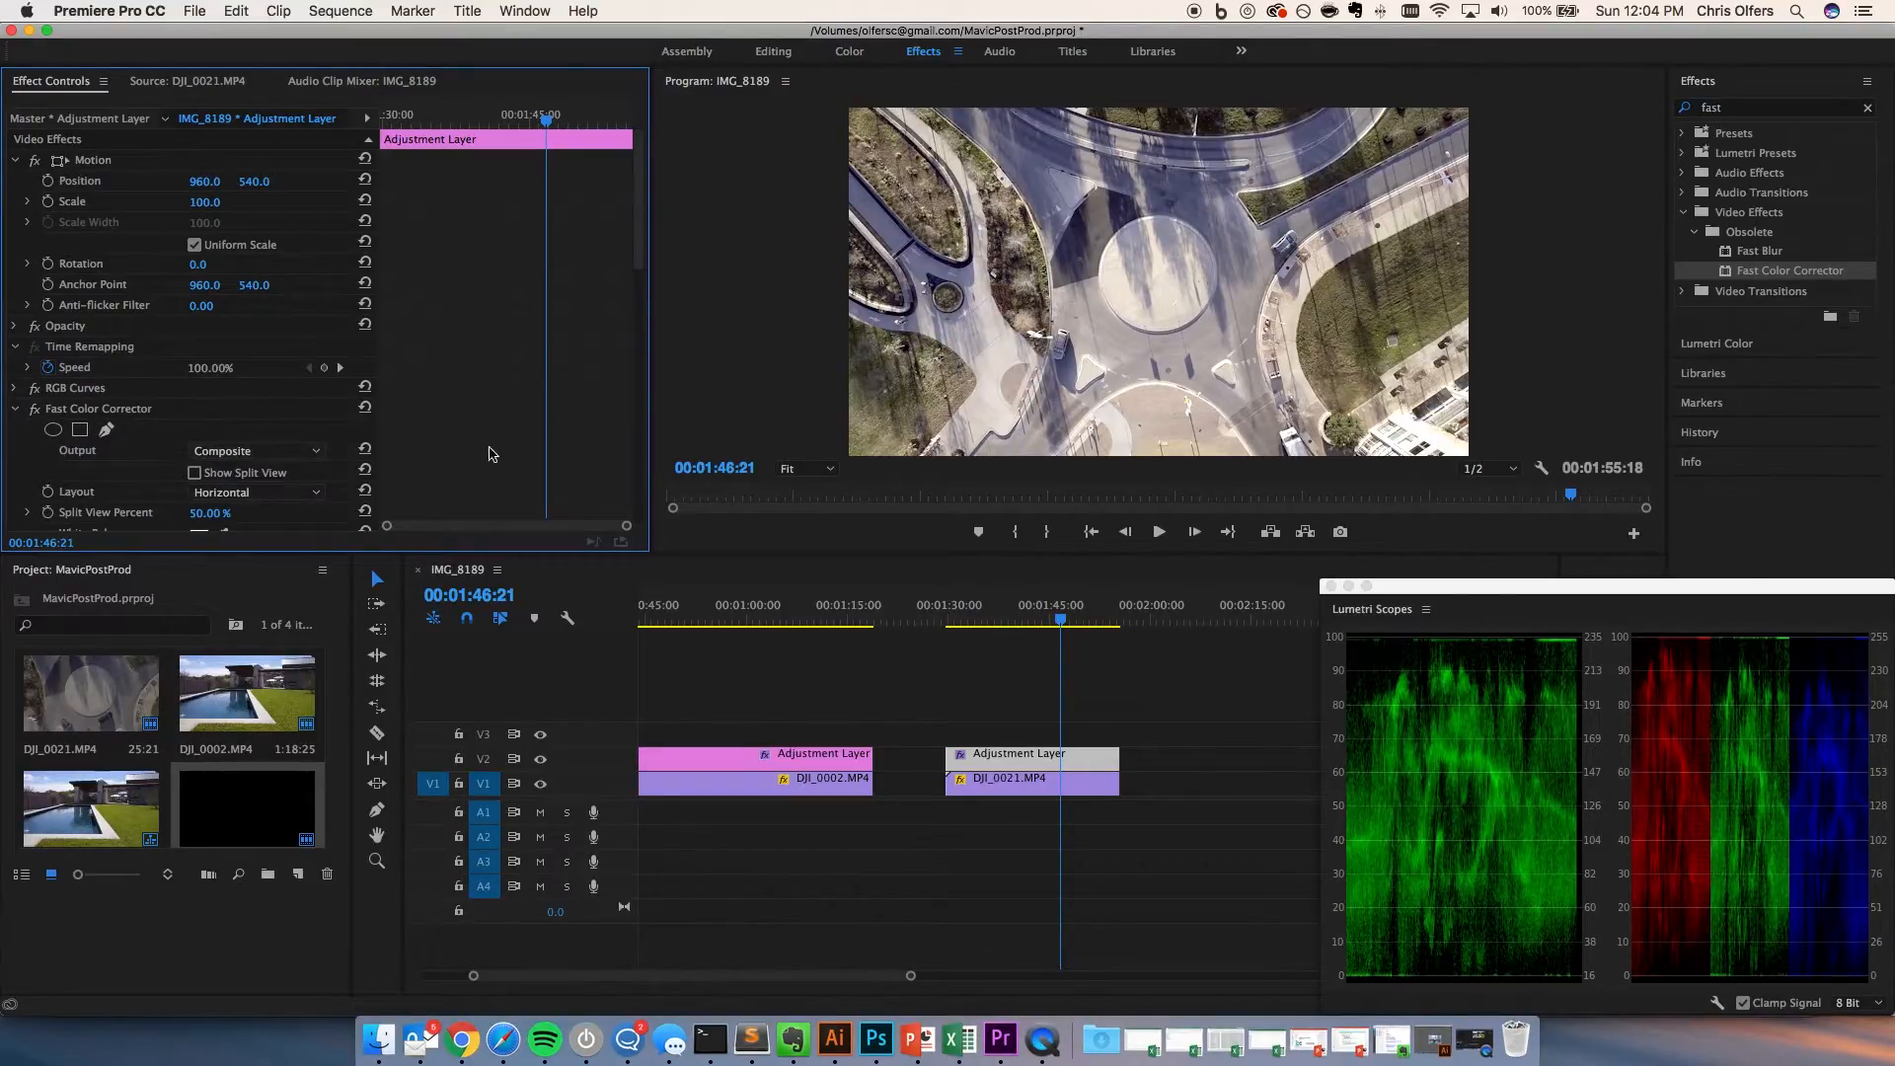
# Step: Scroll Effect Controls down to the roundabout layer's Fast Color Corrector settings
pyautogui.scroll(-3)
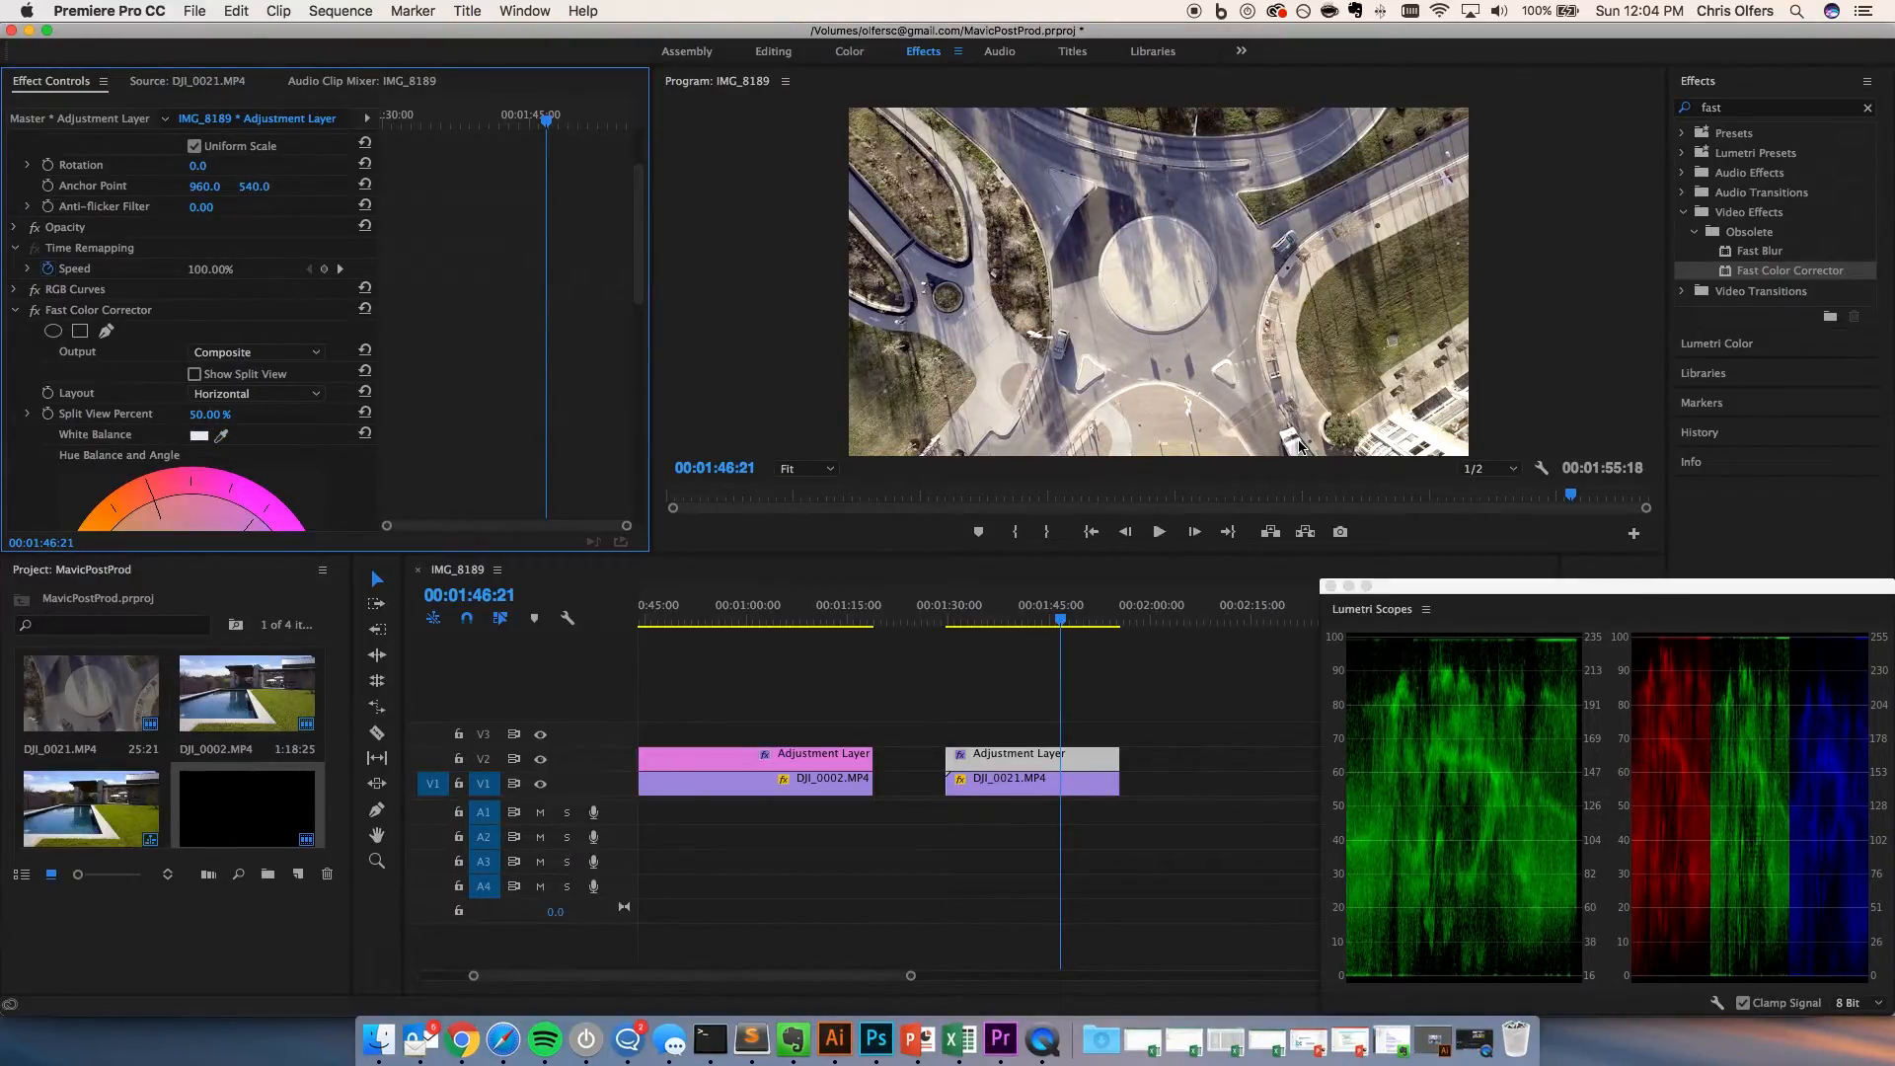
pyautogui.scroll(-3)
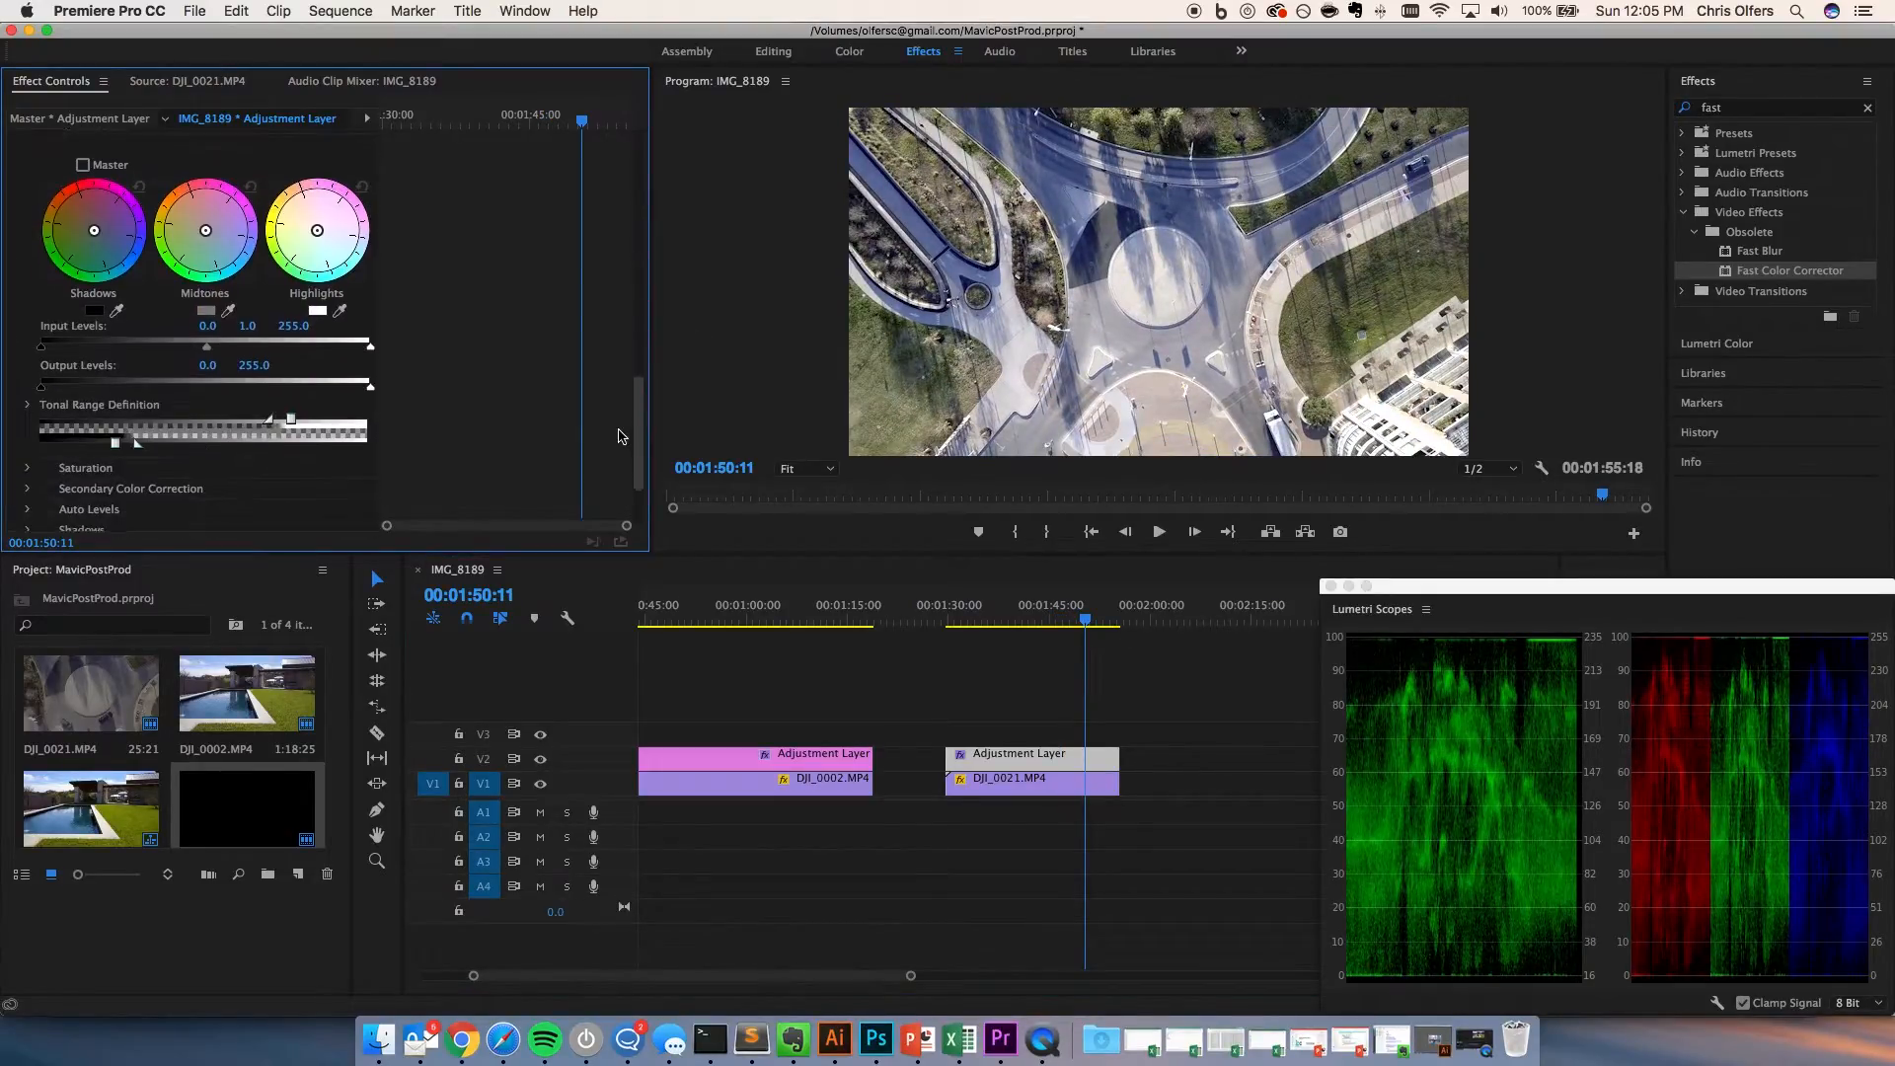
# Step: Tint shadows and midtones on the wheels and set Shadow Saturation 90 with Master 110
pyautogui.moveTo(93, 229); pyautogui.dragTo(85, 225)
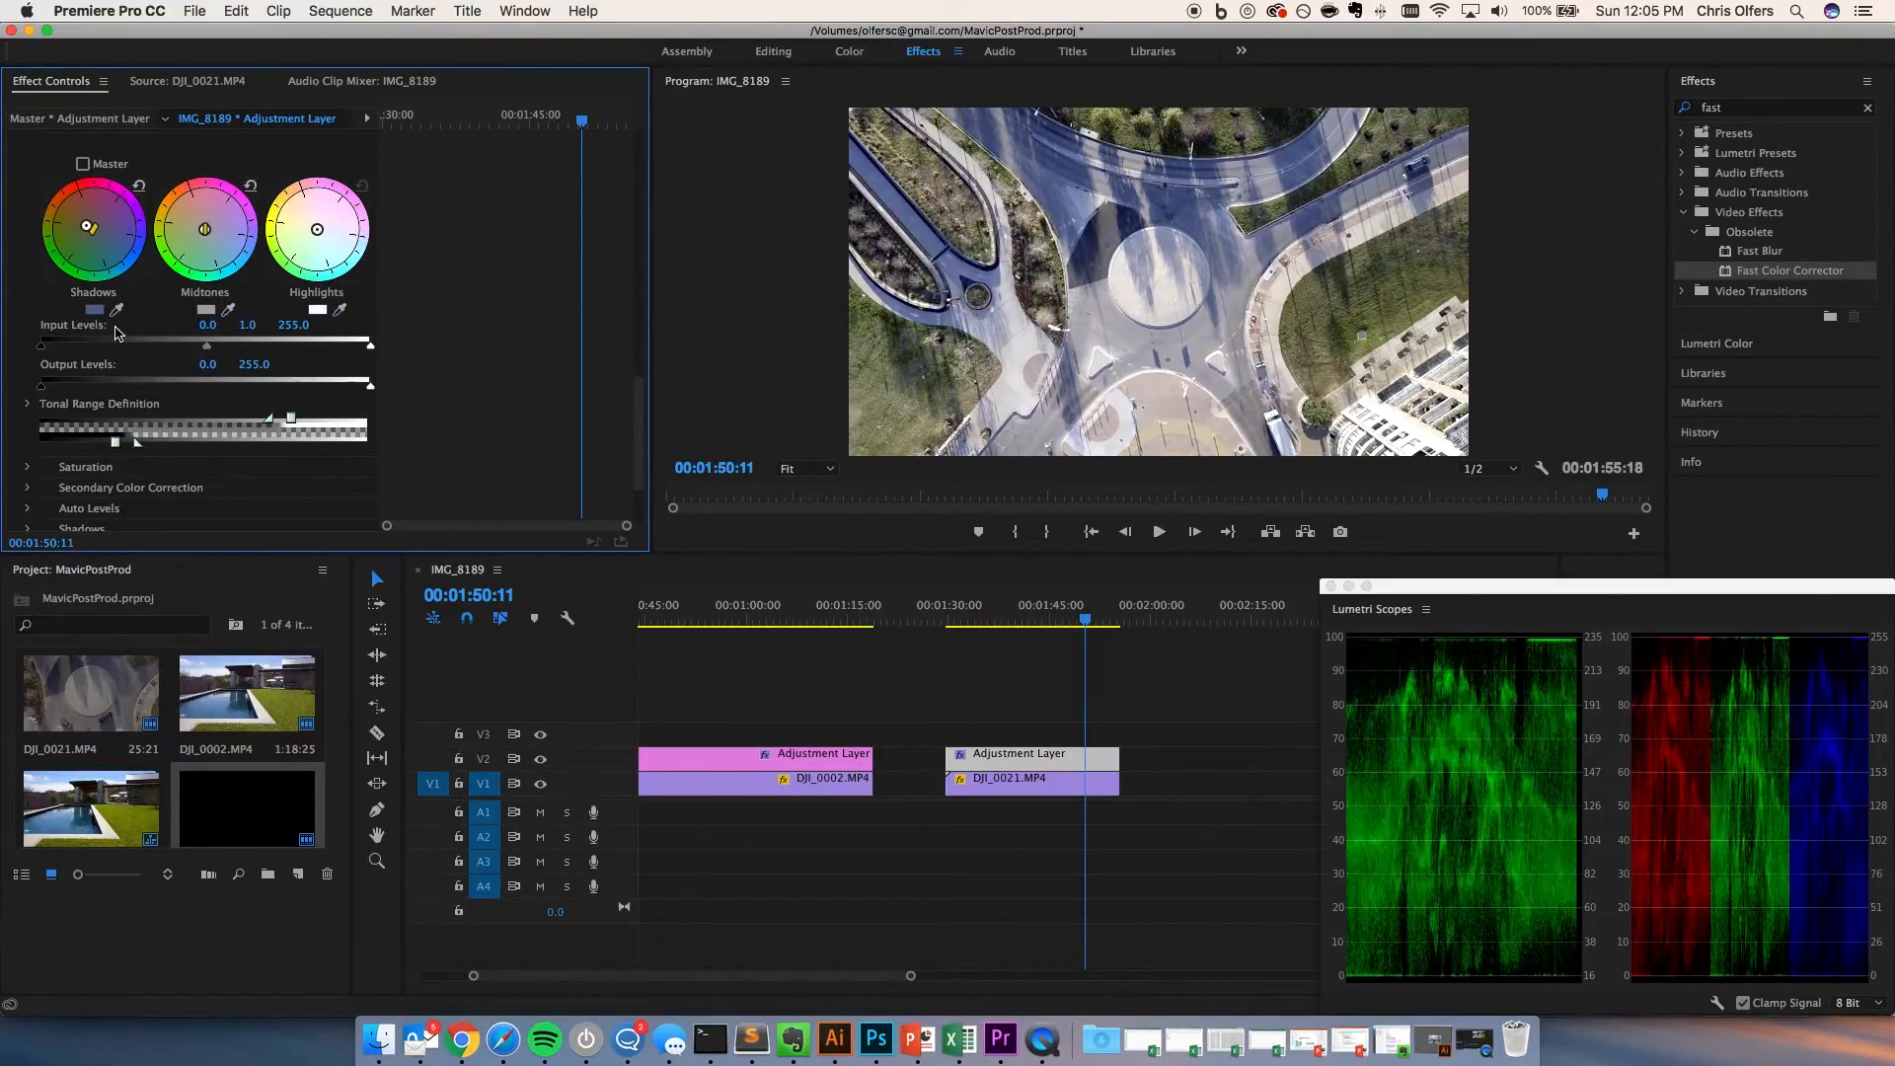
pyautogui.click(28, 466)
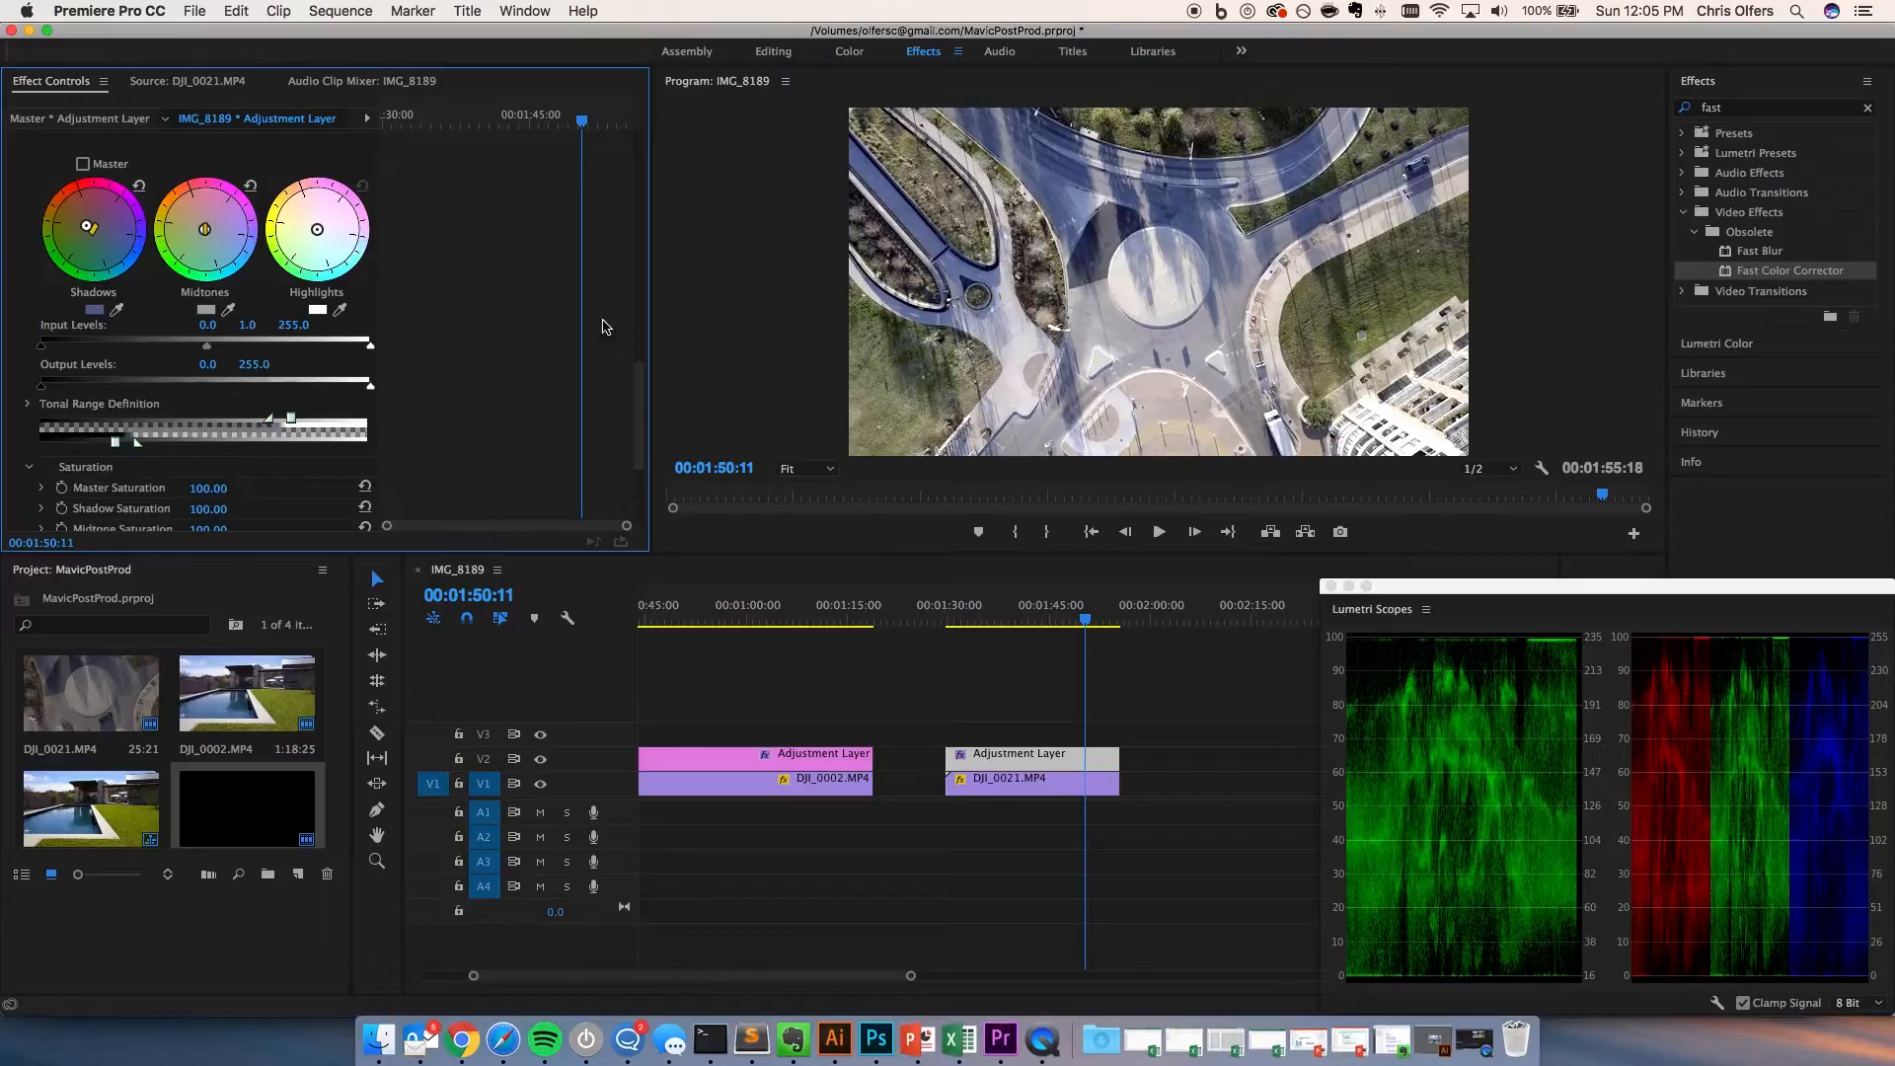
pyautogui.scroll(-3)
pyautogui.write('110')
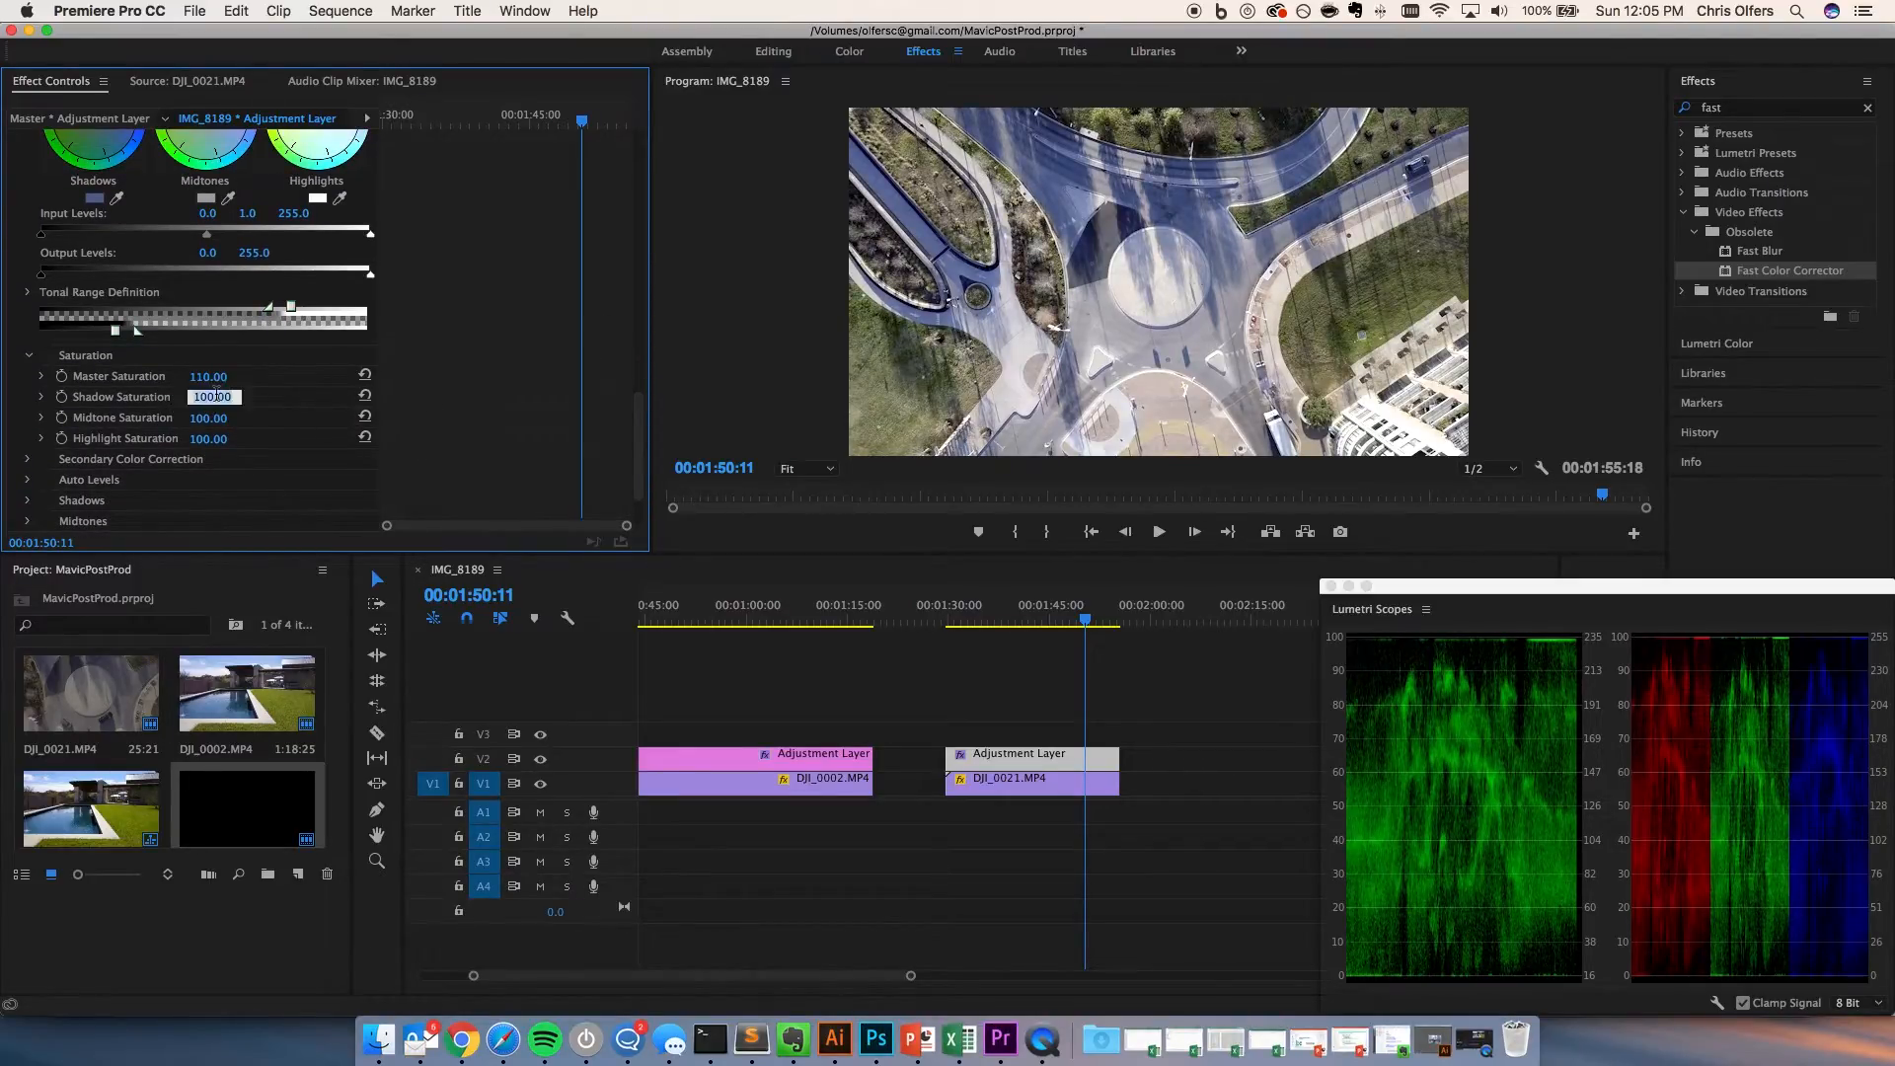
pyautogui.moveTo(211, 397); pyautogui.dragTo(235, 397)
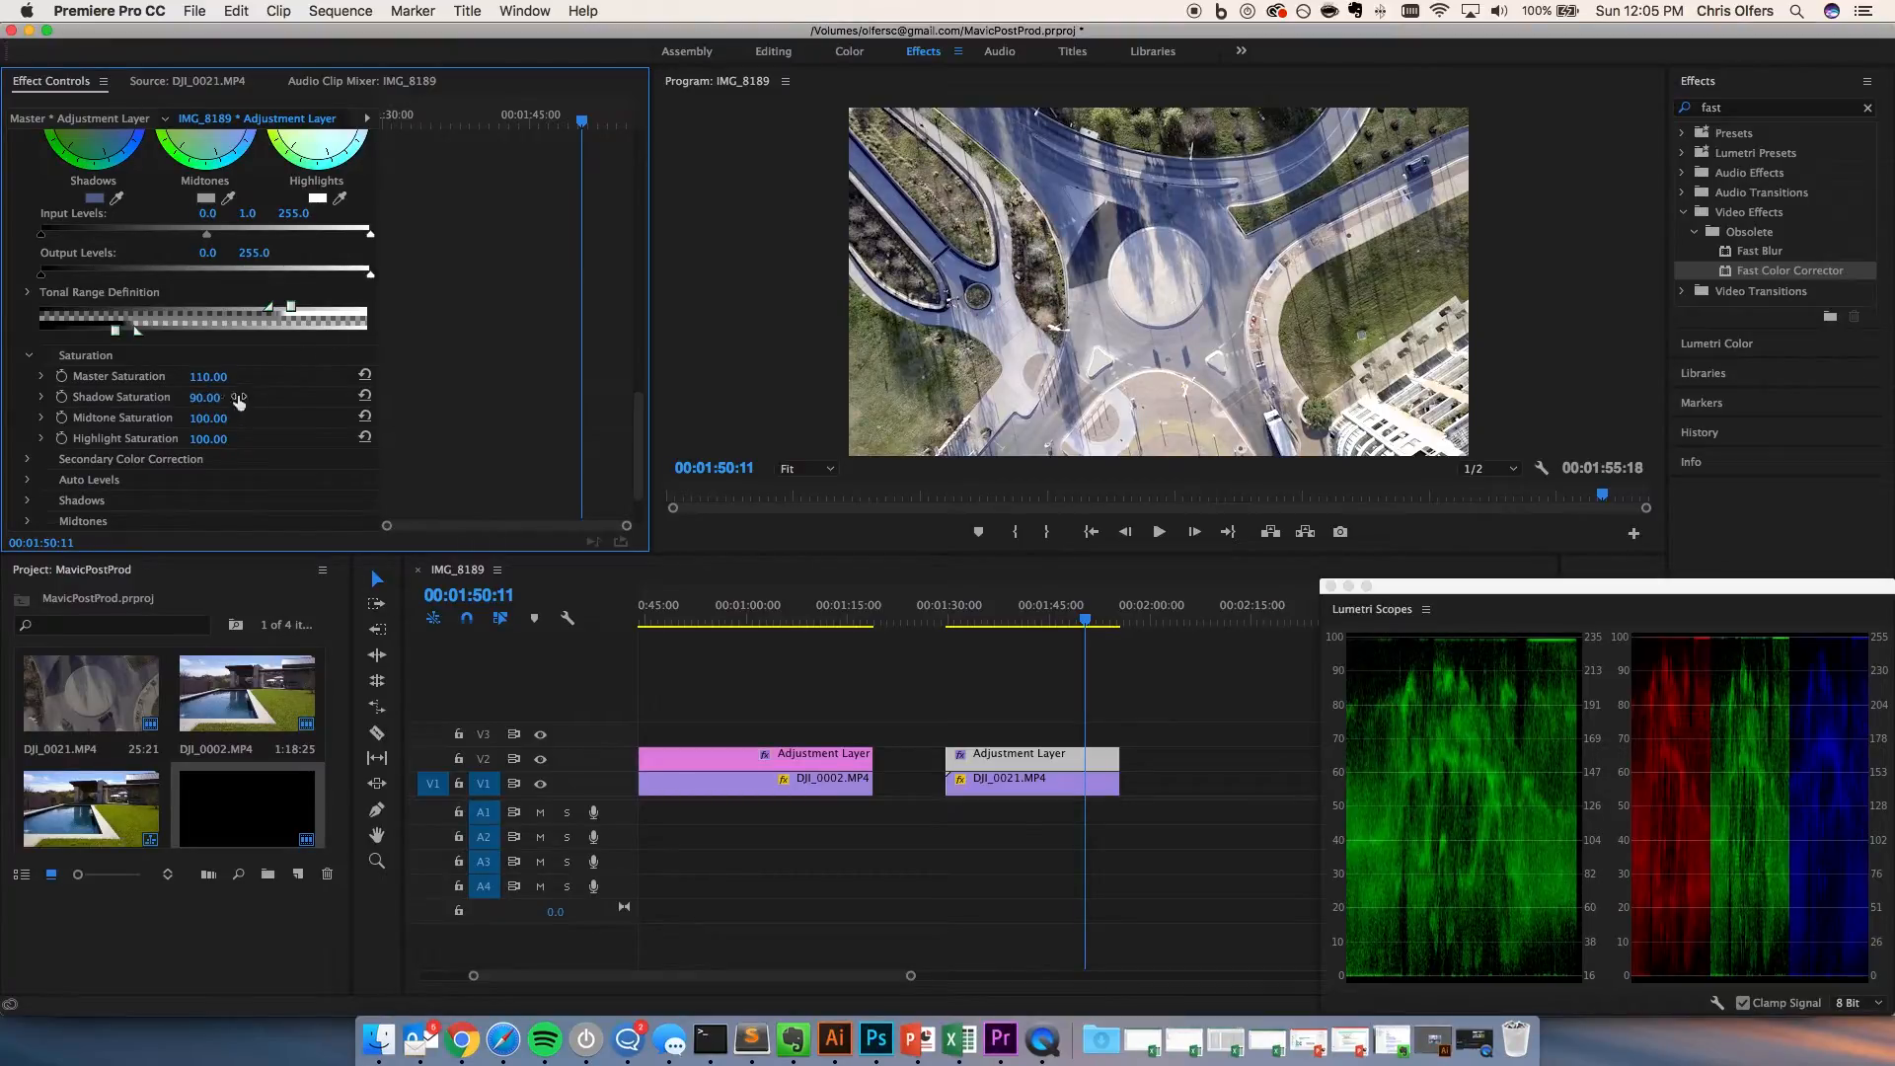
pyautogui.moveTo(207, 416); pyautogui.dragTo(233, 416)
pyautogui.write('lumetri color')
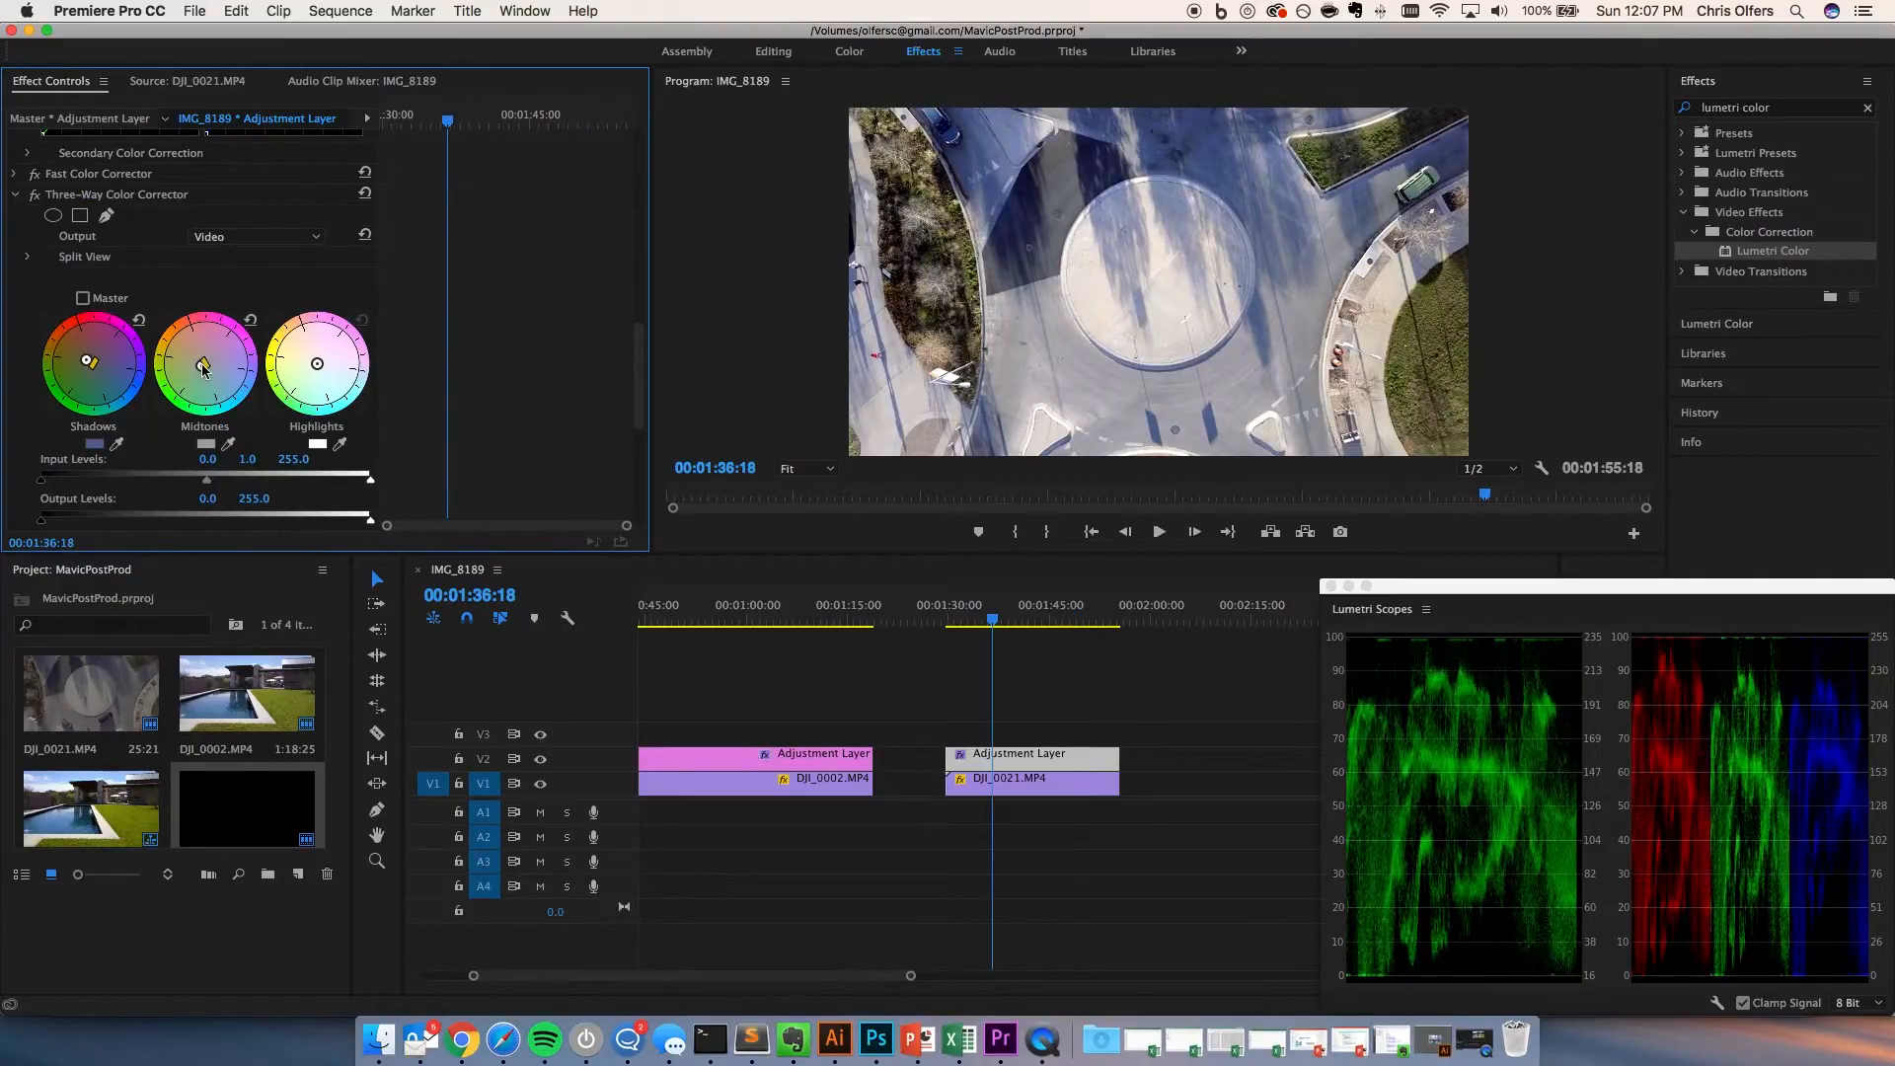
pyautogui.moveTo(204, 363); pyautogui.dragTo(198, 369)
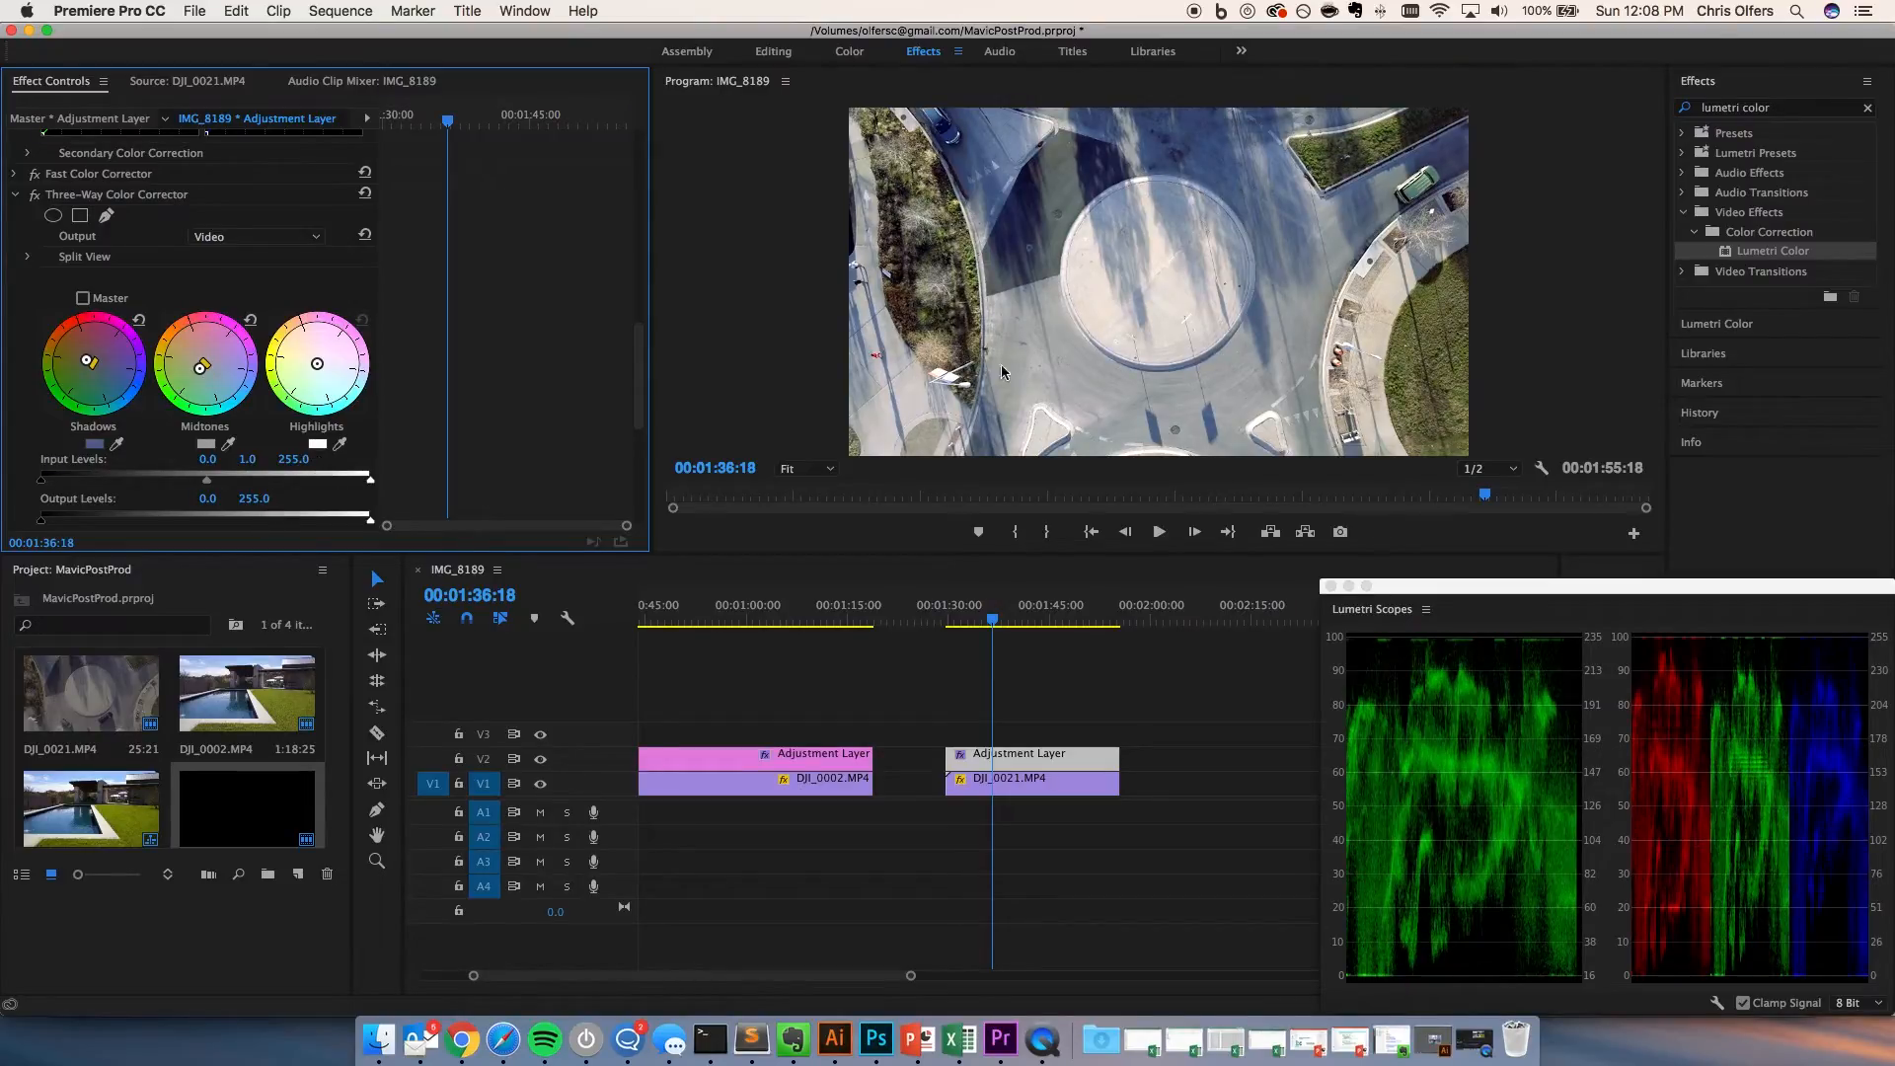
pyautogui.click(1037, 618)
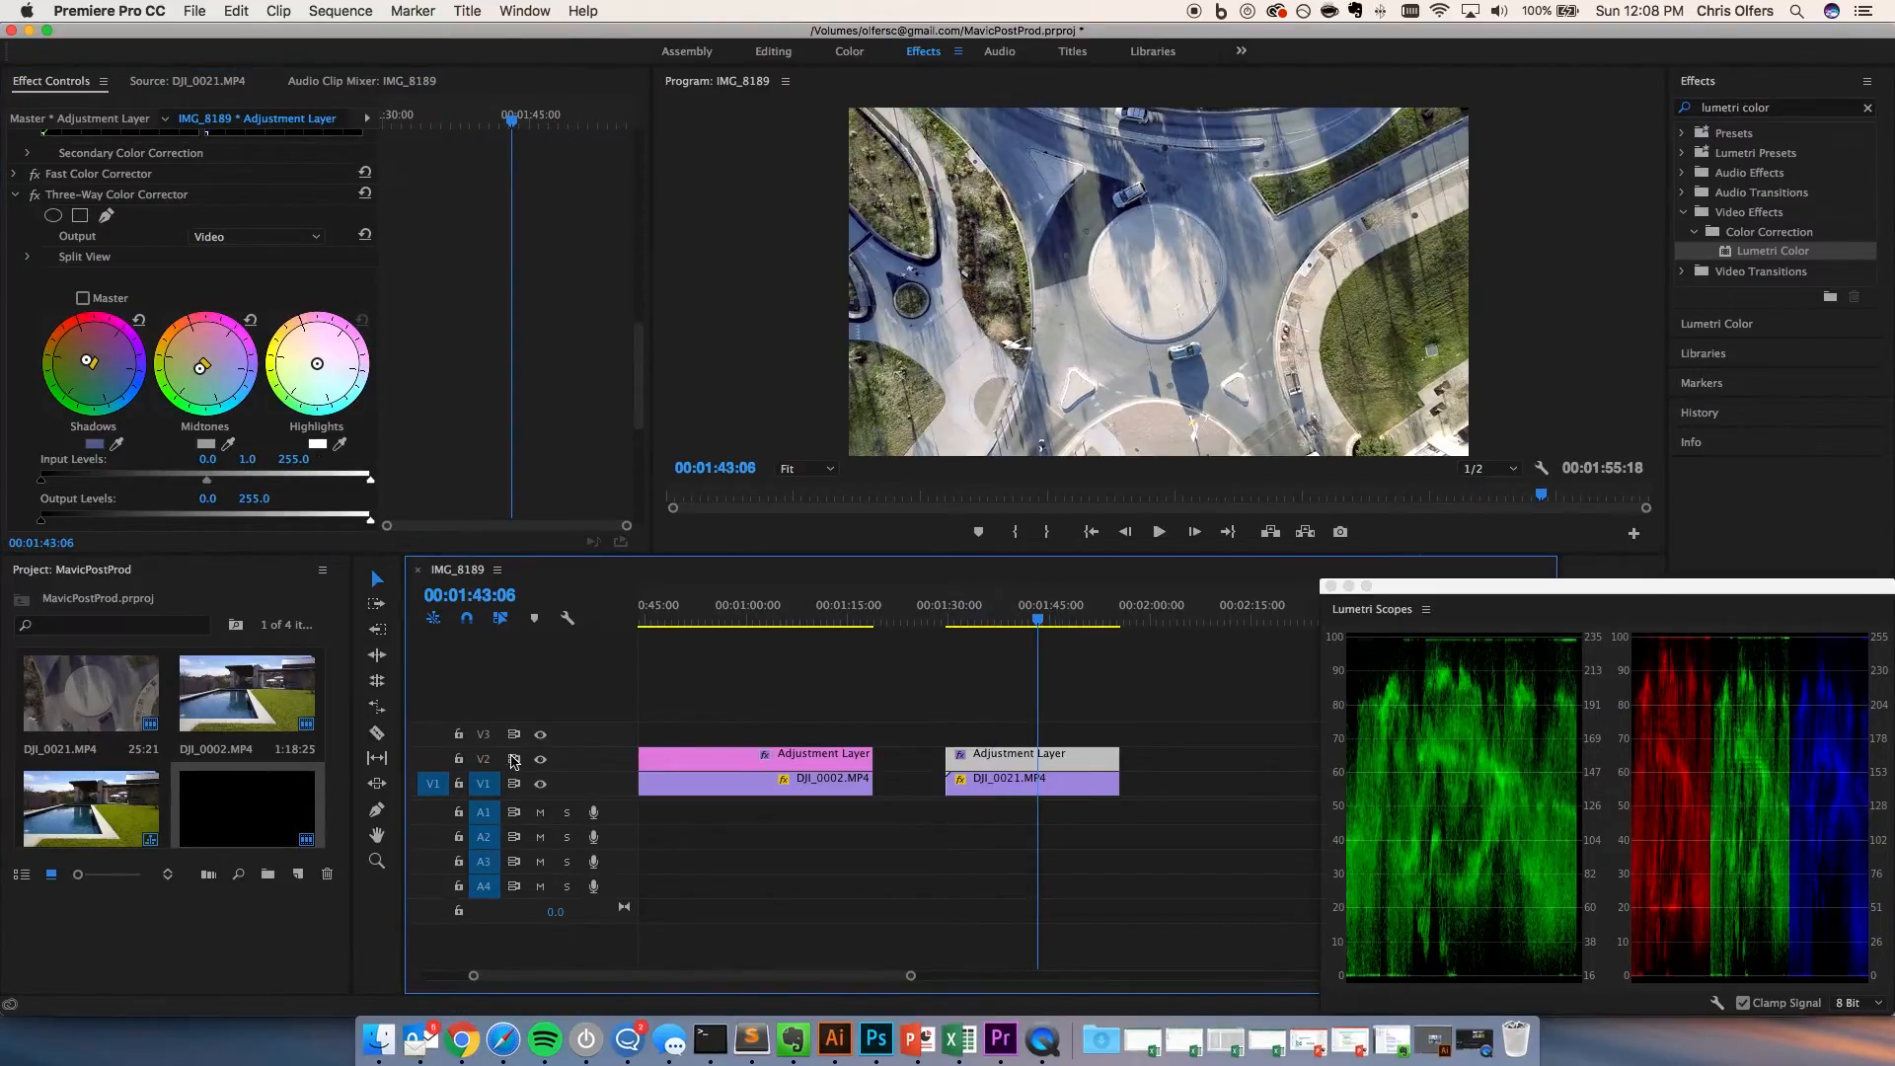